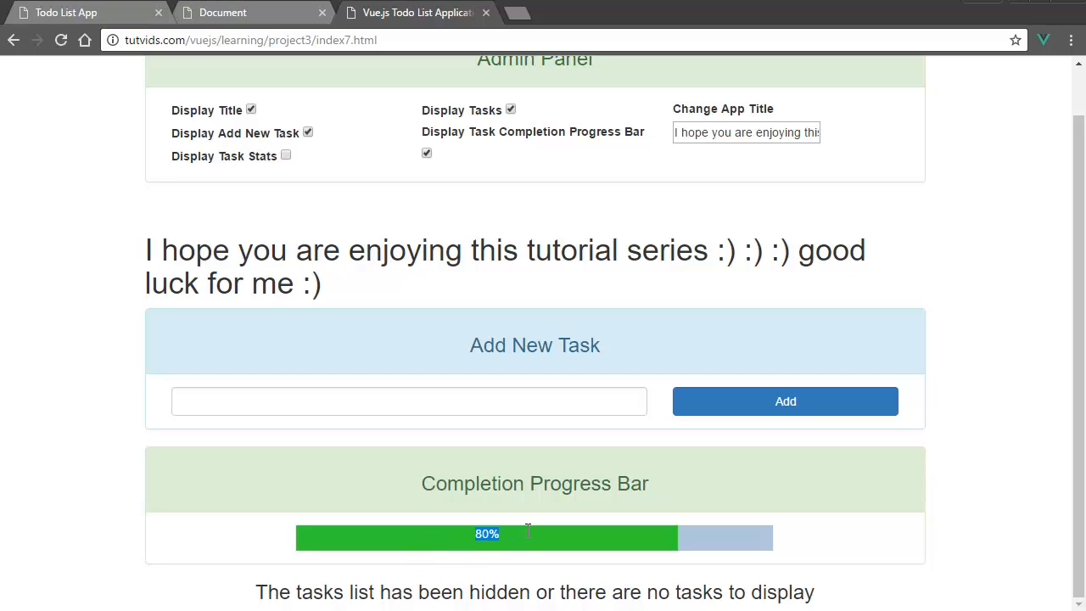
pyautogui.moveTo(796, 536)
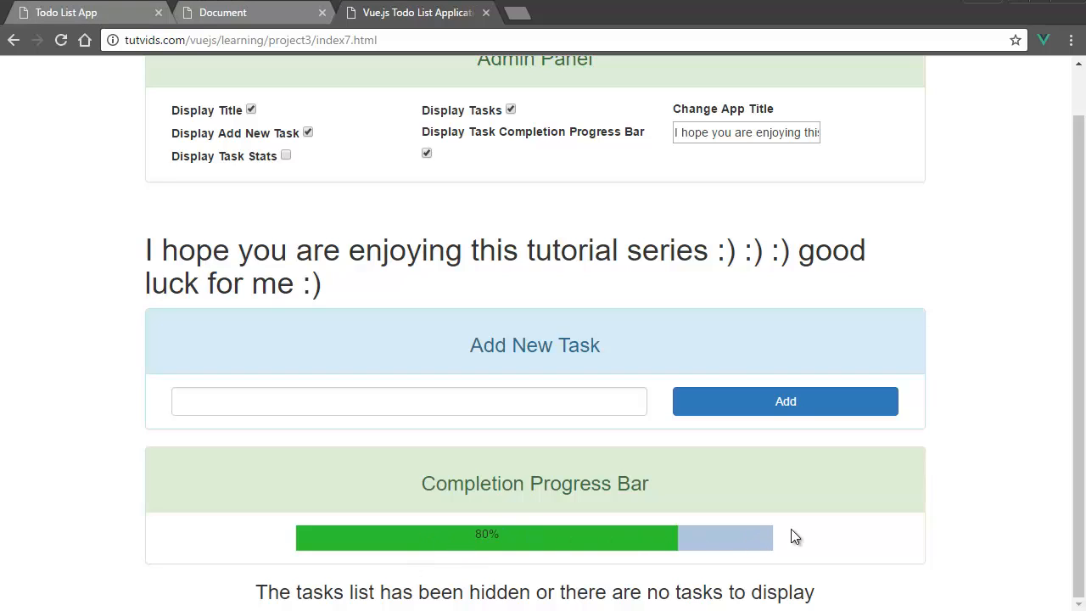
pyautogui.moveTo(760, 546)
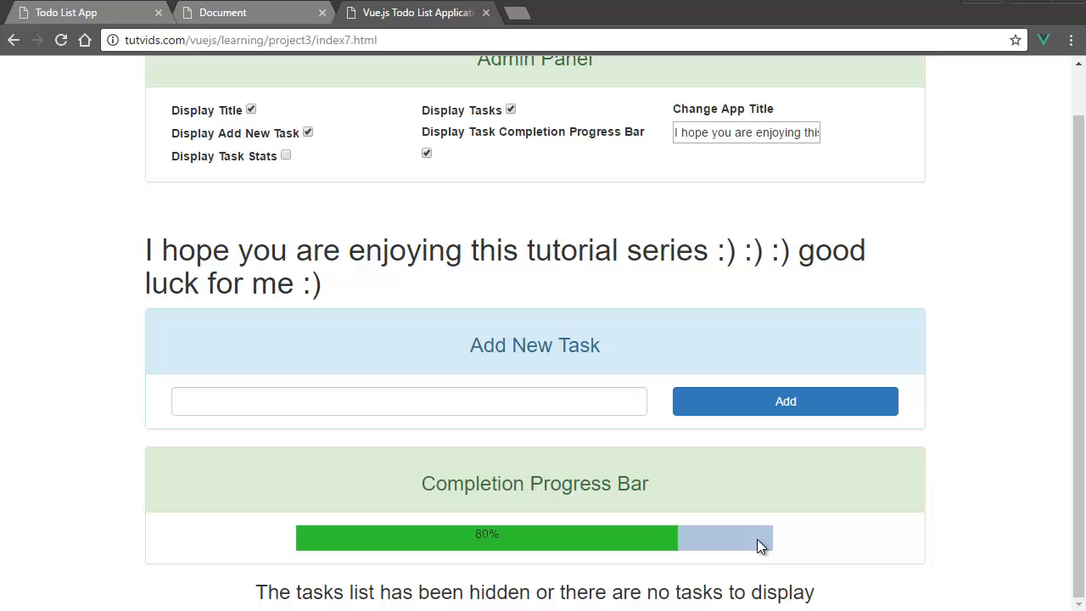
pyautogui.moveTo(638, 434)
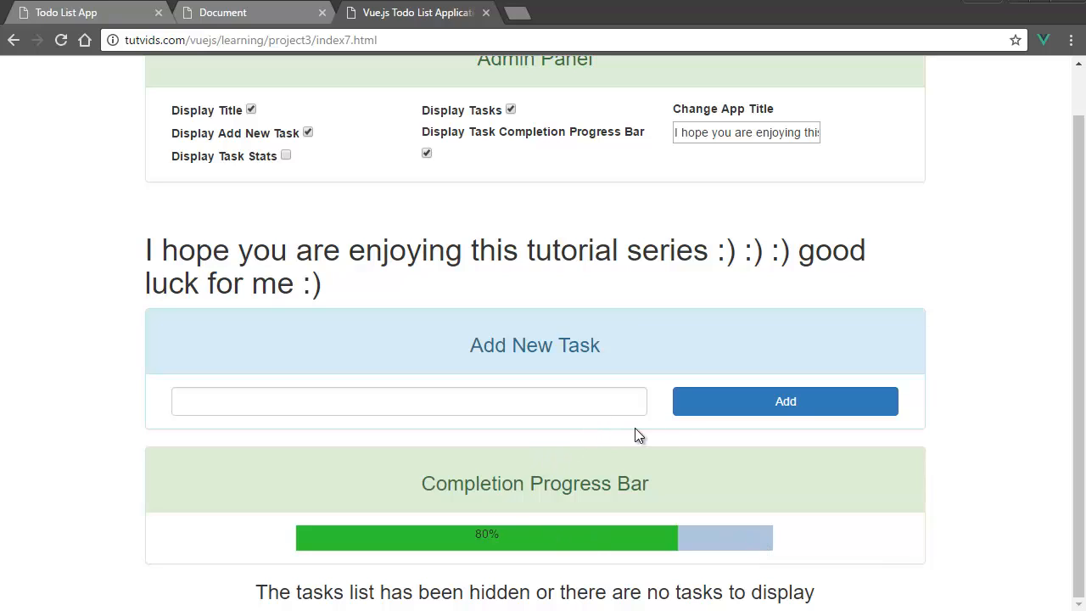
# - Enter 'program something wonderful' as the new task name in the Add New Task field
pyautogui.click(407, 400)
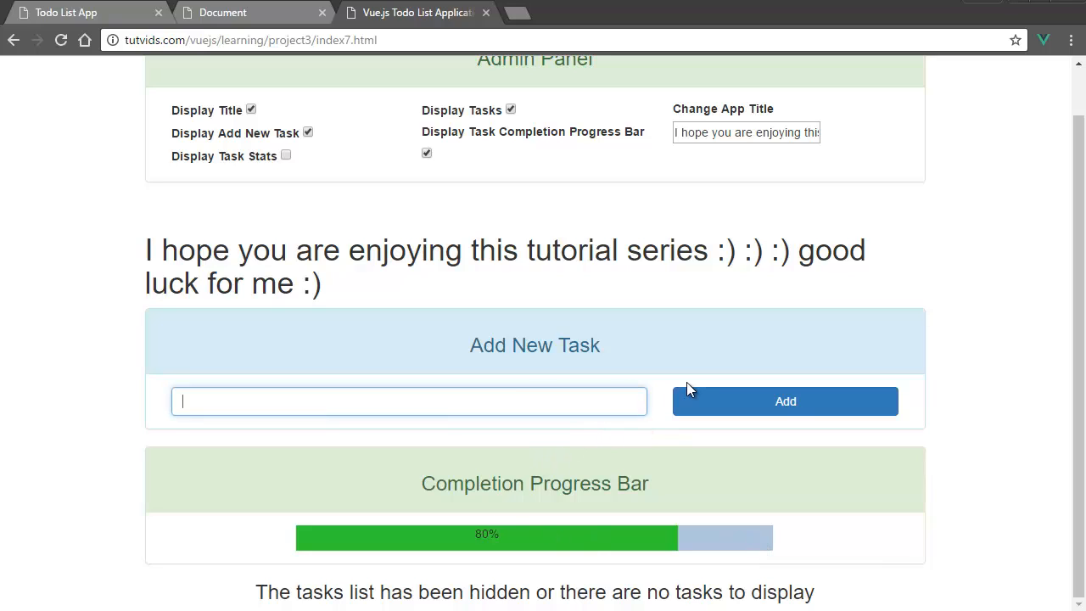
pyautogui.write('program some')
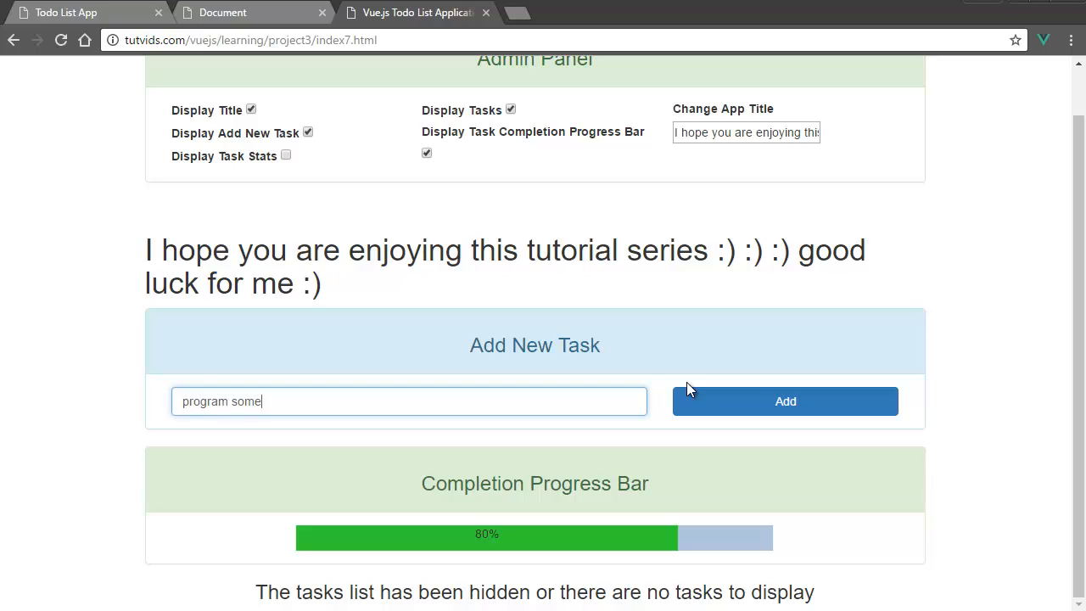
pyautogui.write('thing wond')
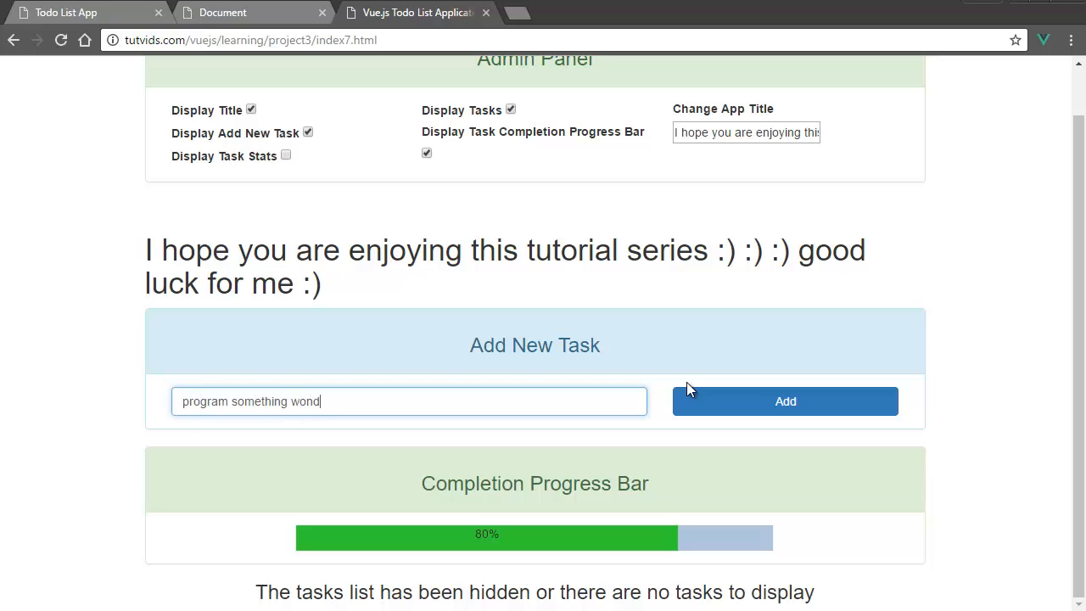
pyautogui.write('erful')
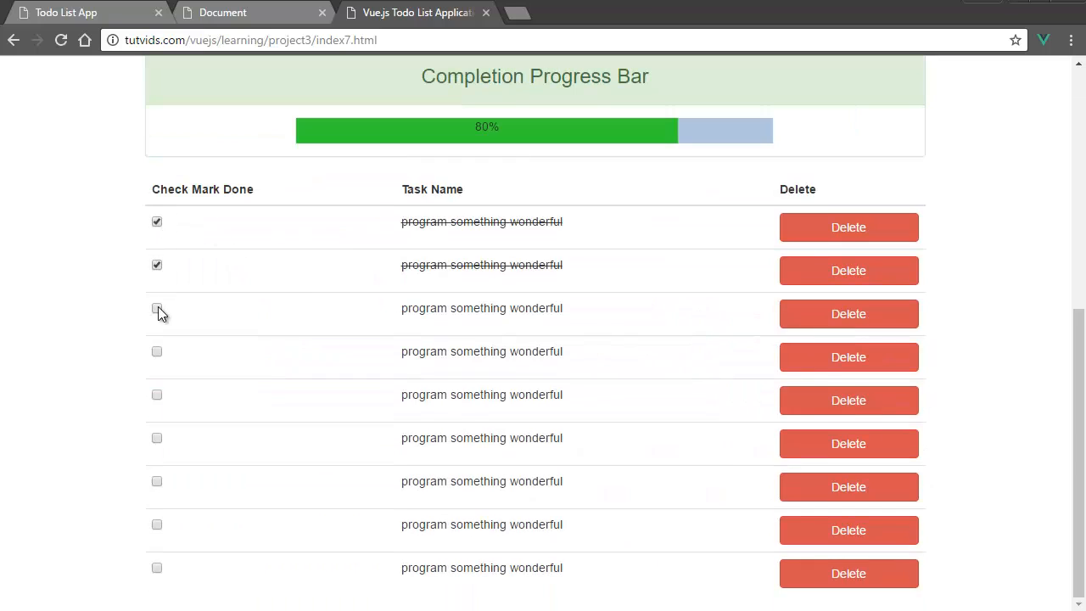
# - Tick the third, fourth and fifth tasks done so they appear struck through
pyautogui.click(156, 308)
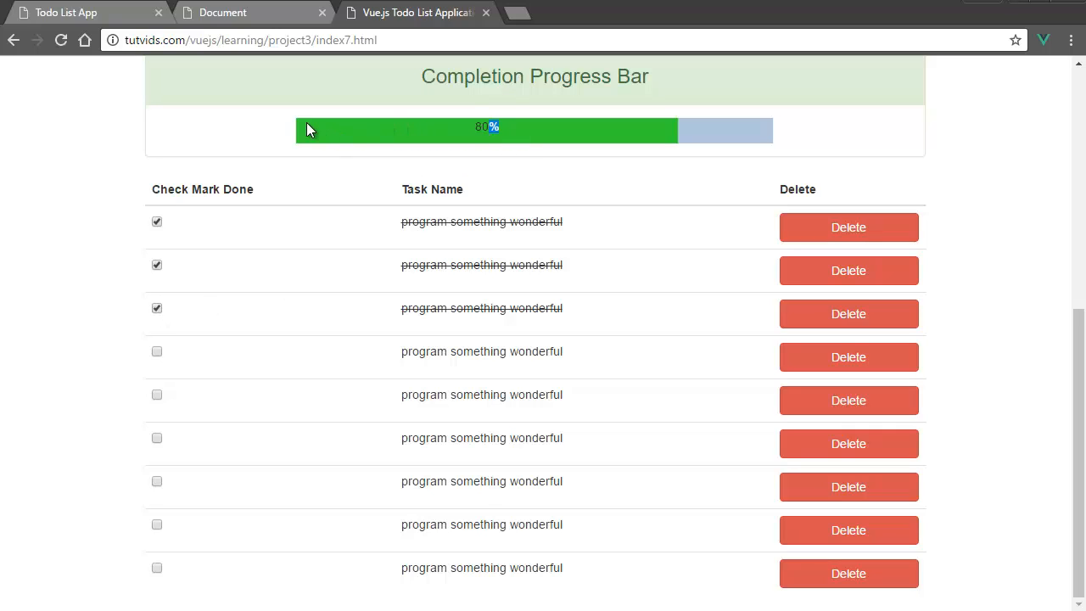
pyautogui.moveTo(730, 132)
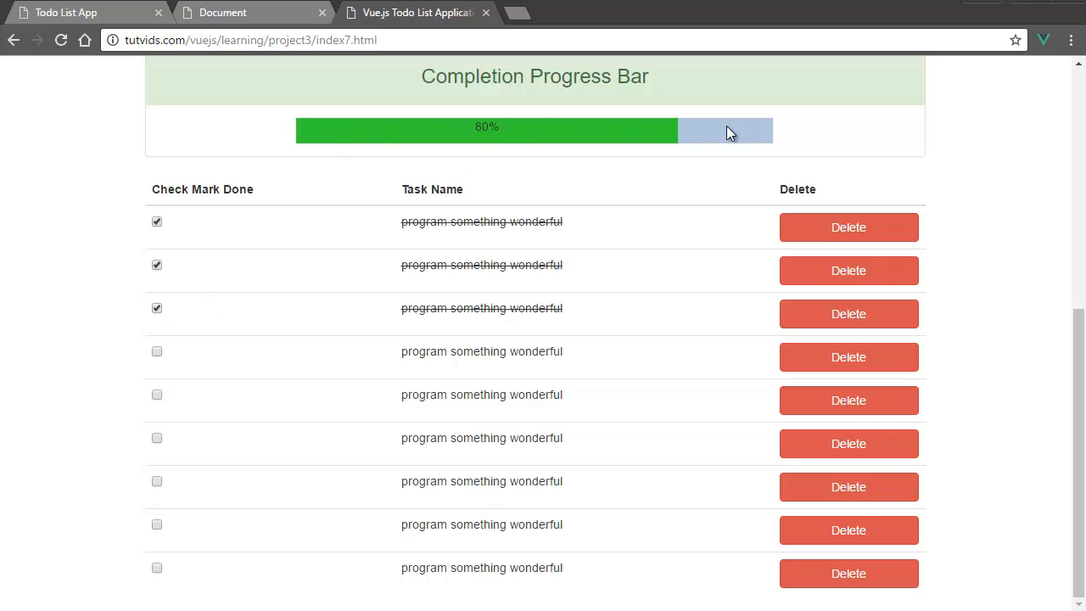
pyautogui.click(156, 351)
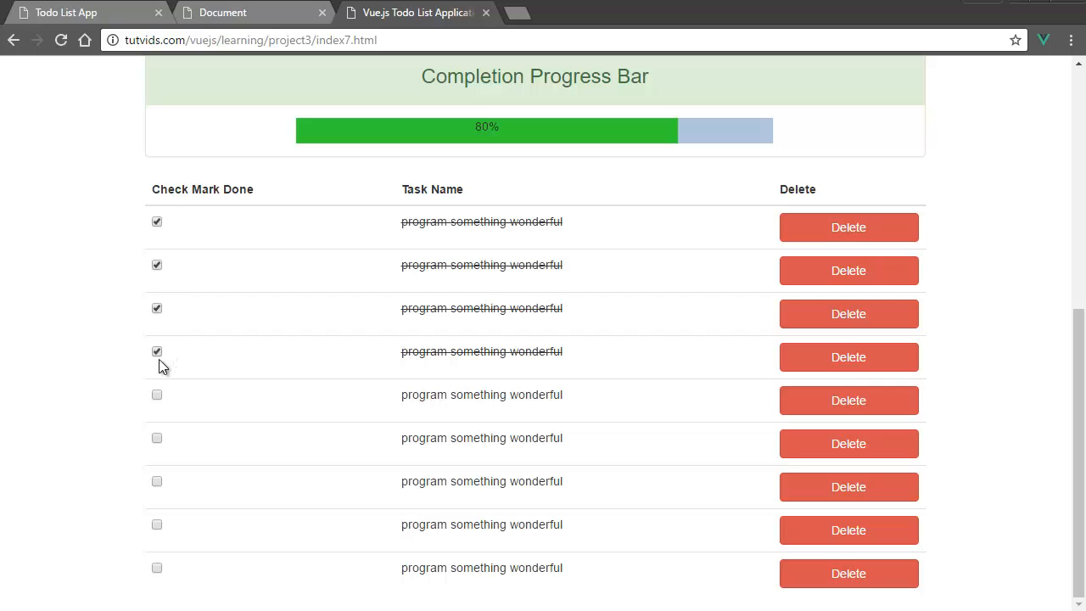
pyautogui.click(156, 393)
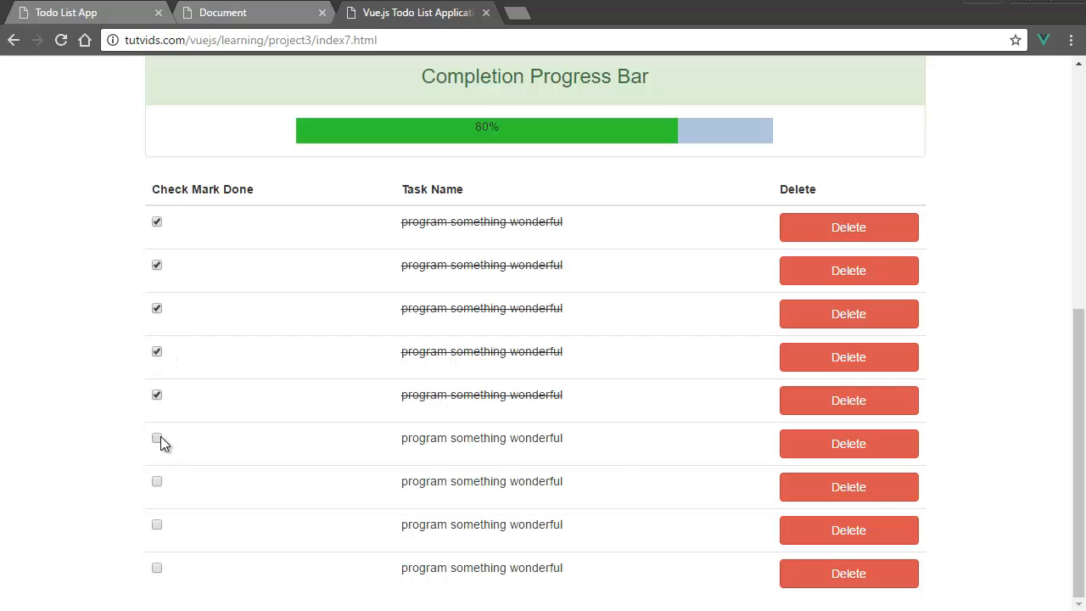
pyautogui.scroll(3)
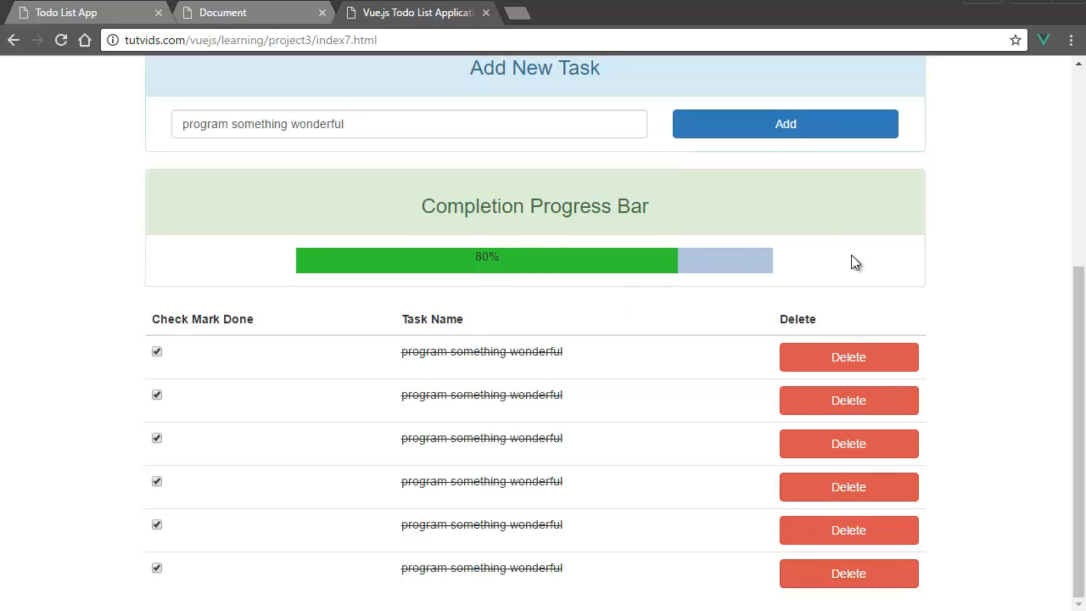
pyautogui.moveTo(662, 338)
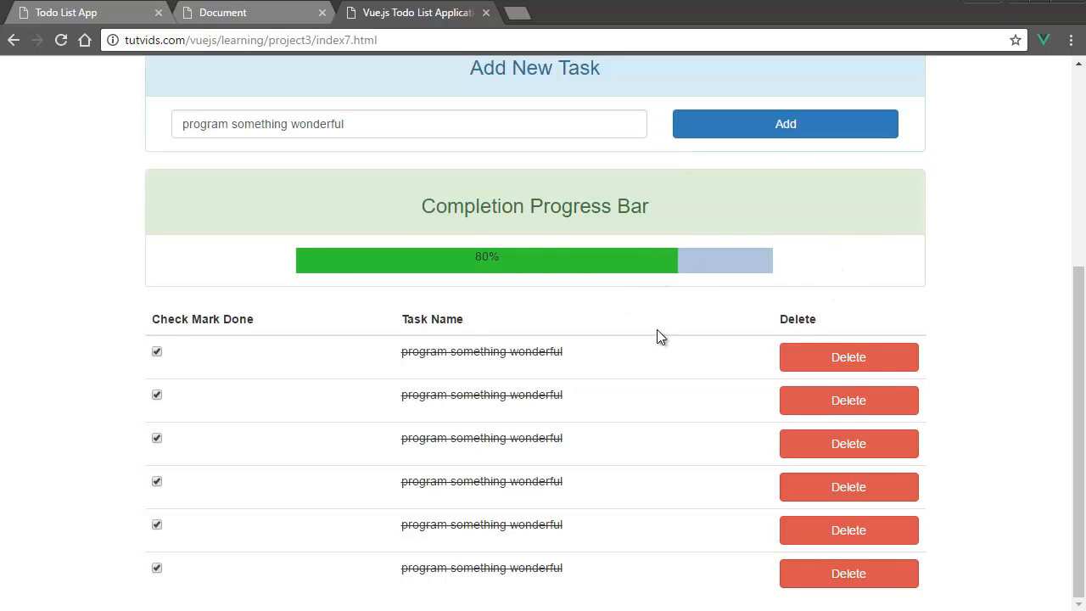
pyautogui.moveTo(517, 150)
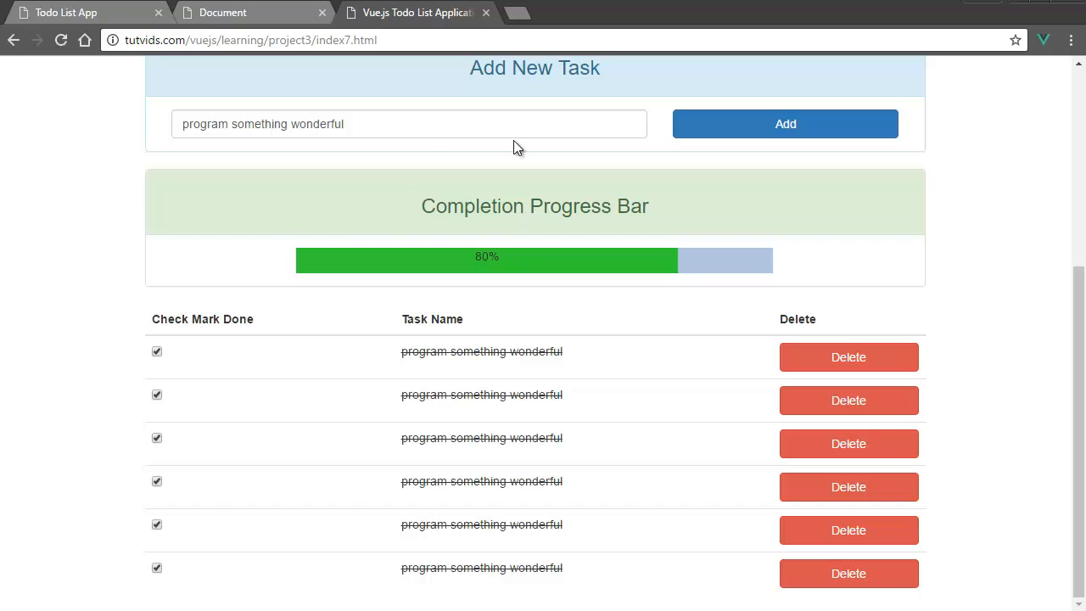
pyautogui.moveTo(506, 258)
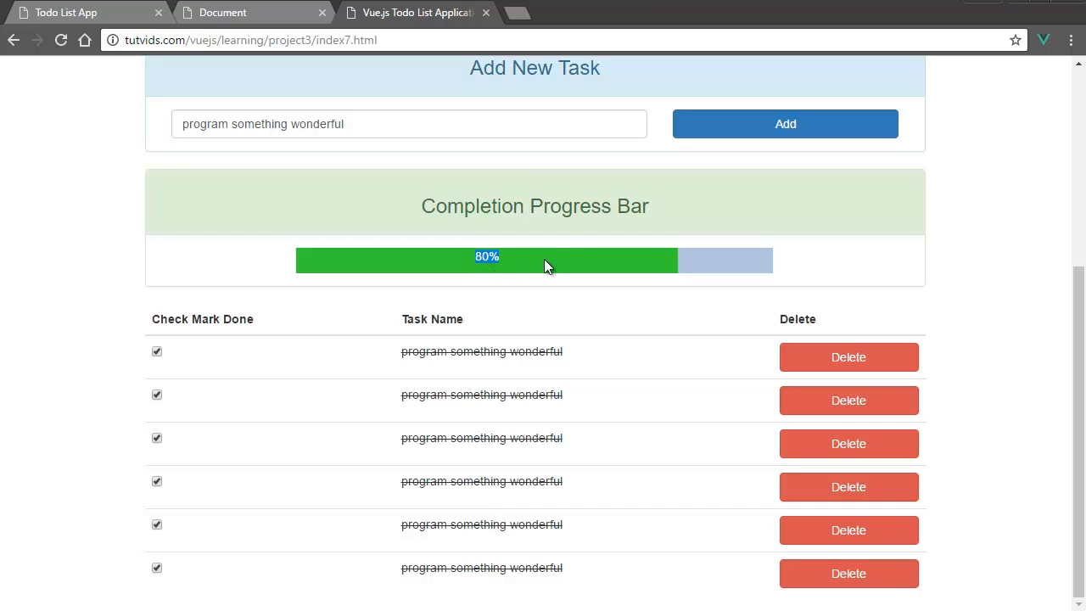
pyautogui.moveTo(558, 274)
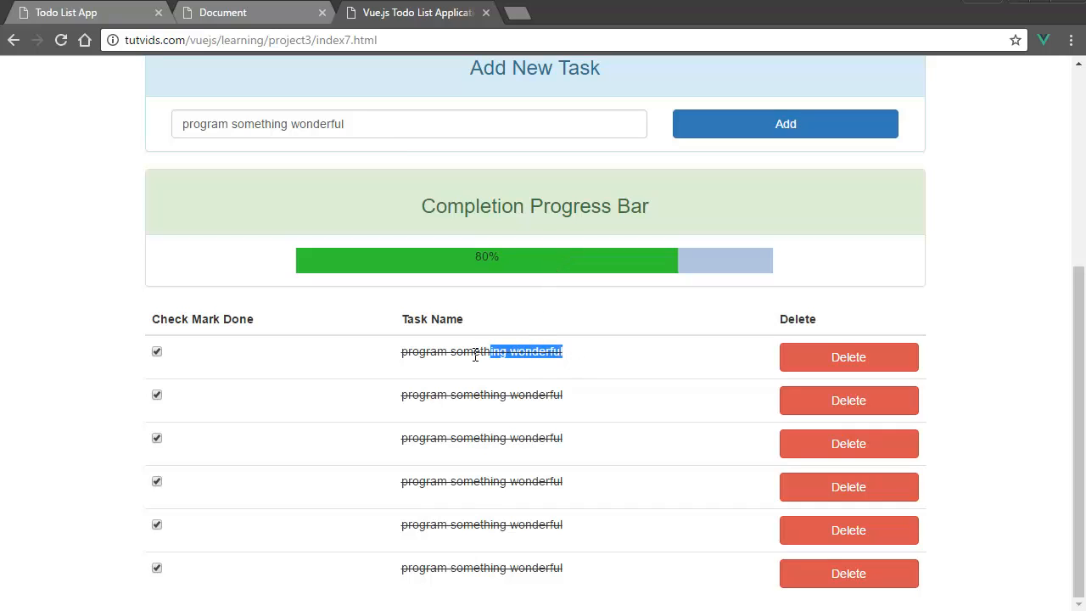
# - Highlight the first task's name, then untick the sixth task so it is no longer done
pyautogui.tripleClick(482, 352)
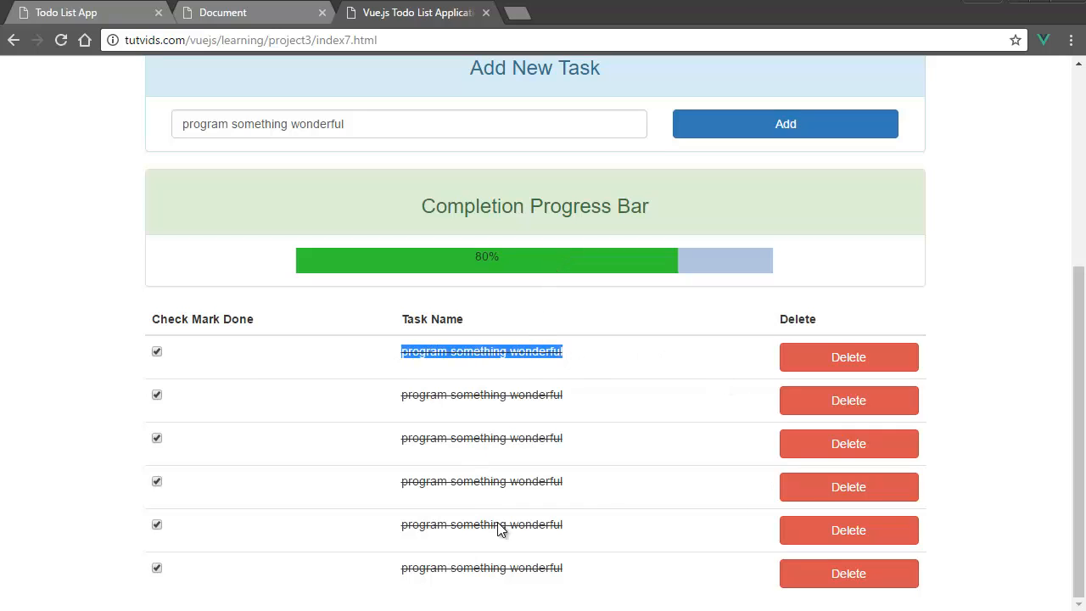
pyautogui.click(156, 567)
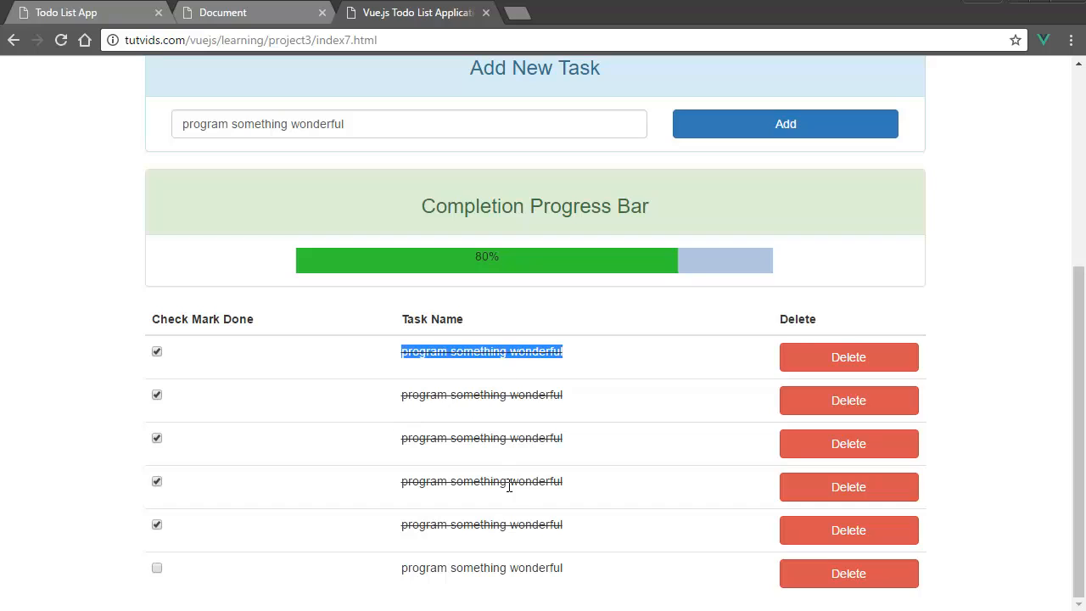
pyautogui.moveTo(543, 557)
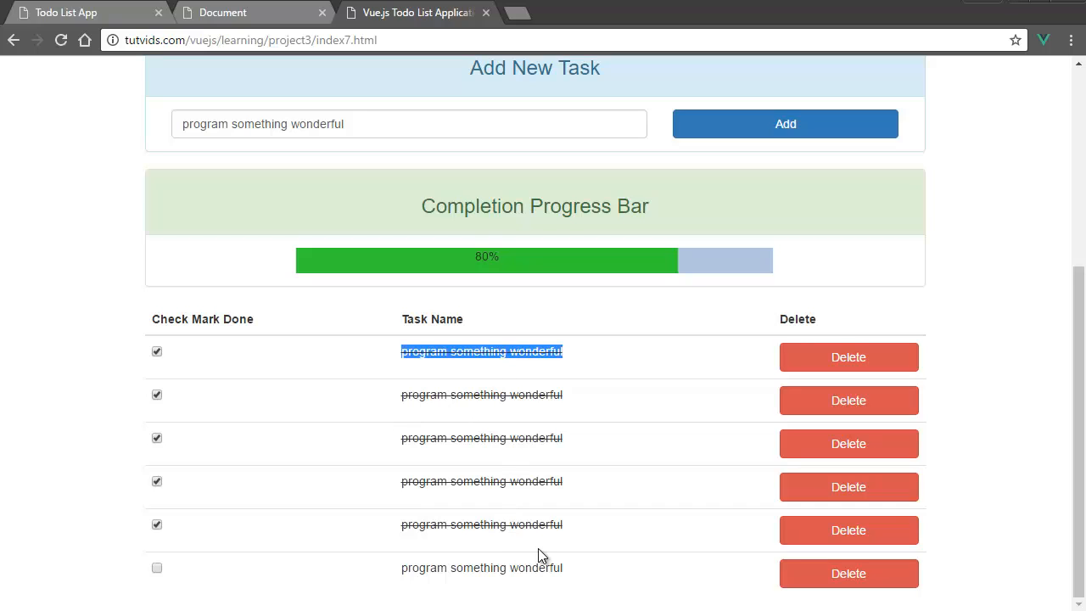
pyautogui.moveTo(543, 522)
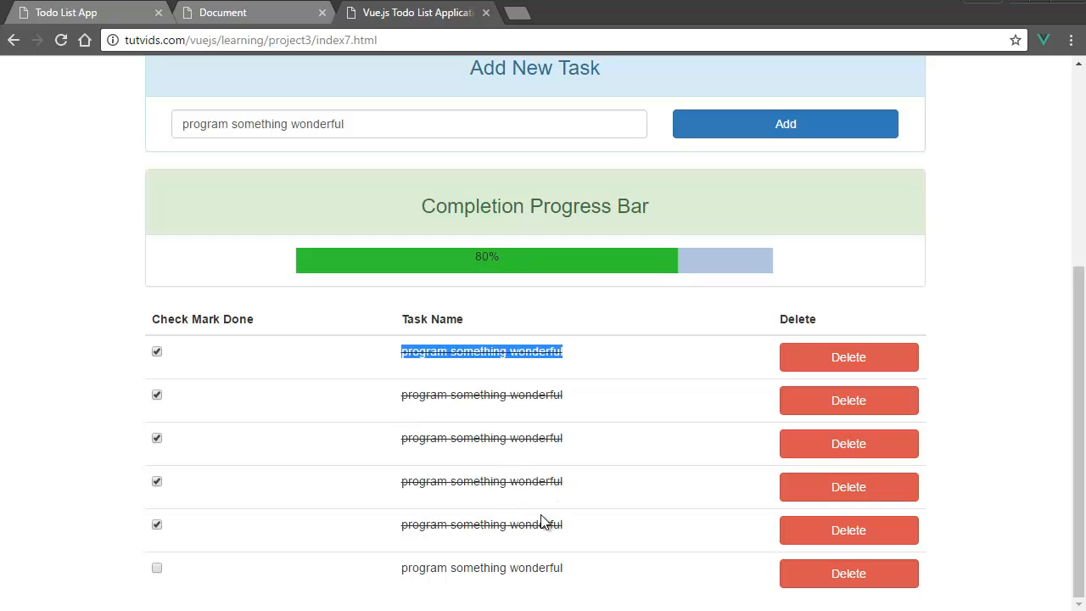
pyautogui.moveTo(551, 474)
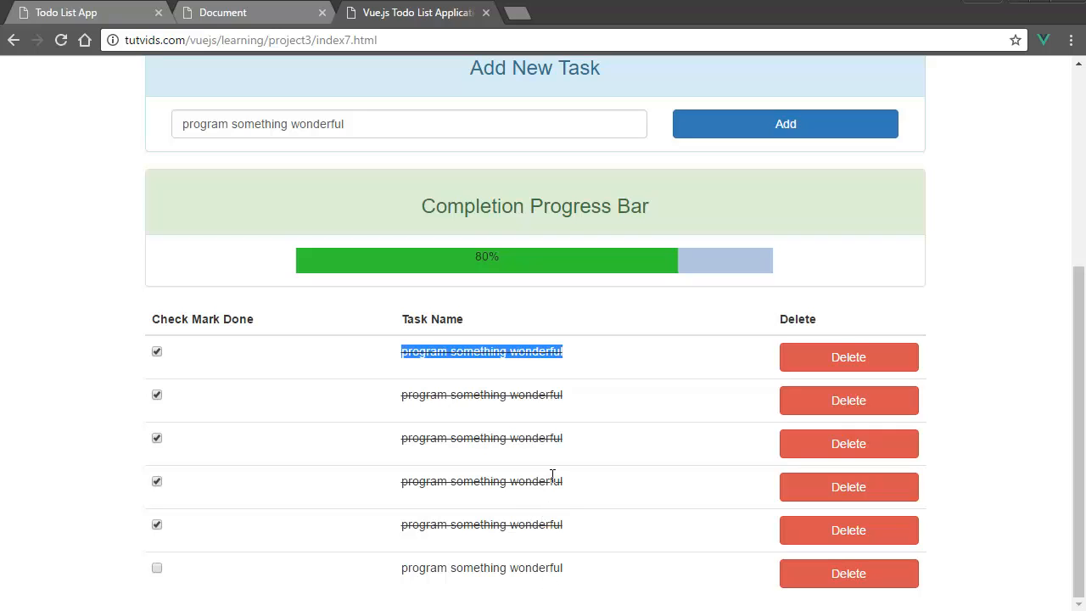
pyautogui.moveTo(556, 451)
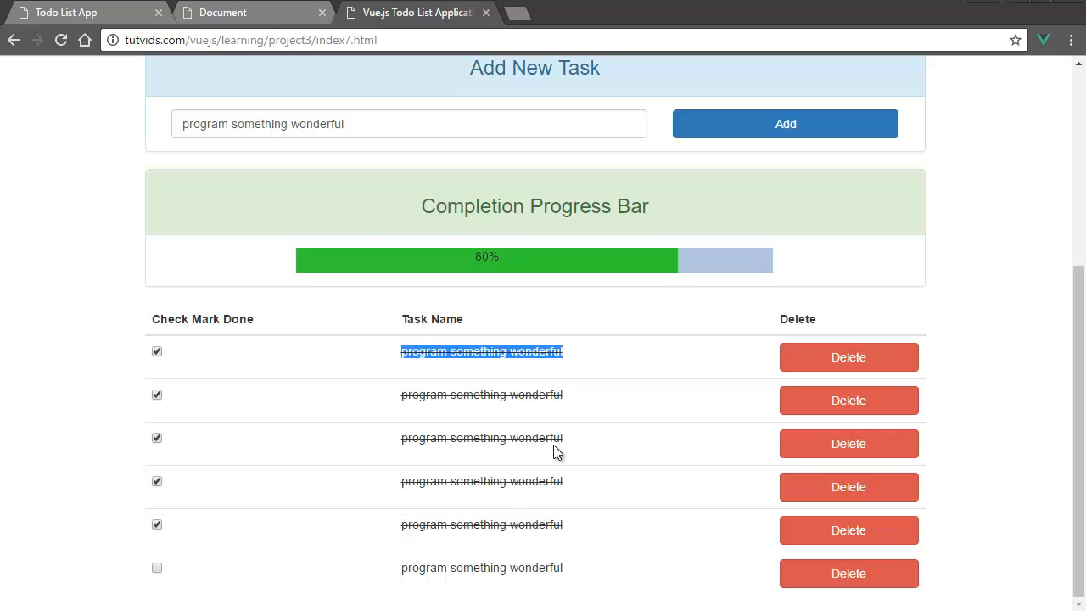
pyautogui.moveTo(675, 547)
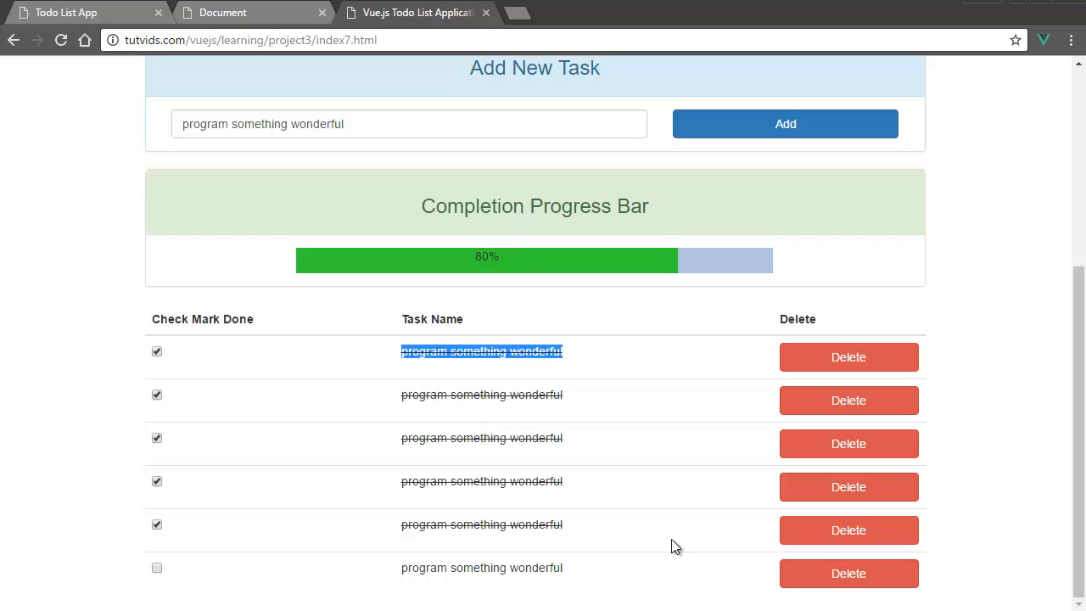
pyautogui.moveTo(625, 475)
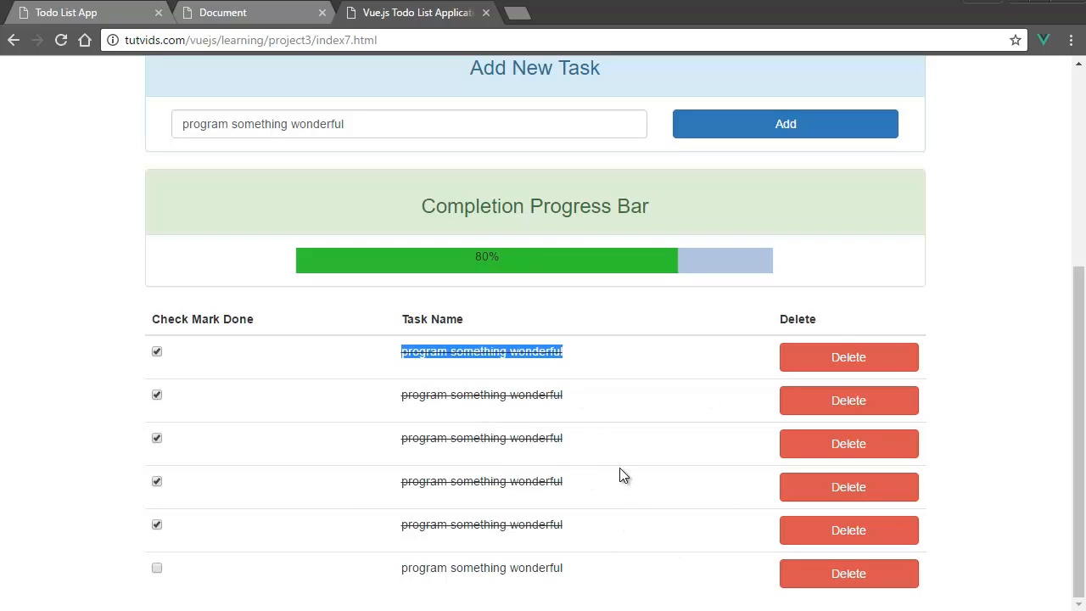
pyautogui.moveTo(239, 448)
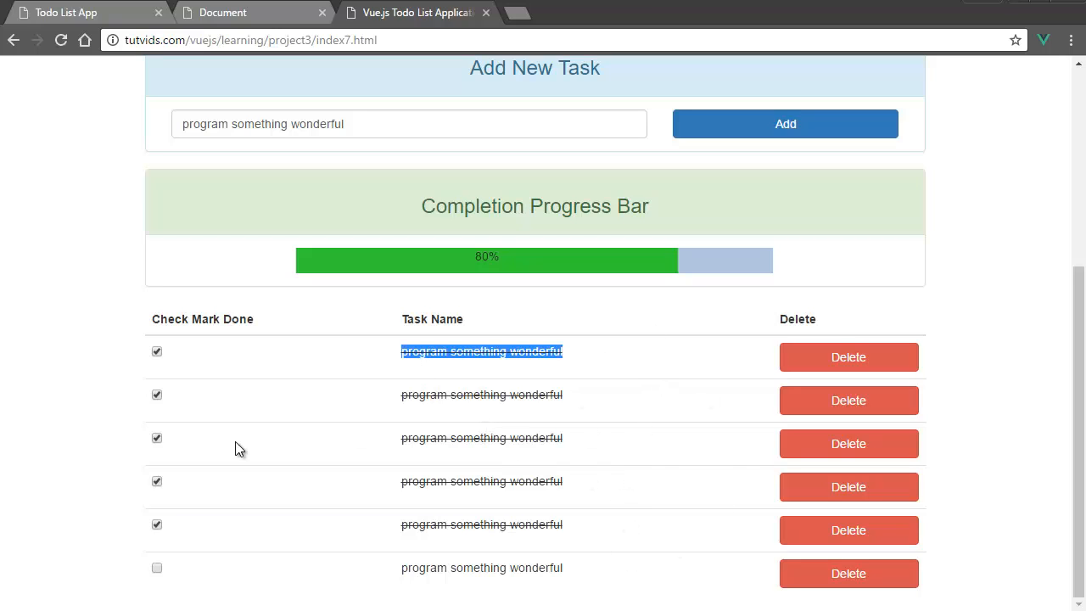
pyautogui.click(156, 393)
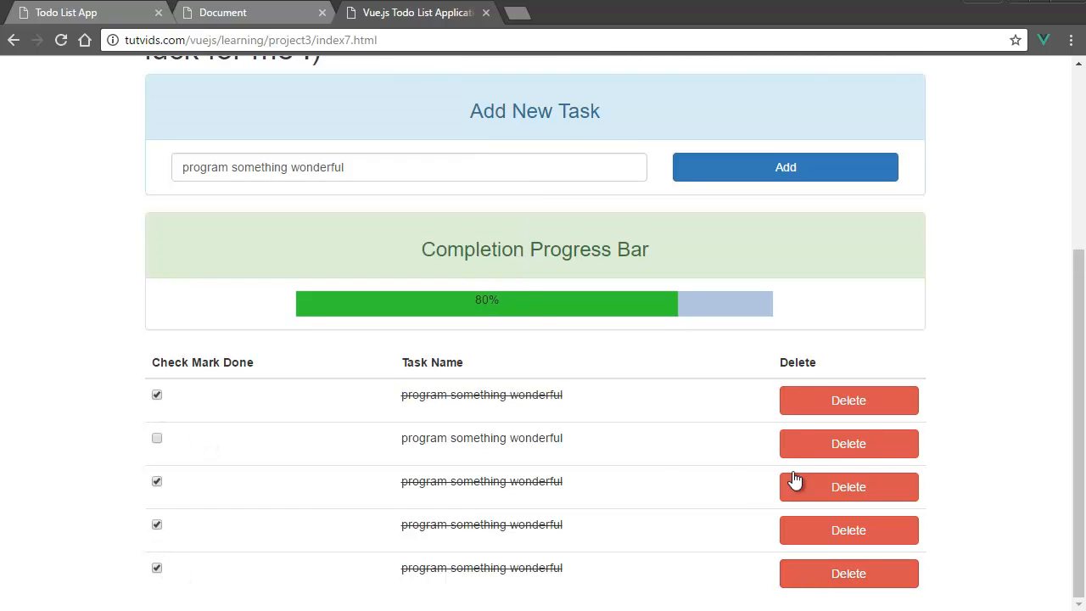
pyautogui.moveTo(510, 468)
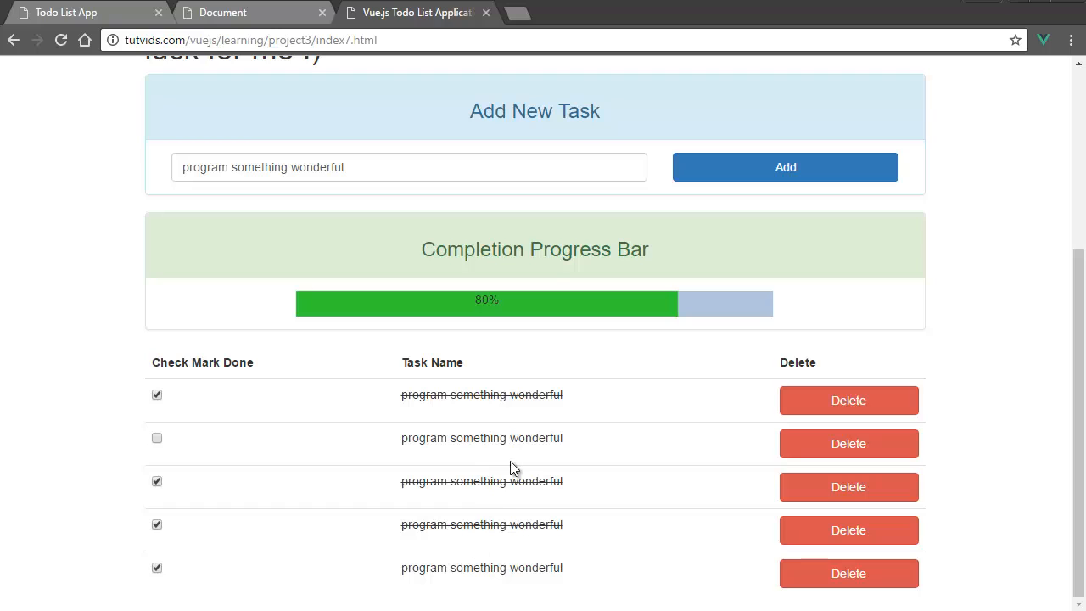
pyautogui.click(156, 482)
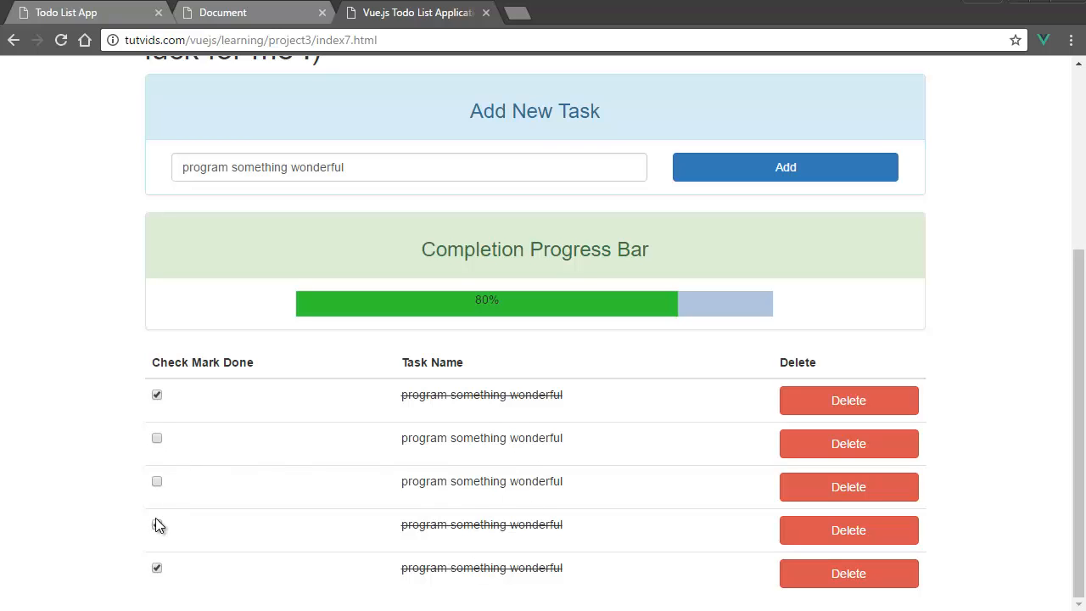
pyautogui.click(156, 567)
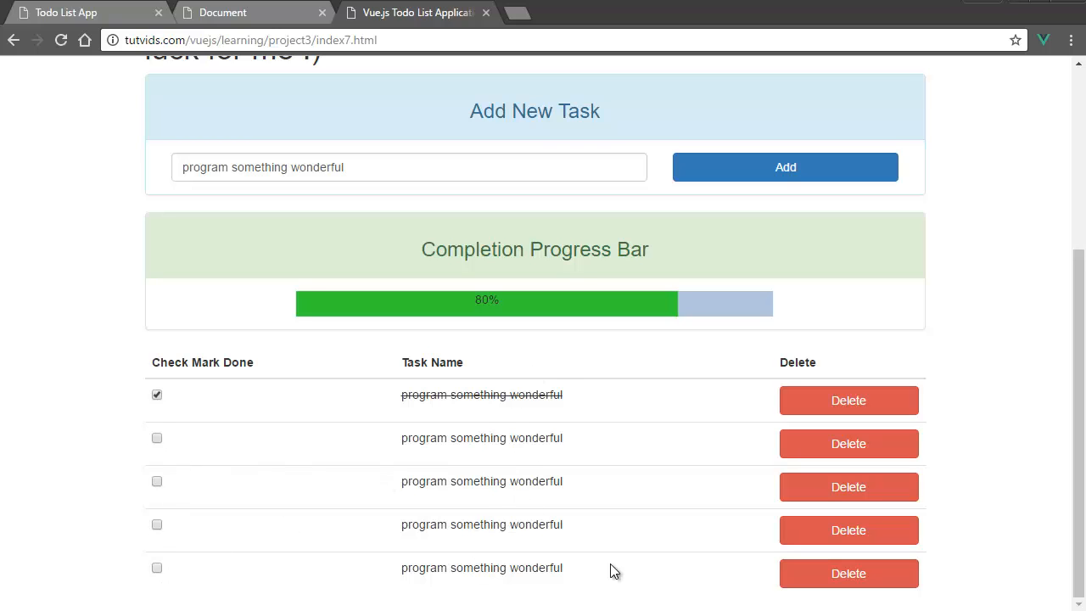
pyautogui.moveTo(526, 302)
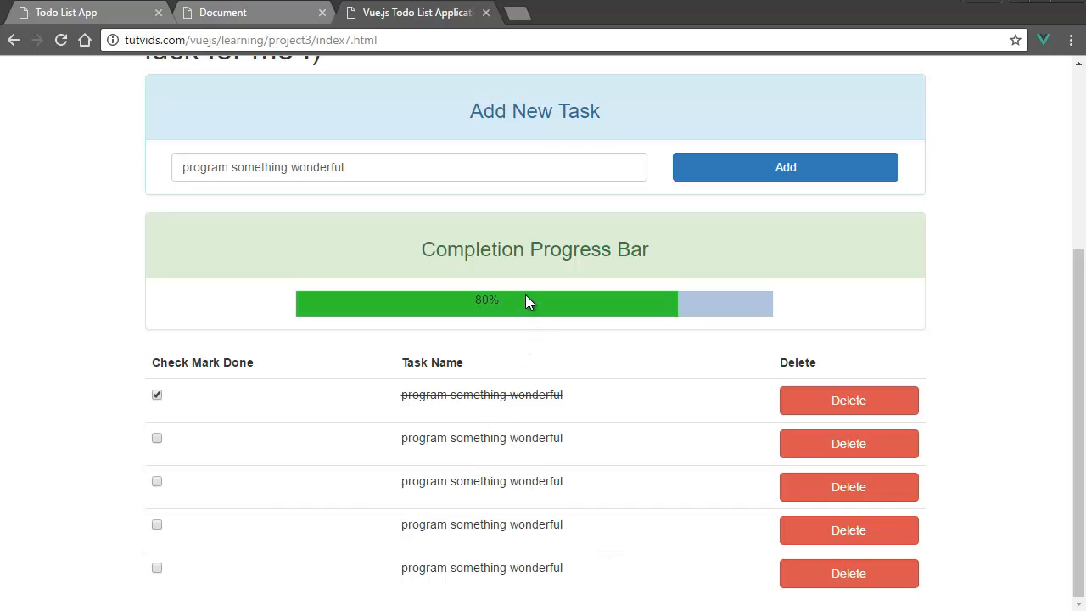
pyautogui.moveTo(526, 307)
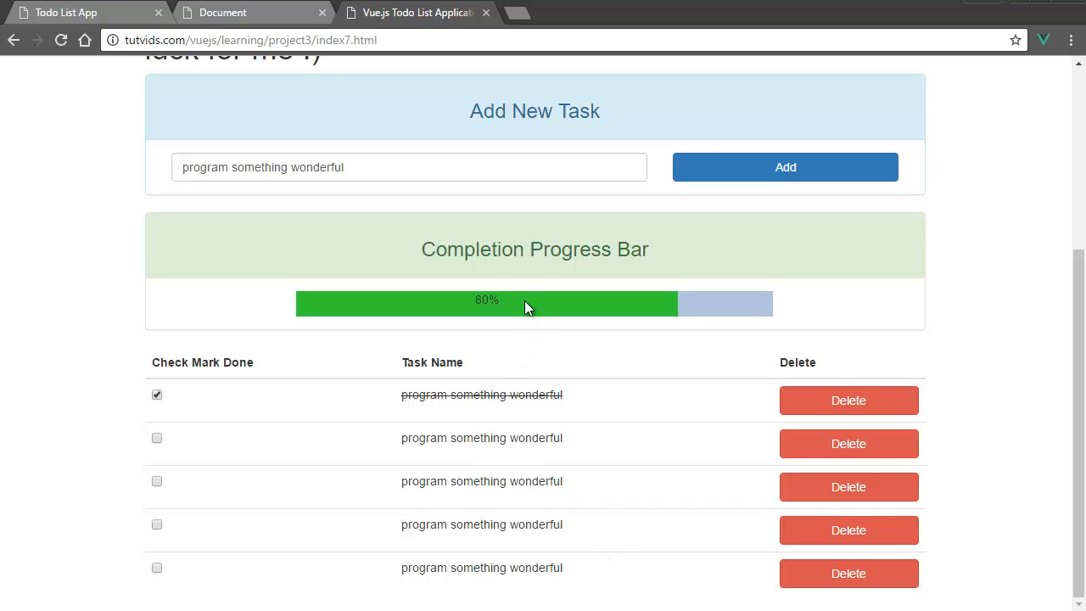
pyautogui.moveTo(489, 387)
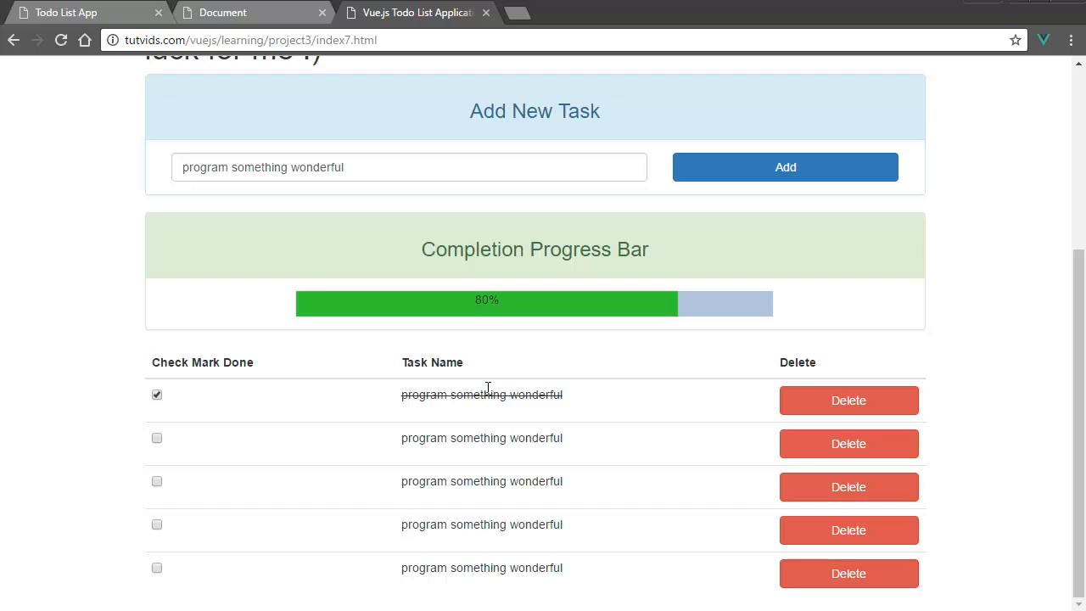
pyautogui.doubleClick(482, 393)
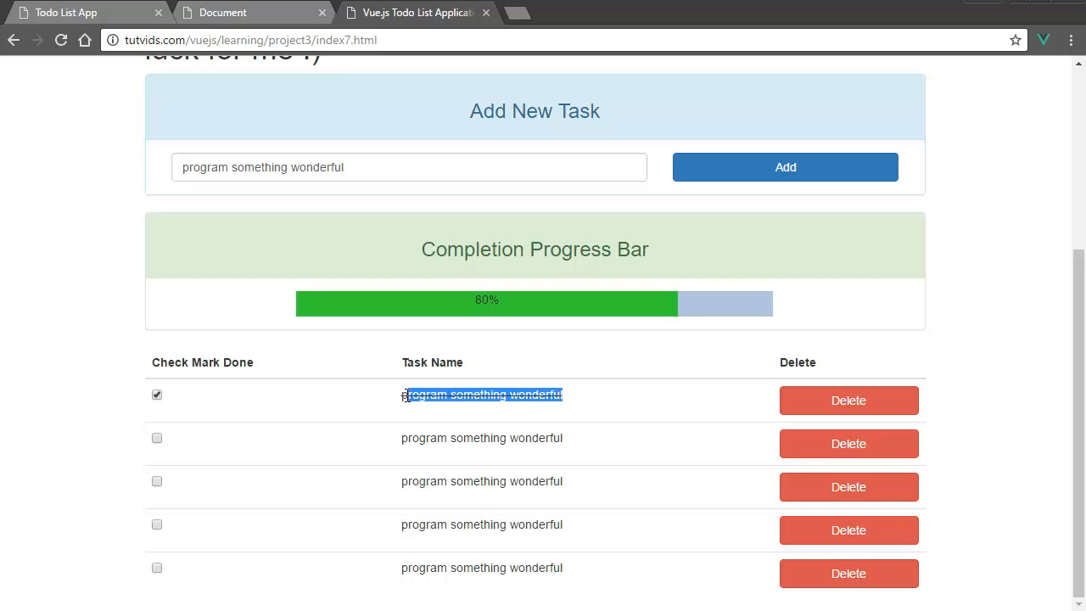
pyautogui.moveTo(634, 495)
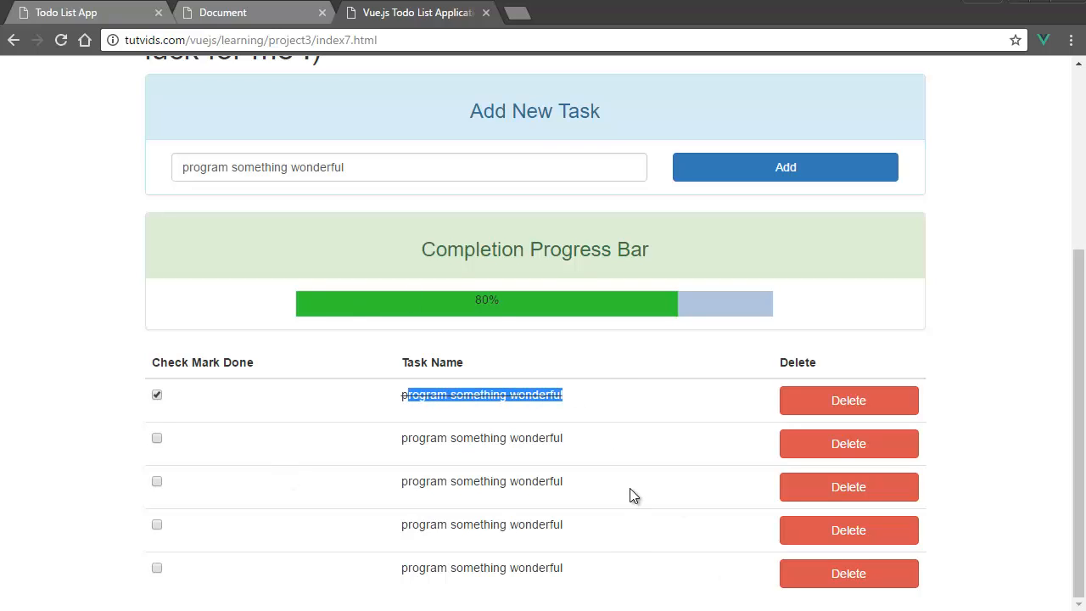
pyautogui.moveTo(607, 32)
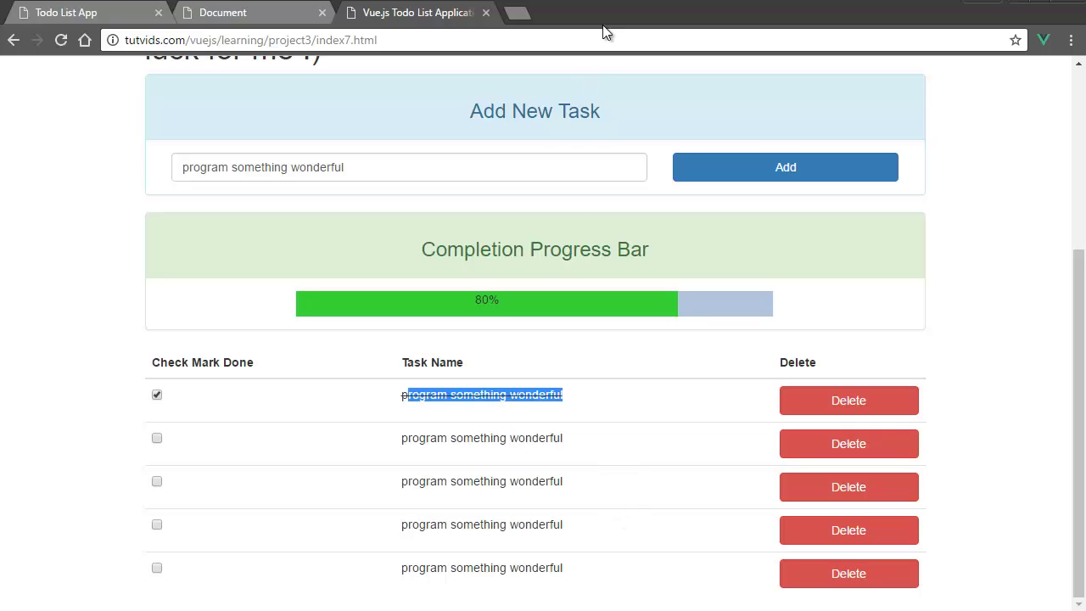
pyautogui.moveTo(603, 32)
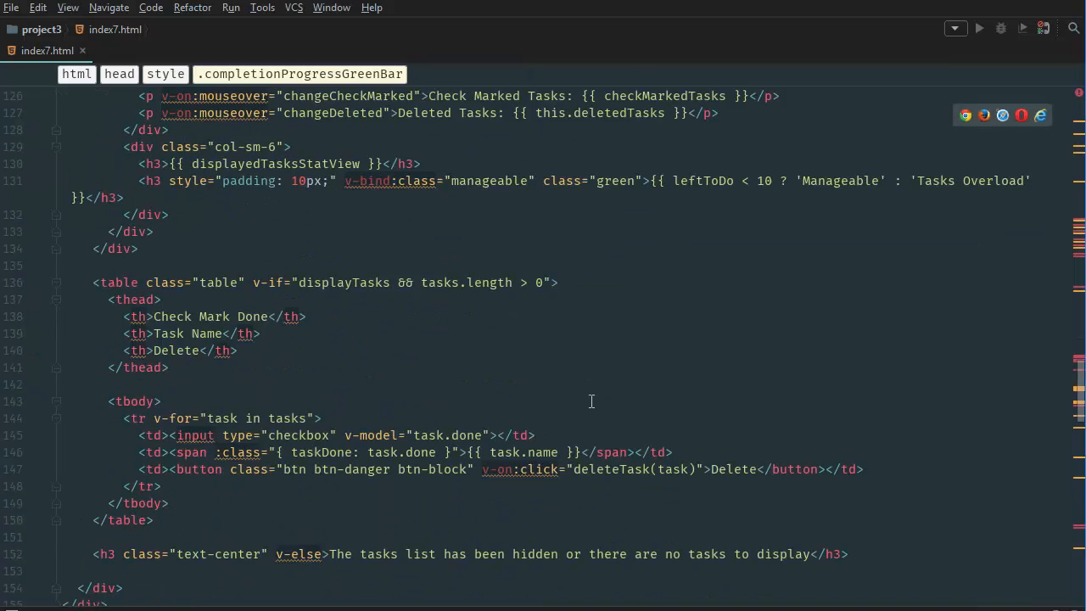
# - Declare a new computed property percentageOfTasksCompleted as a function in the computed block
pyautogui.scroll(-3)
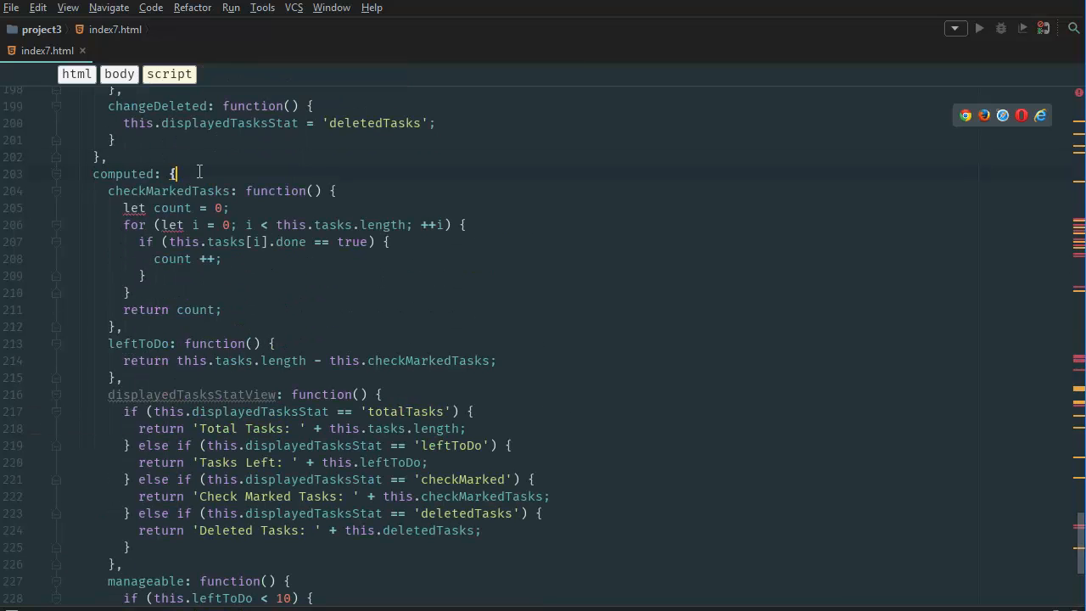
pyautogui.scroll(-3)
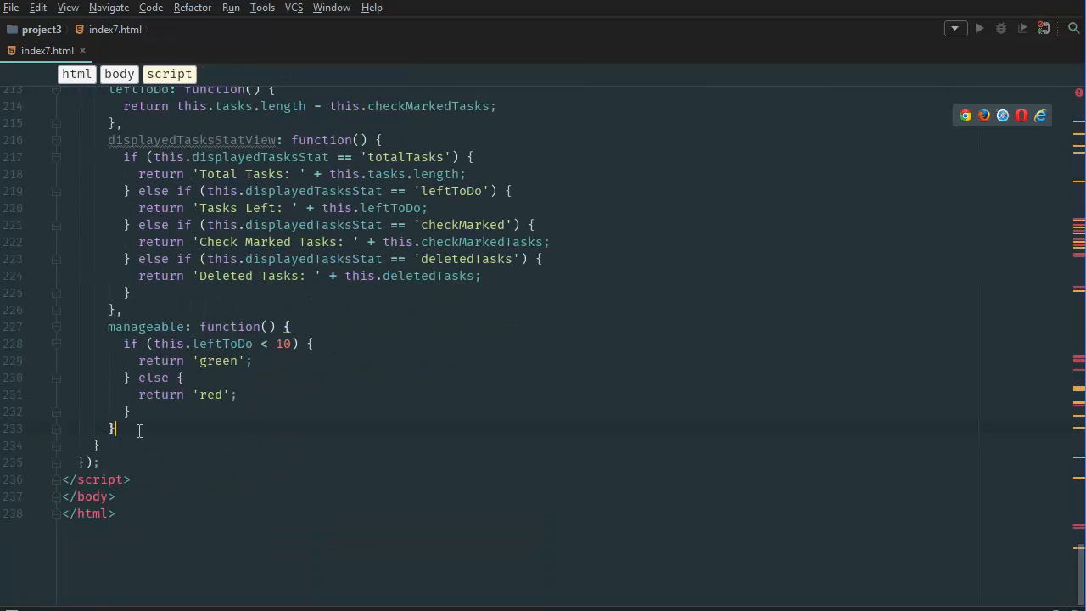
pyautogui.write(',')
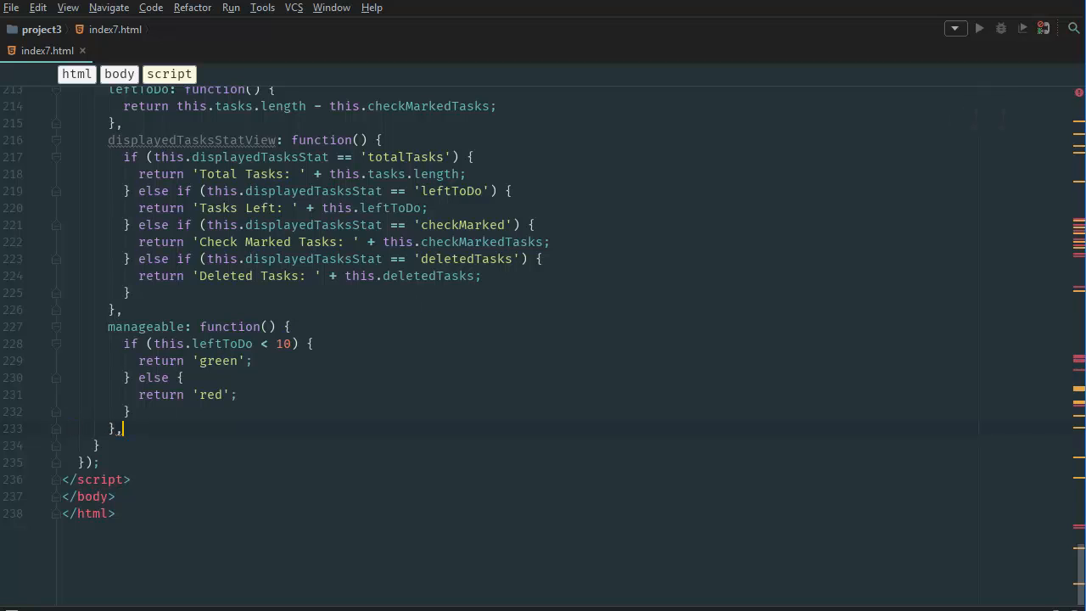
pyautogui.write('perce')
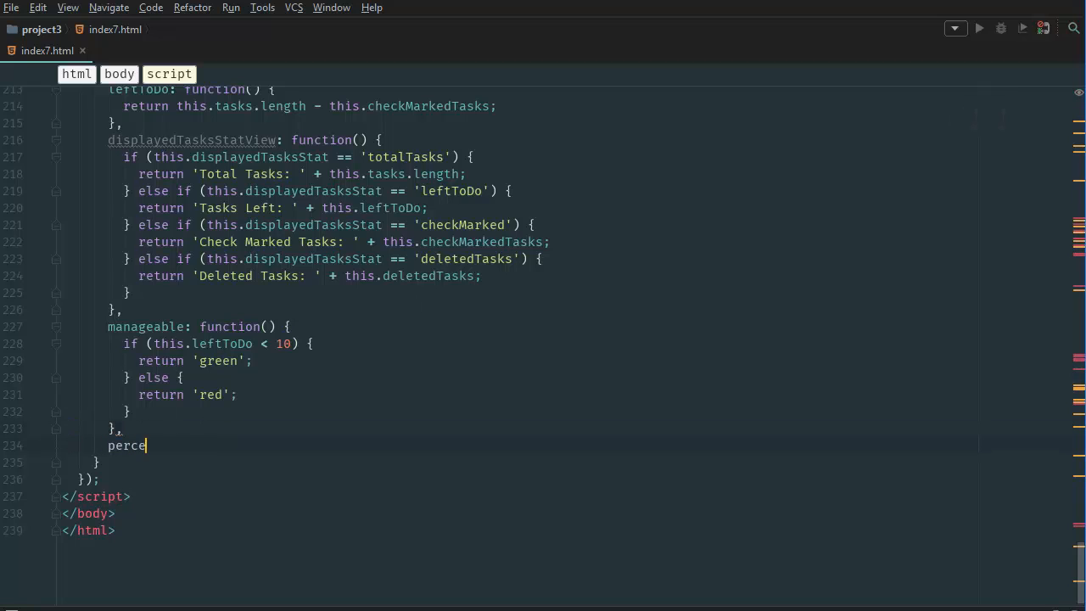
pyautogui.write('ntageOfTasks')
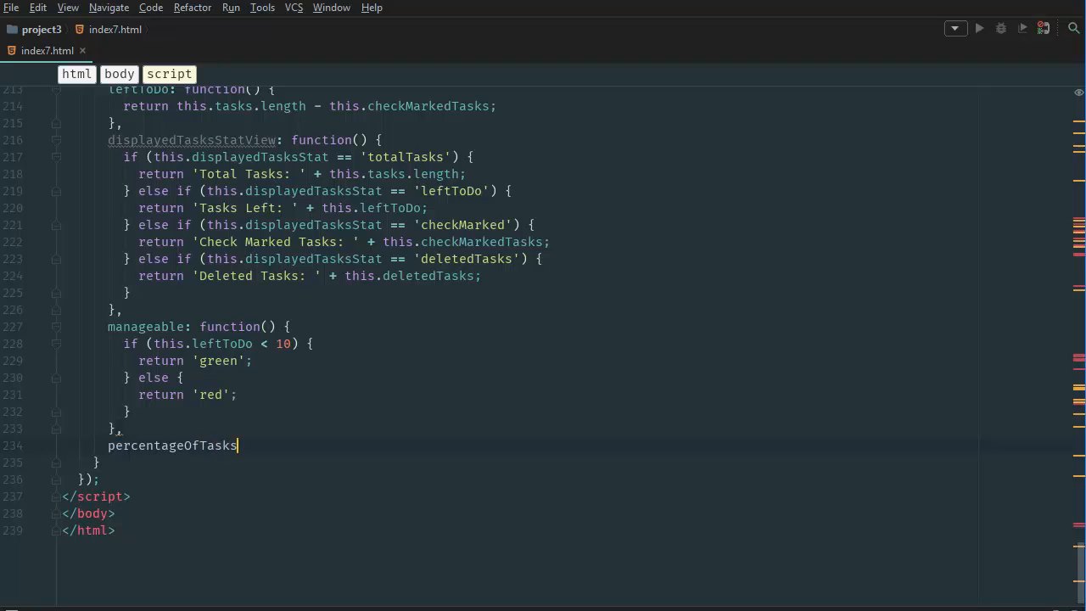
pyautogui.write('Completed:')
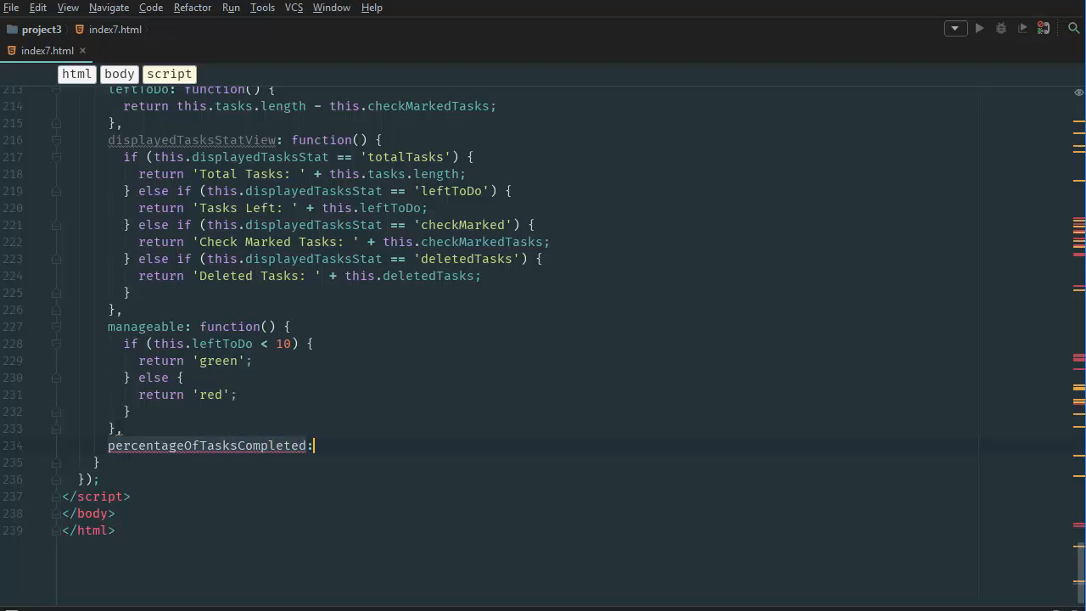
pyautogui.write('function() {')
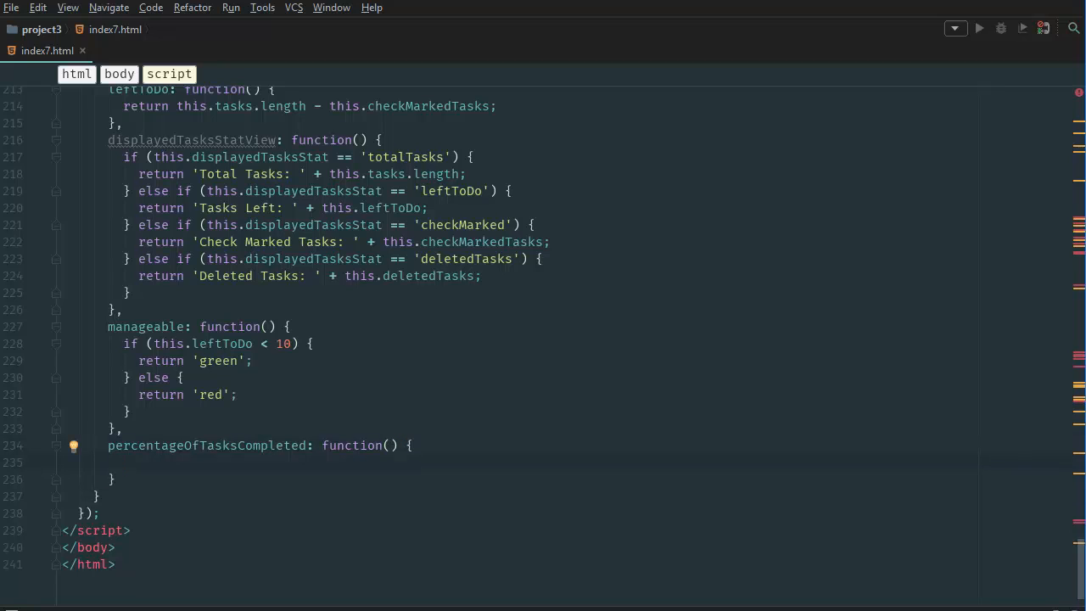
# - Return 0 when this.tasks.length == 0, with an else branch for the other case
pyautogui.write('if () {}')
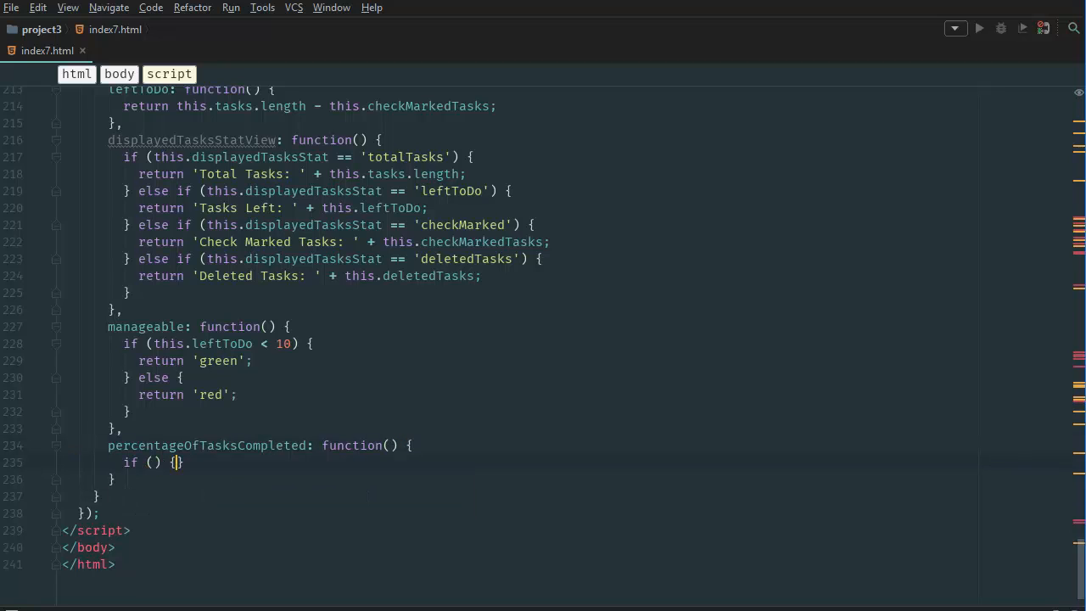
pyautogui.press('Enter')
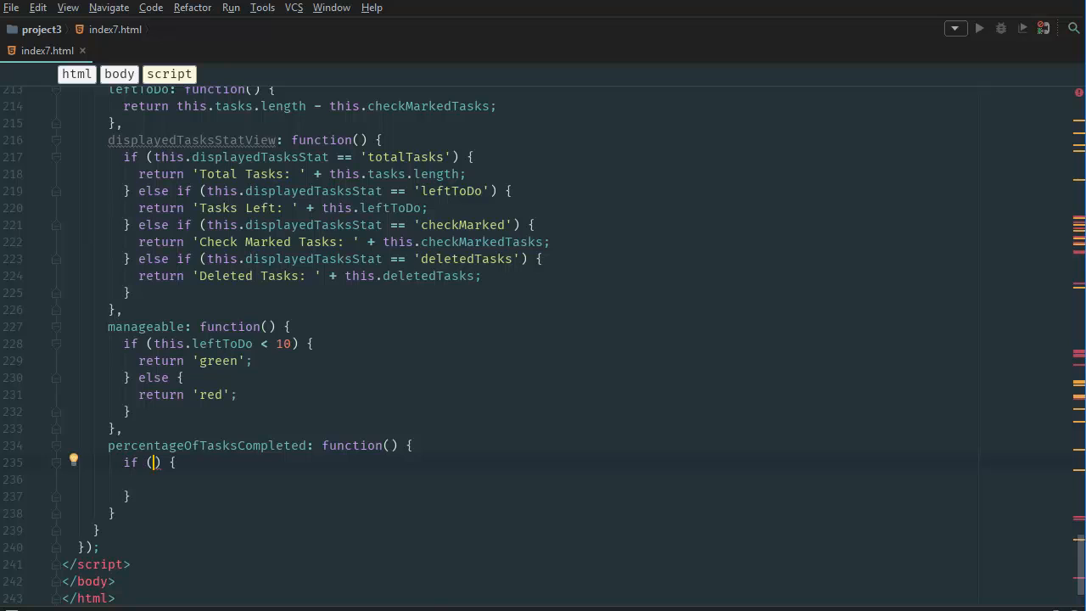
pyautogui.write('this.tasks.length')
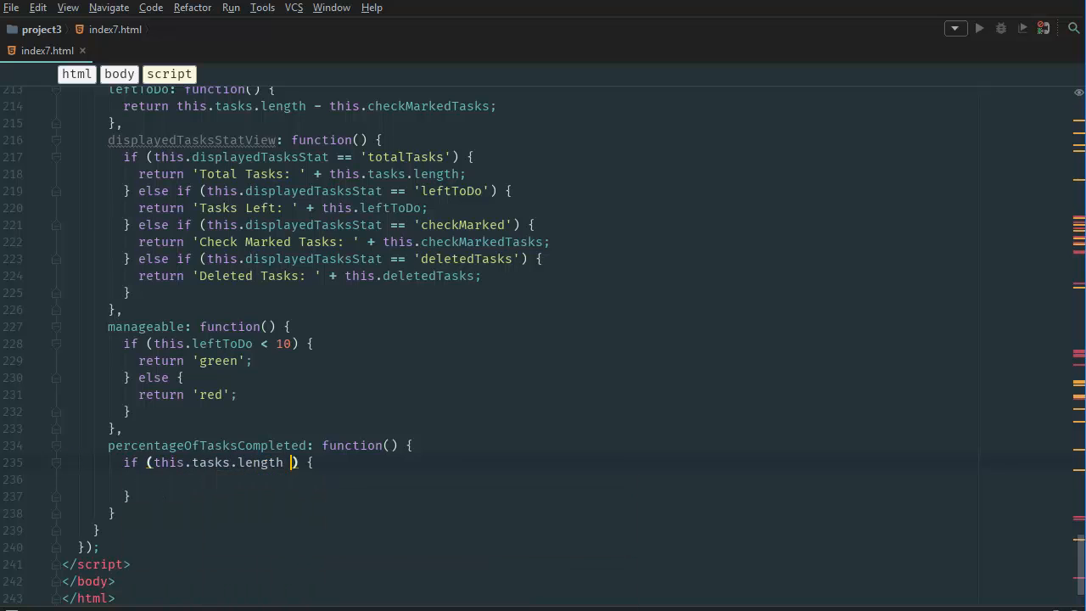
pyautogui.write('== 0')
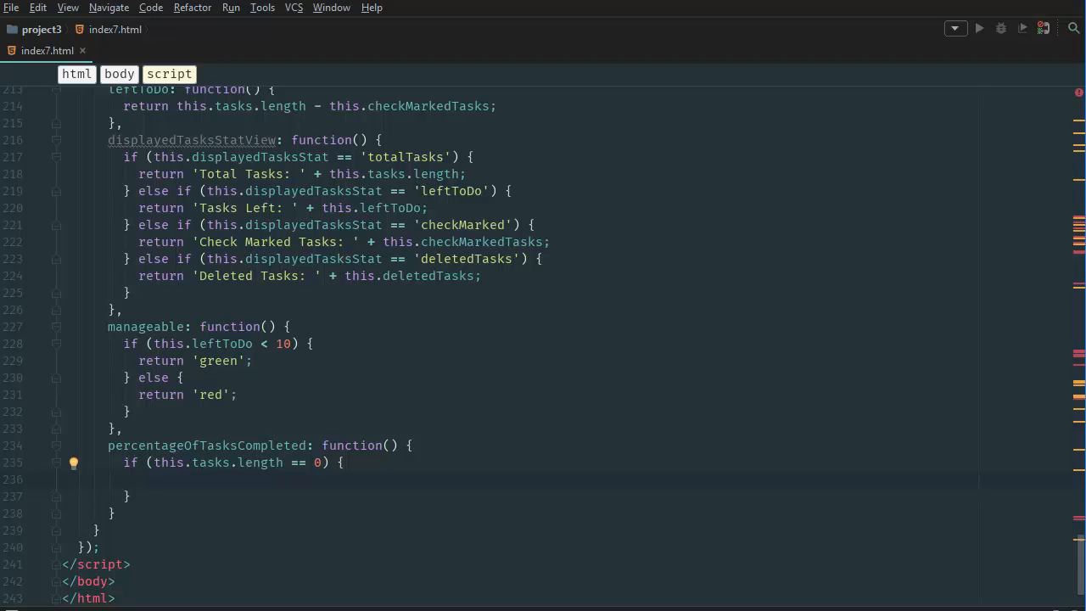
pyautogui.write('return 0;')
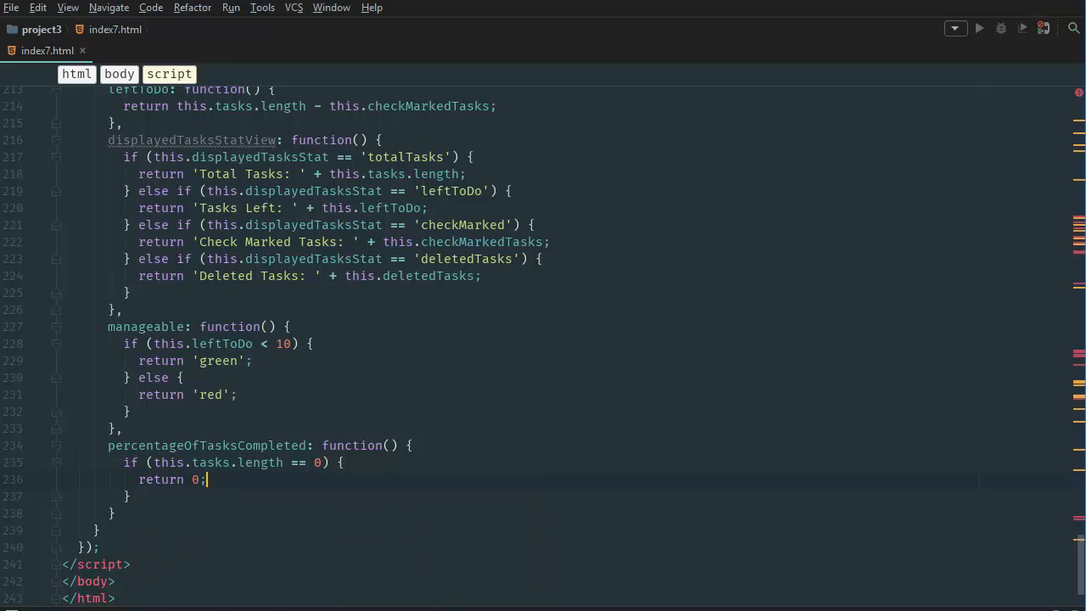
pyautogui.write('} else {')
pyautogui.write('return')
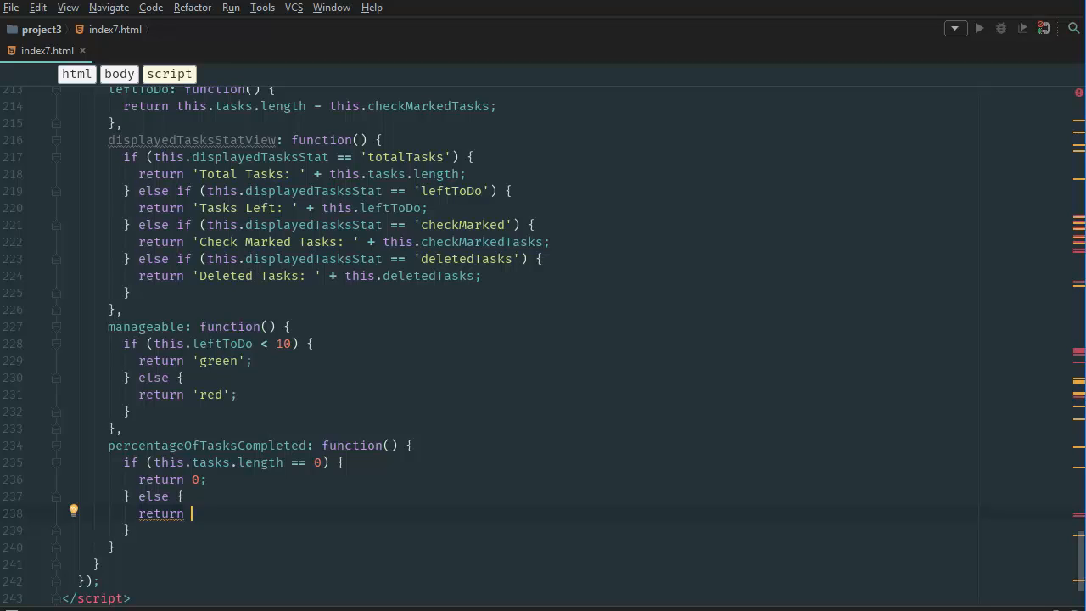
# - In the else branch return (this.checkMarkedTasks / this.tasks.length) * 100
pyautogui.write('()')
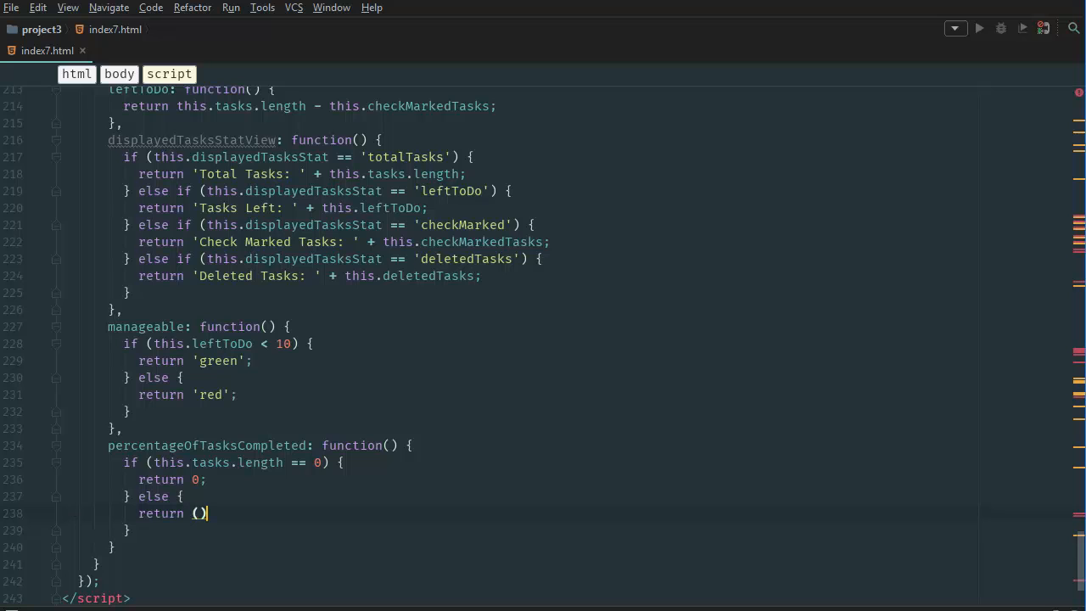
pyautogui.write('this.')
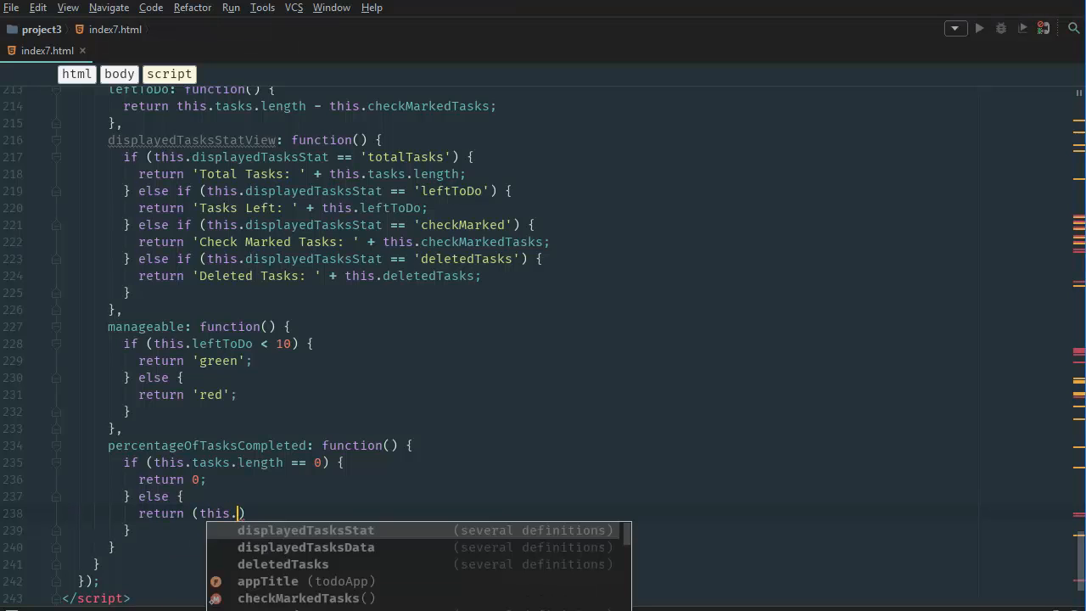
pyautogui.write('checkMarkedTasks /')
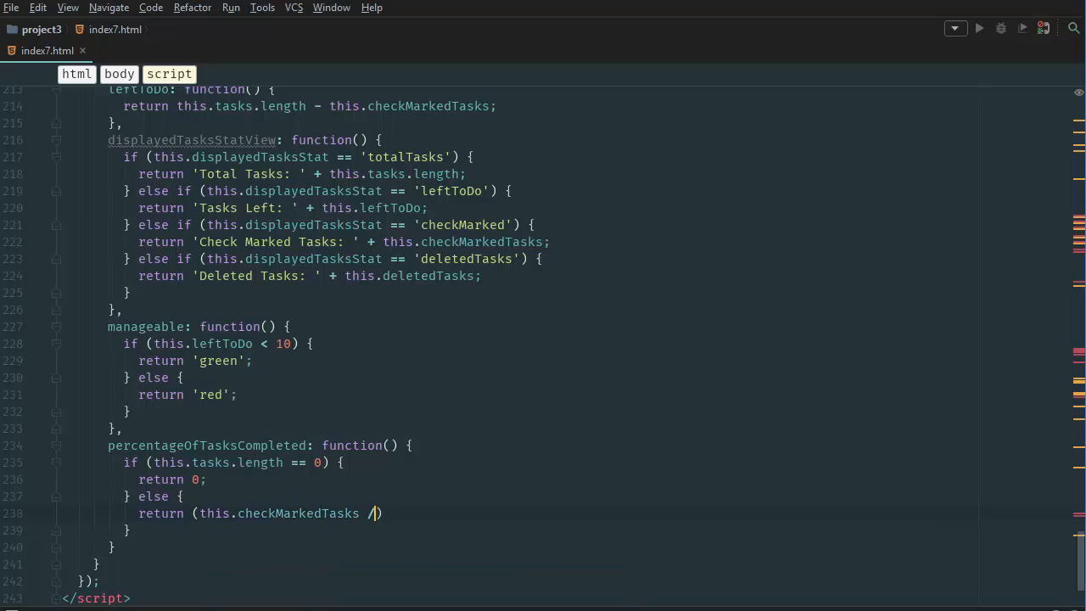
pyautogui.write('this.tasks.length')
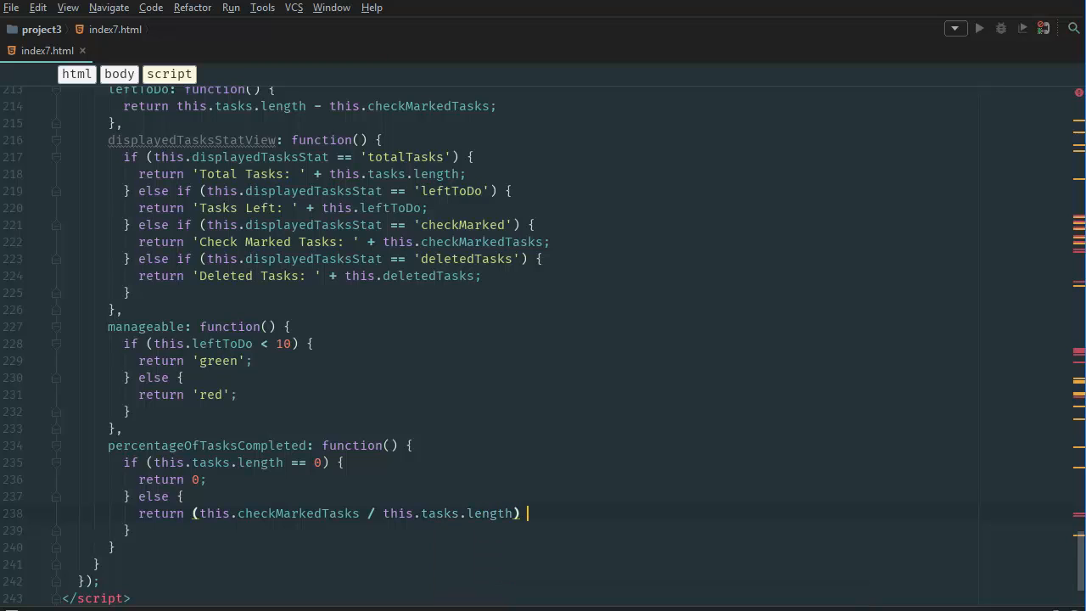
pyautogui.write('* 100;')
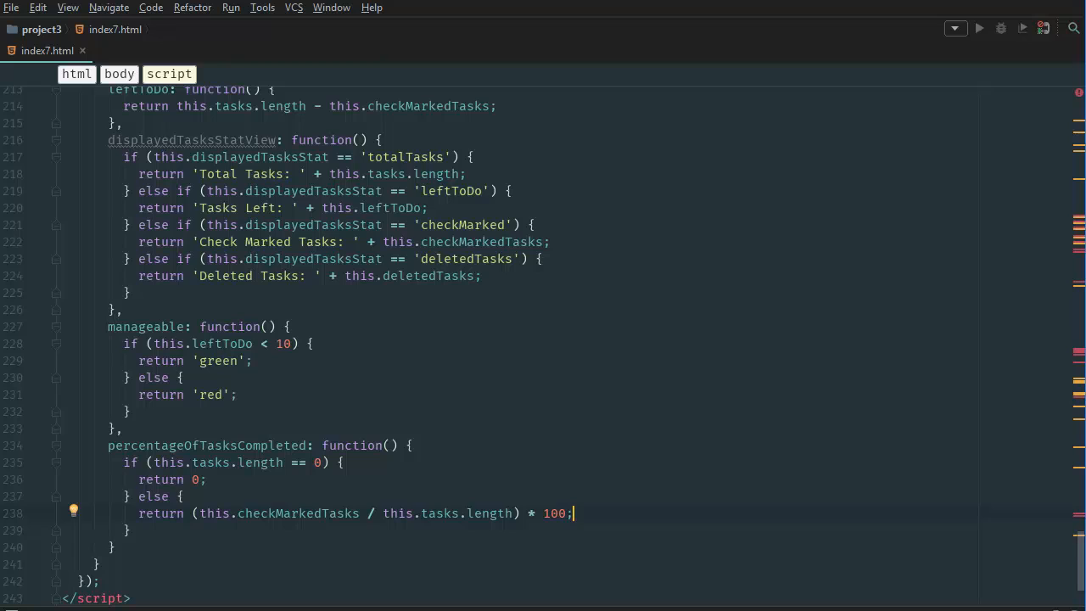
pyautogui.moveTo(565, 479)
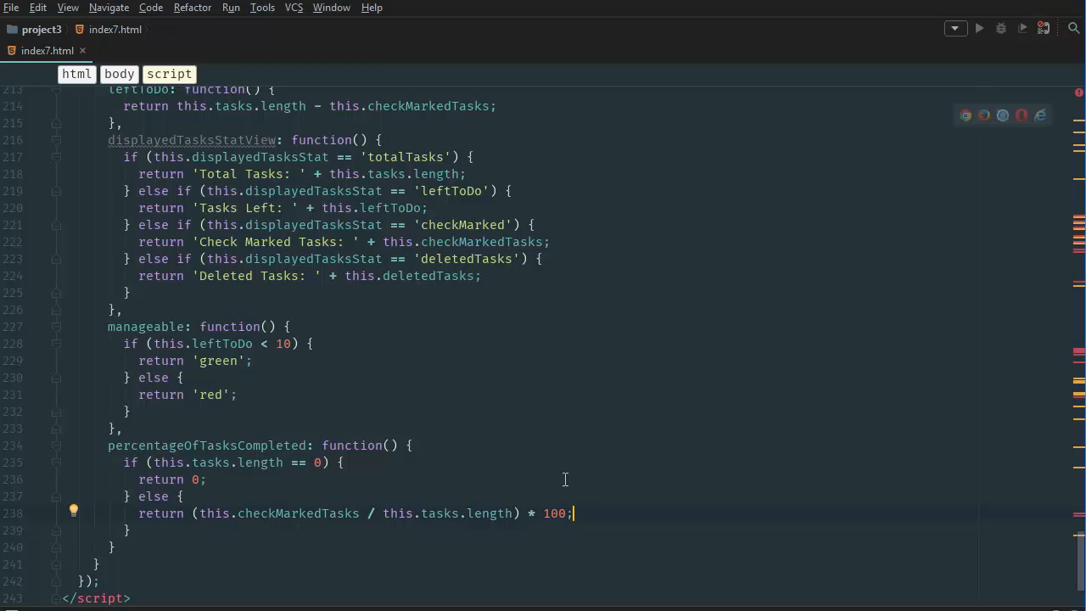
pyautogui.moveTo(662, 519)
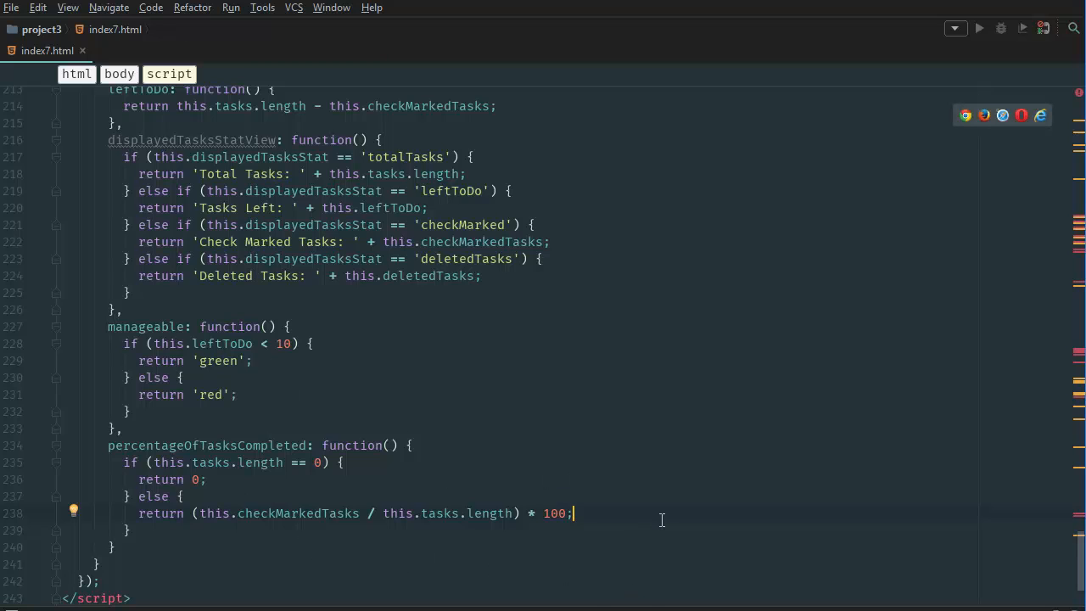
# - Locate the Completion Progress Bar markup with its hard-coded 80% label
pyautogui.click(556, 512)
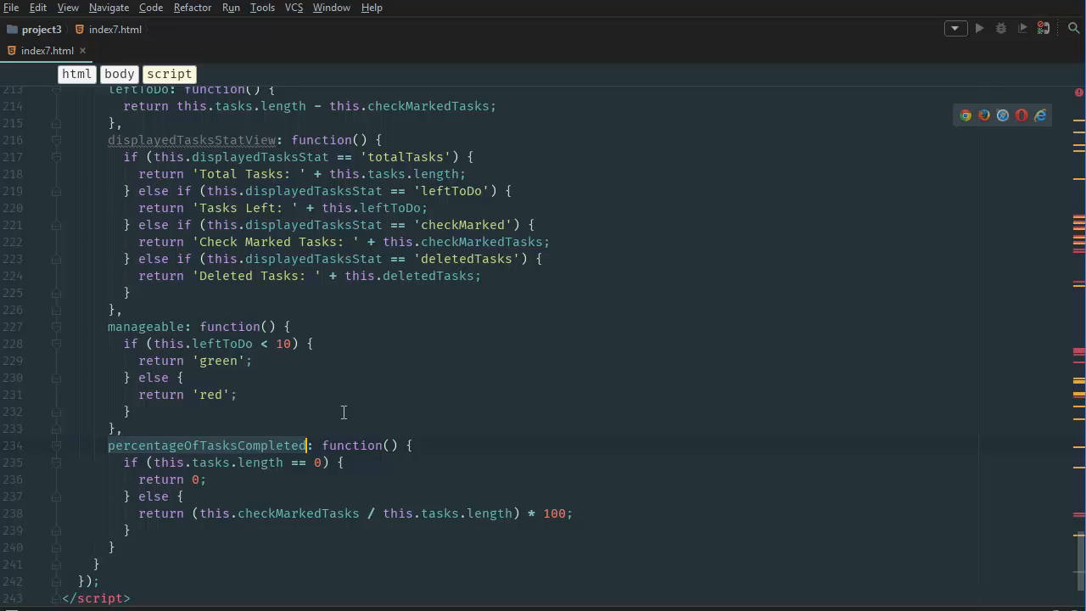
pyautogui.scroll(3)
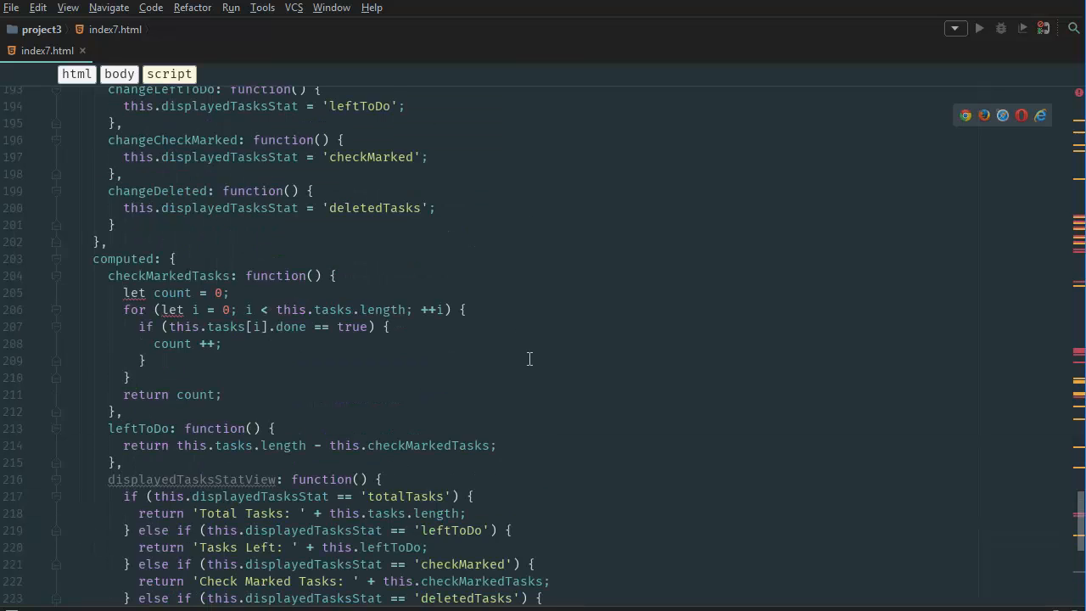
pyautogui.scroll(3)
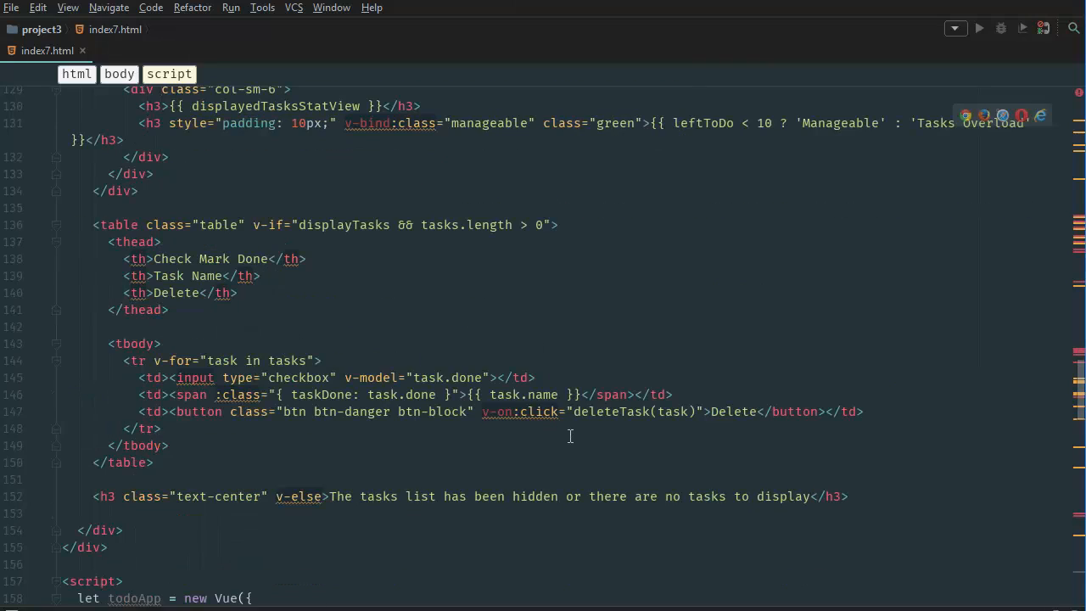
pyautogui.scroll(3)
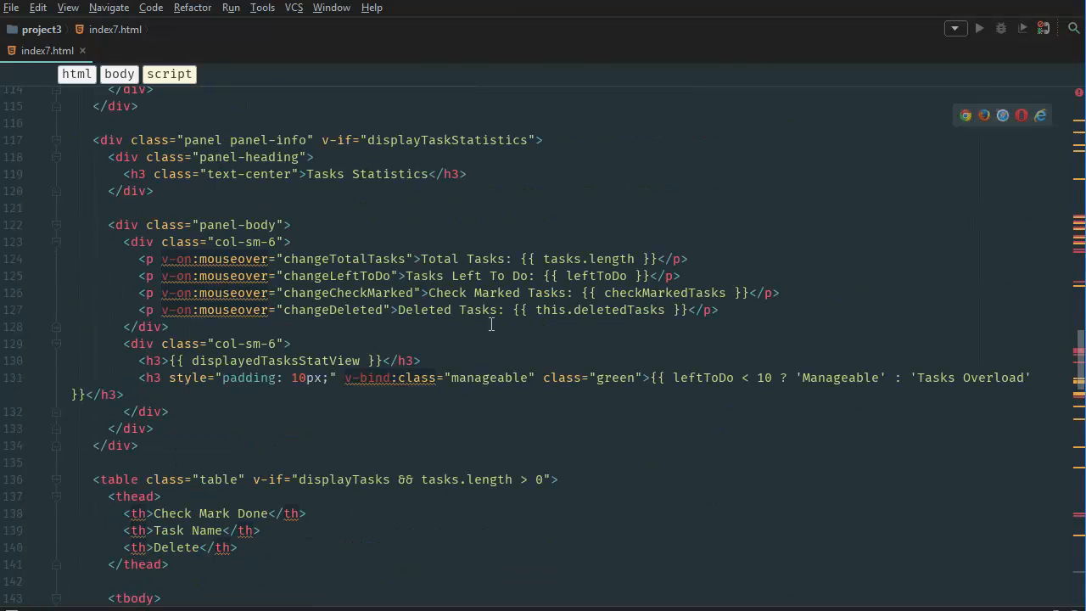
pyautogui.moveTo(438, 393)
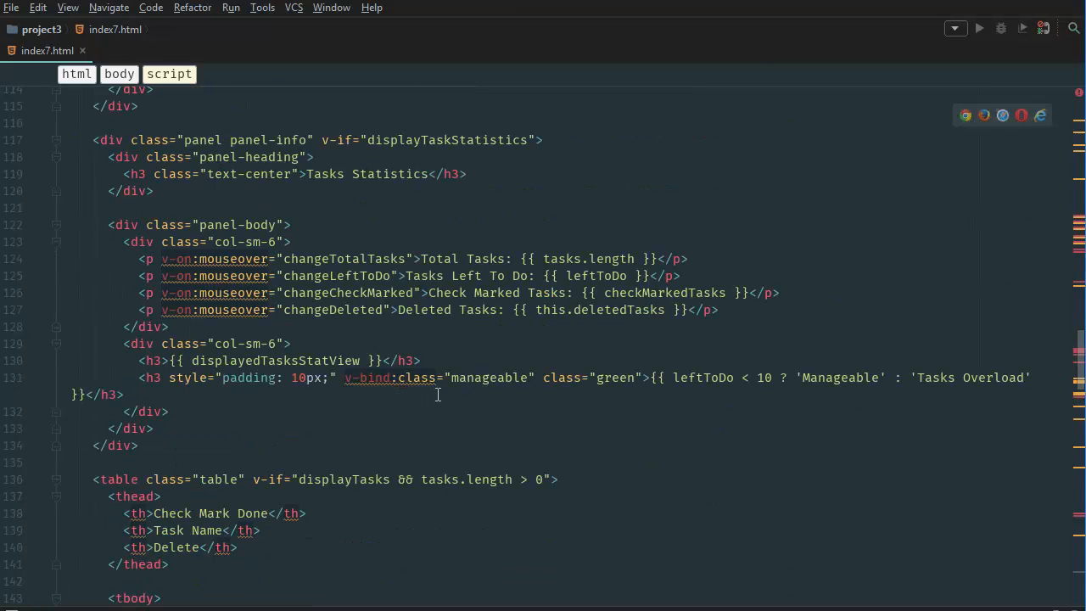
pyautogui.scroll(-3)
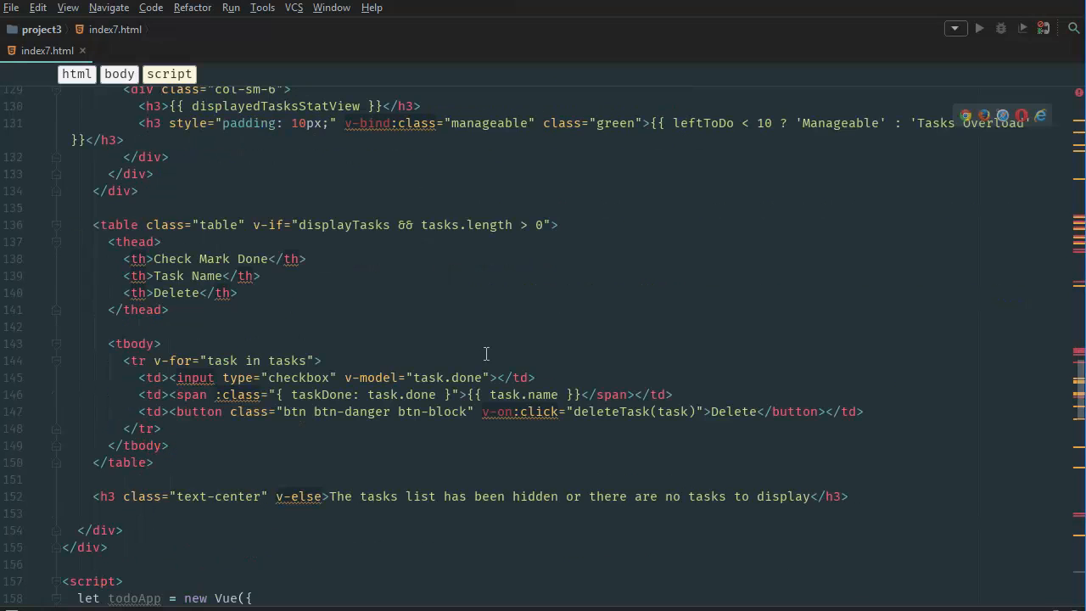
pyautogui.moveTo(299, 275)
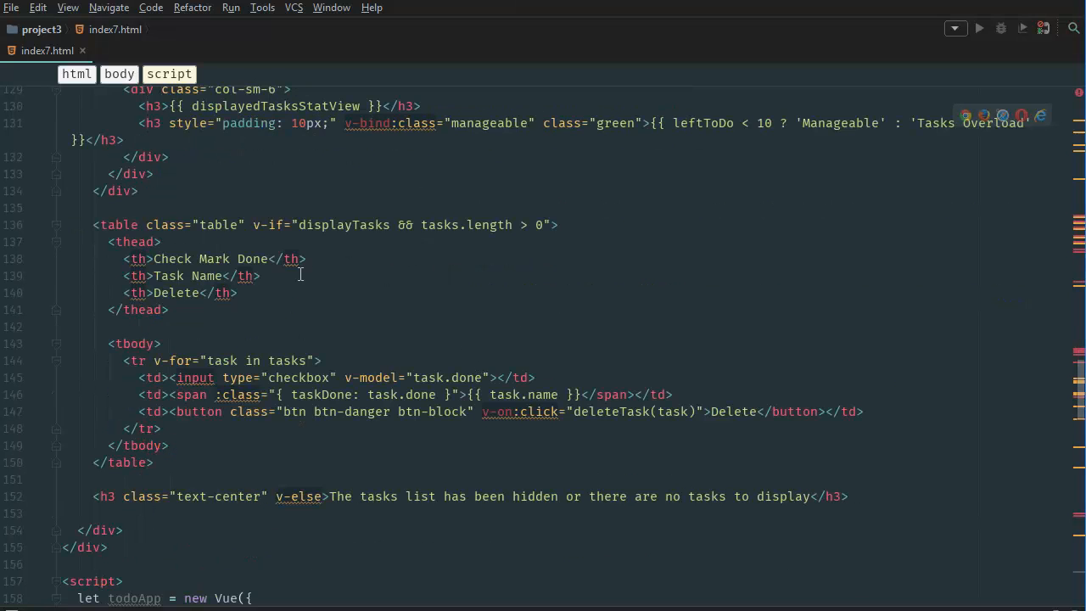
pyautogui.scroll(3)
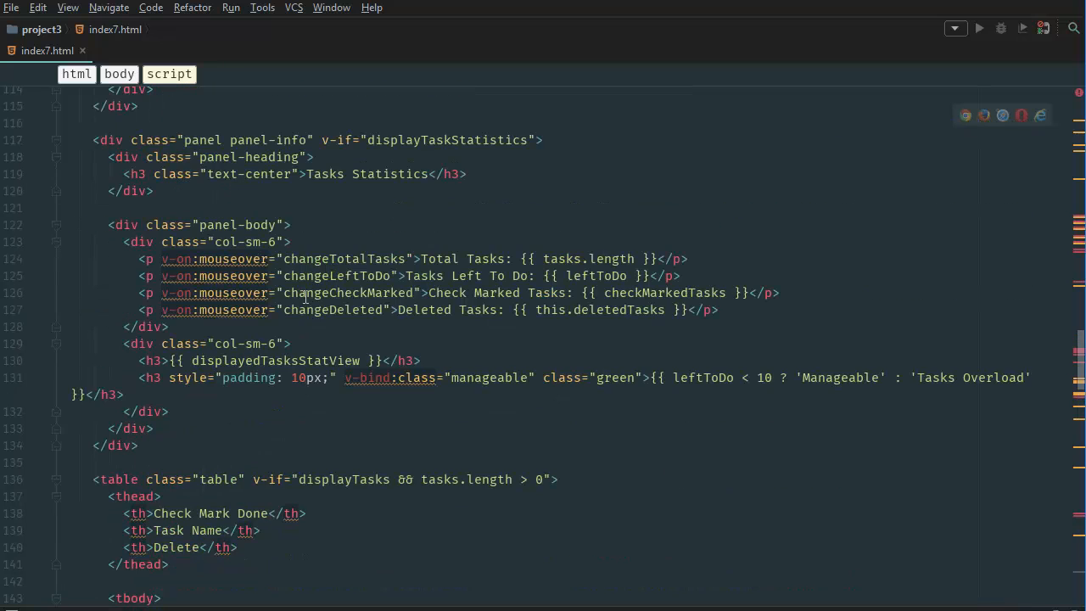
pyautogui.moveTo(390, 376)
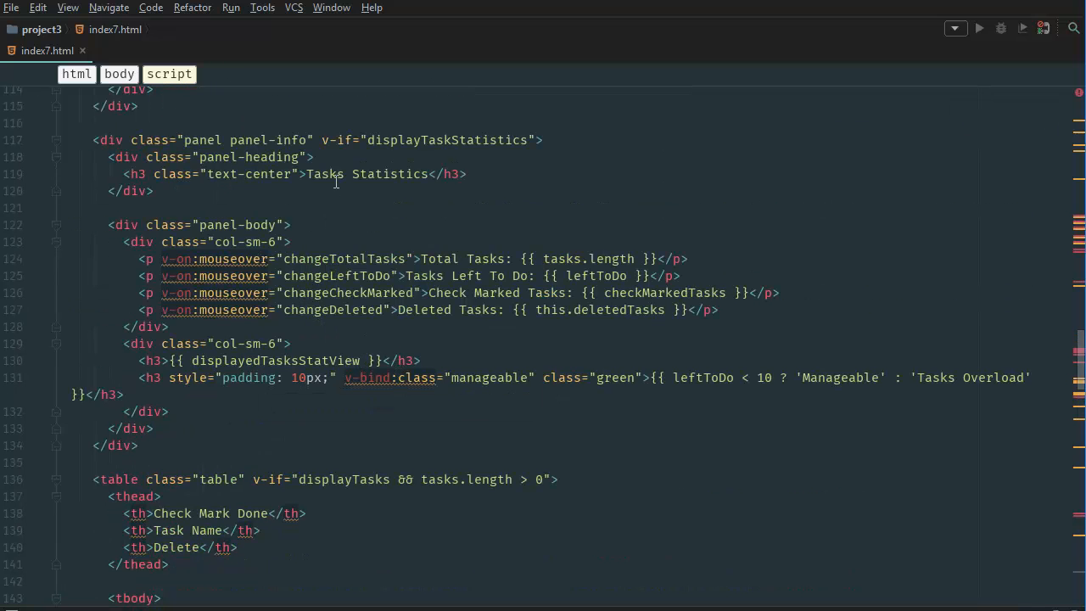
pyautogui.scroll(3)
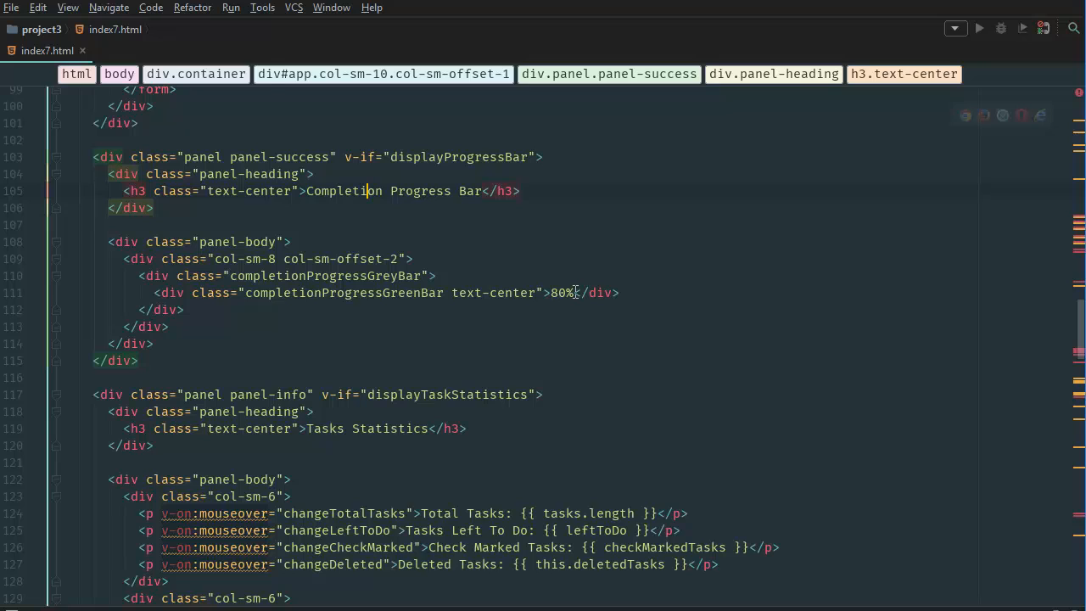
# - Replace the 80 with the interpolation {{ percentageOfTasksCompleted }} before the % sign
pyautogui.click(563, 292)
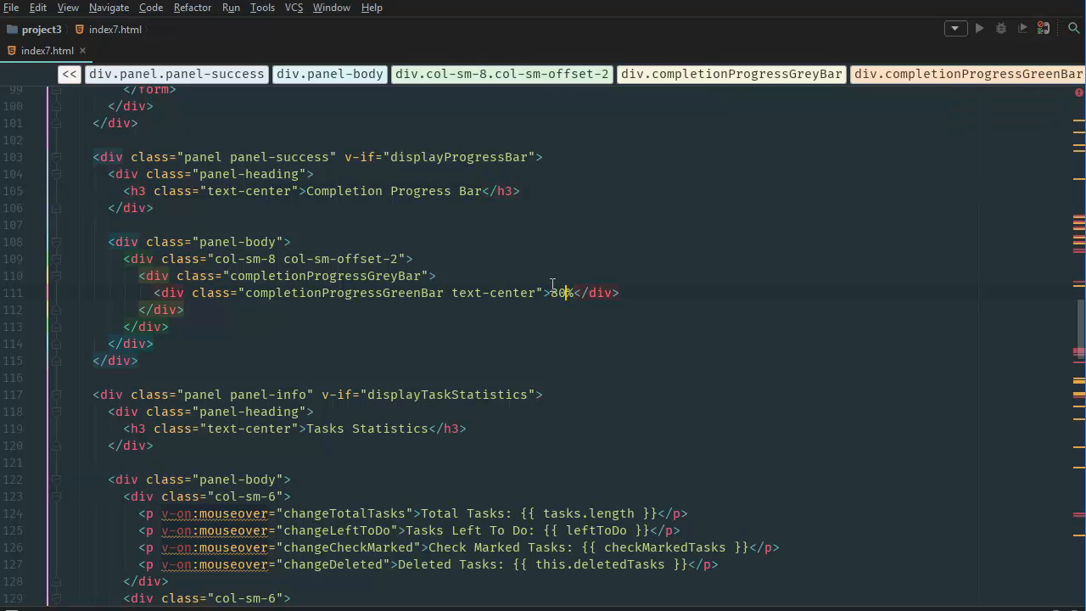
pyautogui.write('{{}}')
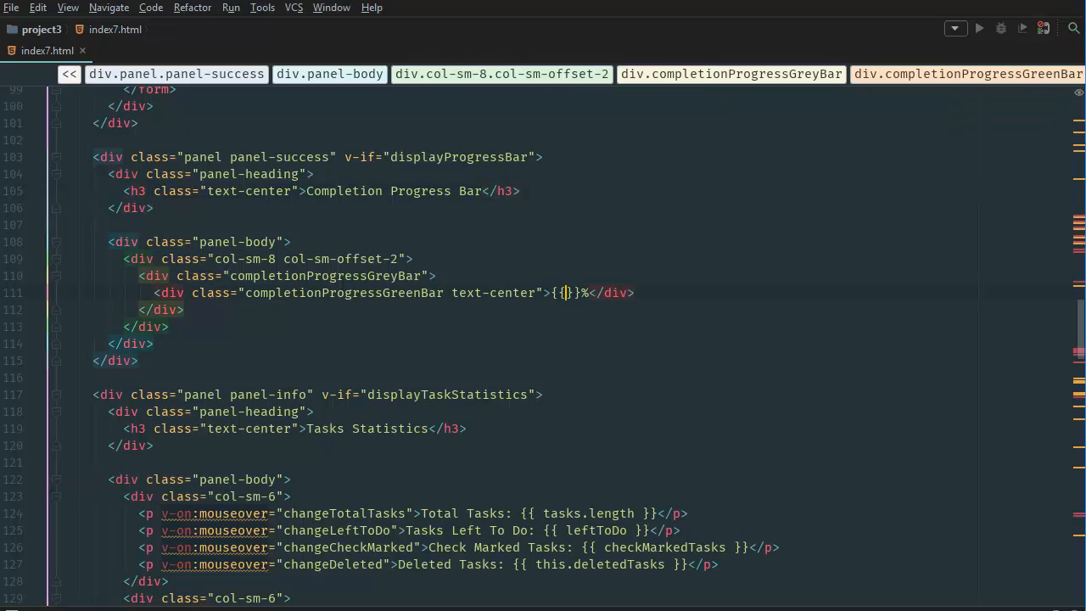
pyautogui.write('percentageOfTasksCompleted')
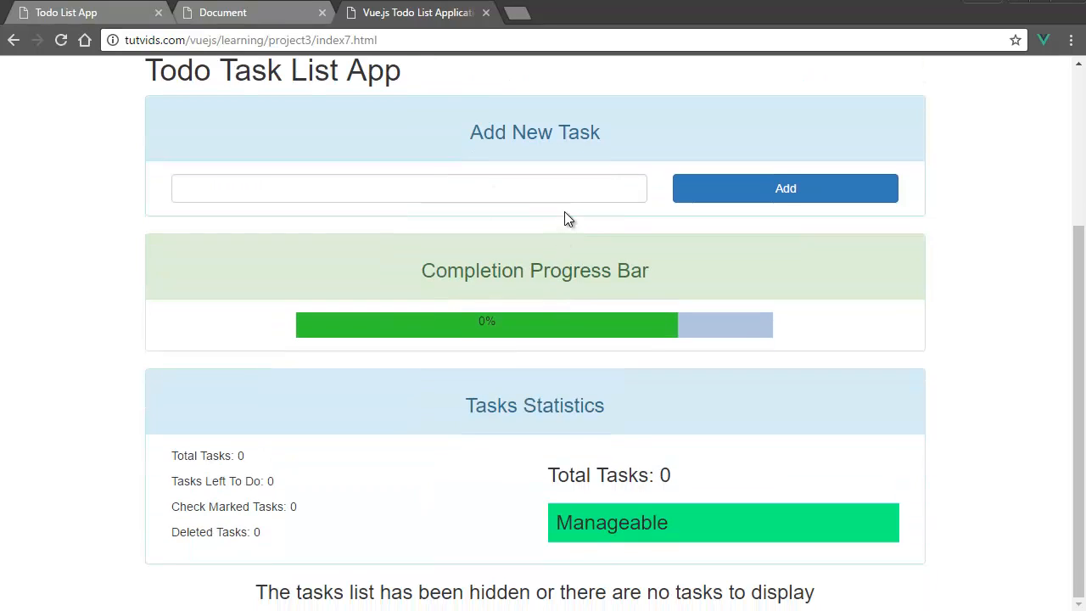
# - Add a task named 'sdfsd' and tick tasks done until the progress label reads 50%
pyautogui.write('sdfsd')
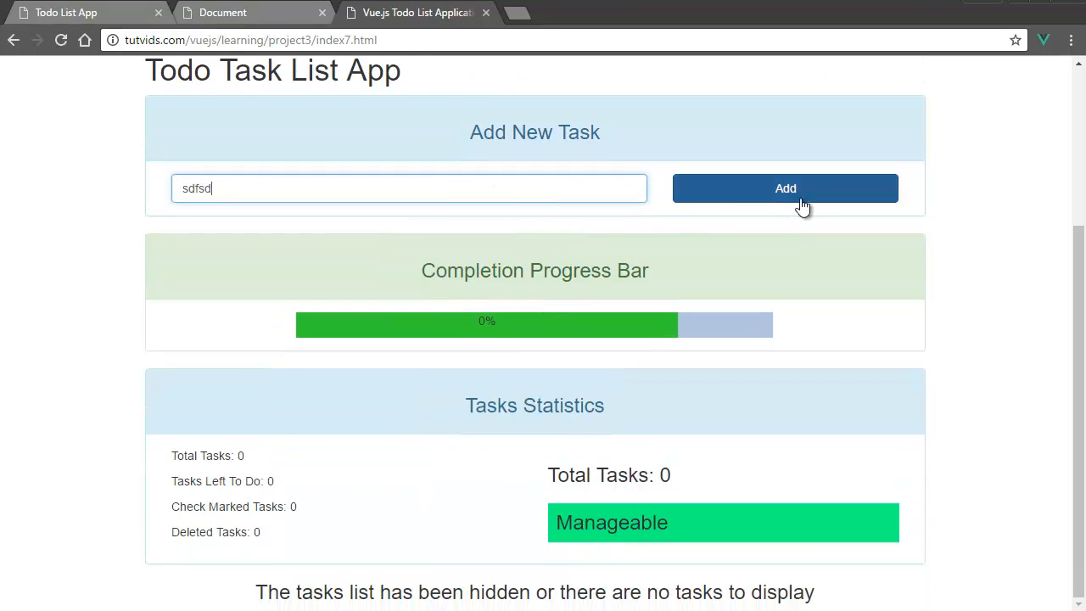
pyautogui.click(784, 186)
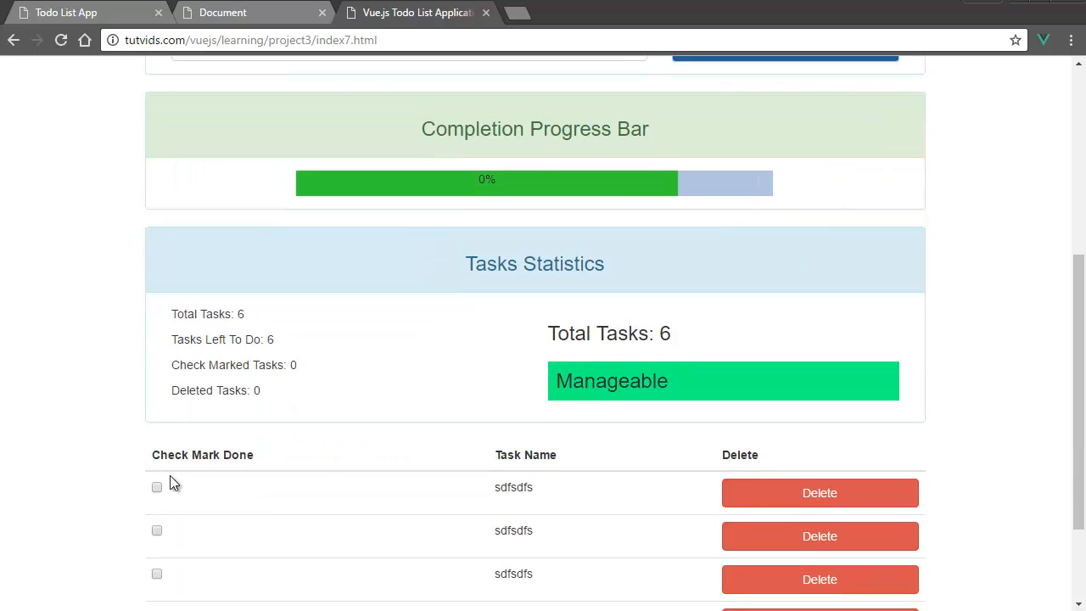
pyautogui.click(156, 485)
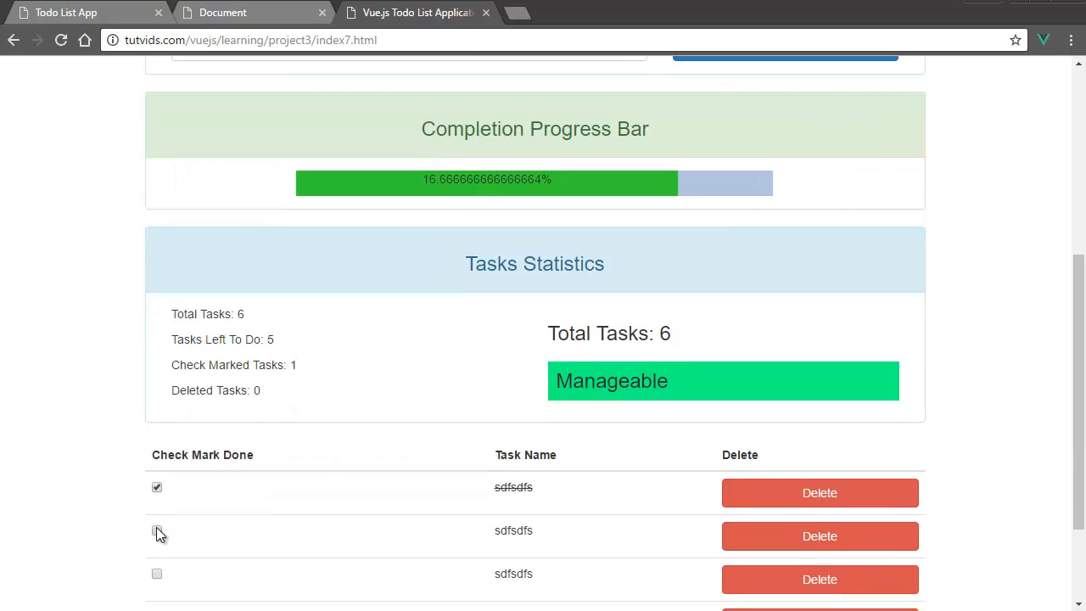
pyautogui.click(156, 529)
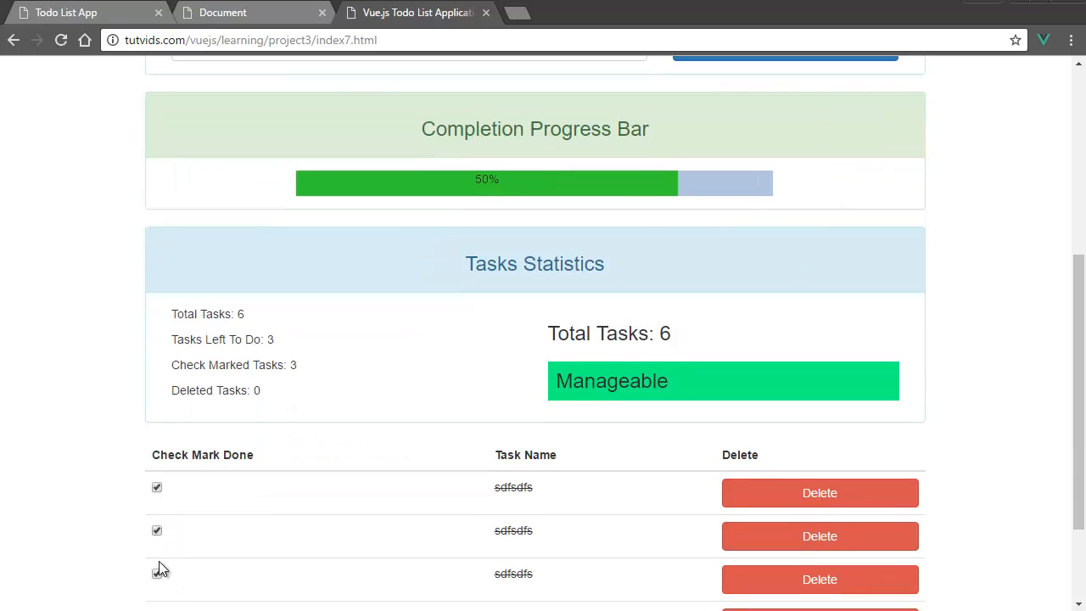
pyautogui.scroll(-3)
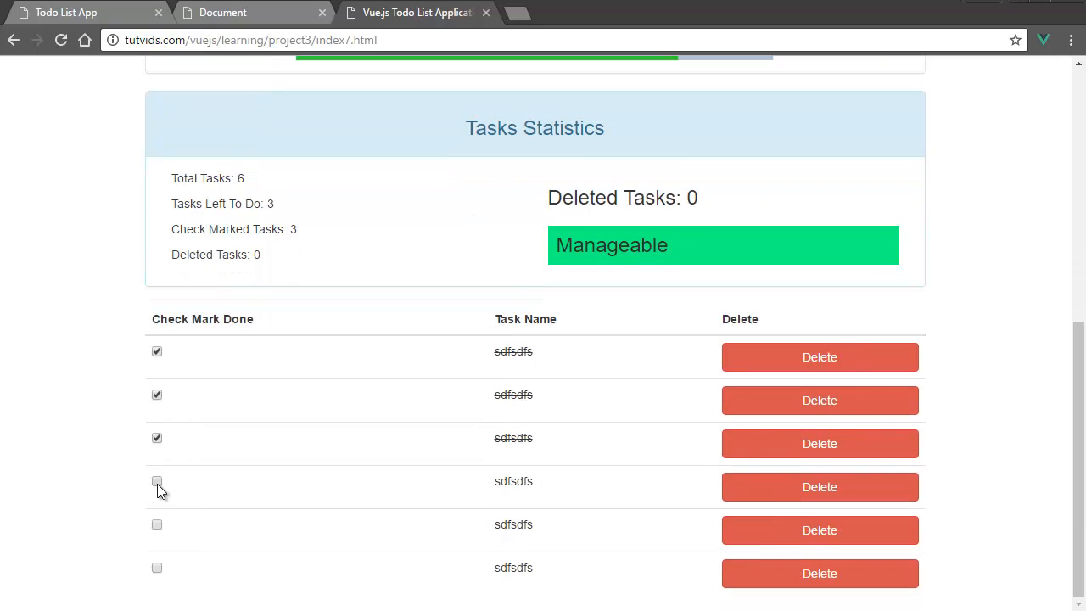
pyautogui.click(156, 482)
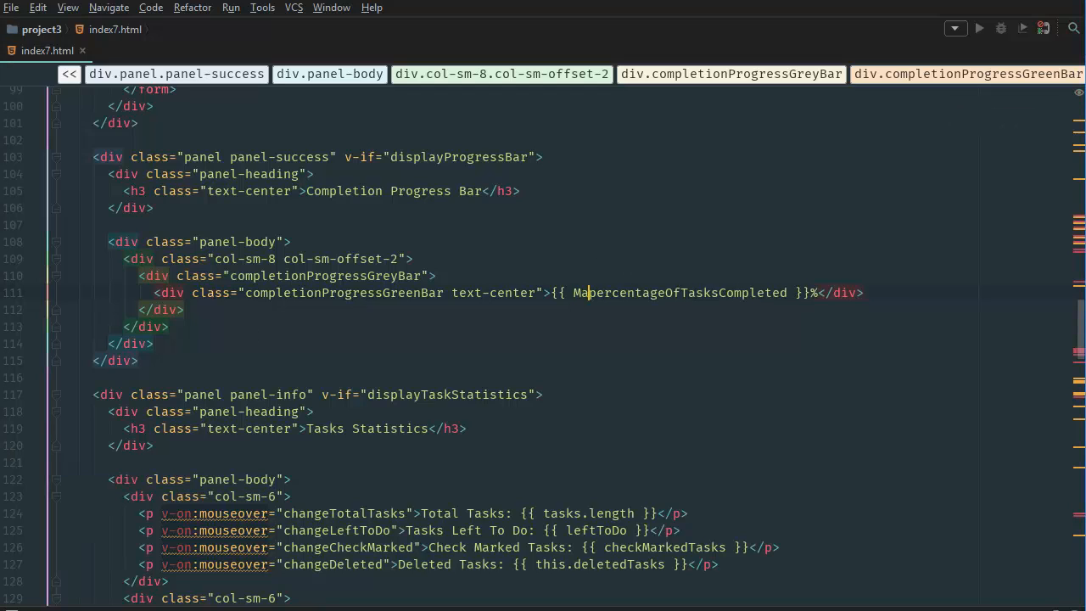
# - Wrap percentageOfTasksCompleted in Math.round( ) and start a ':' bound attribute on the grey bar div
pyautogui.write('Math.round(')
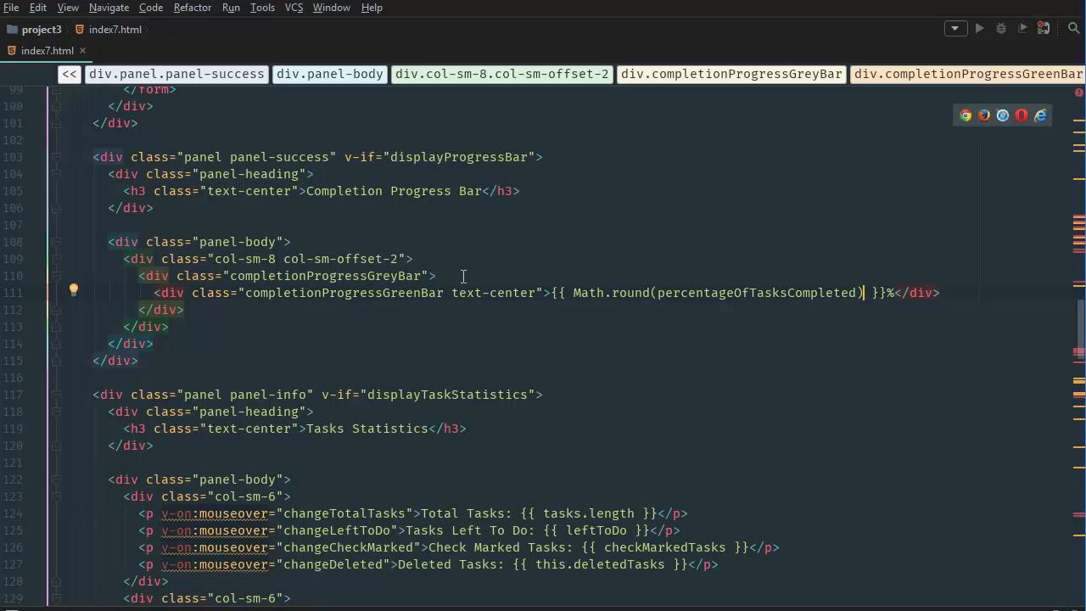
pyautogui.moveTo(445, 305)
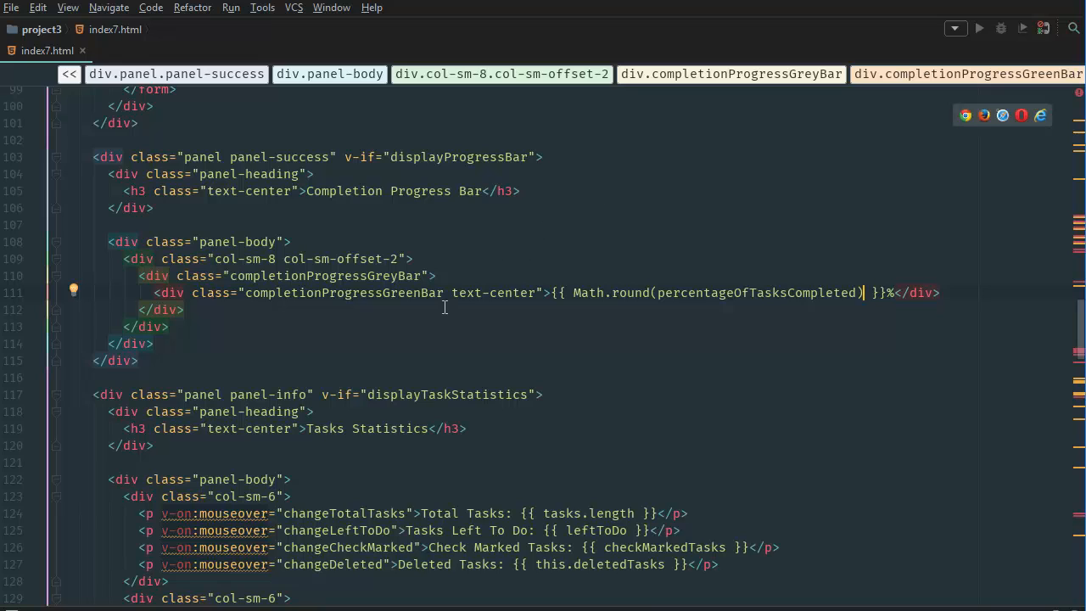
pyautogui.moveTo(431, 275)
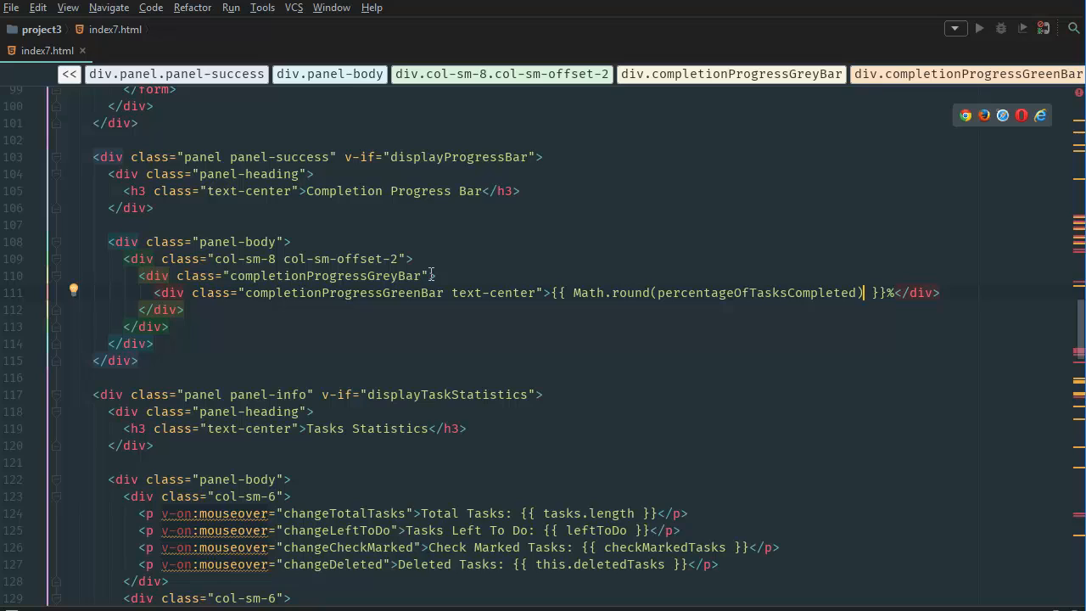
pyautogui.write(':')
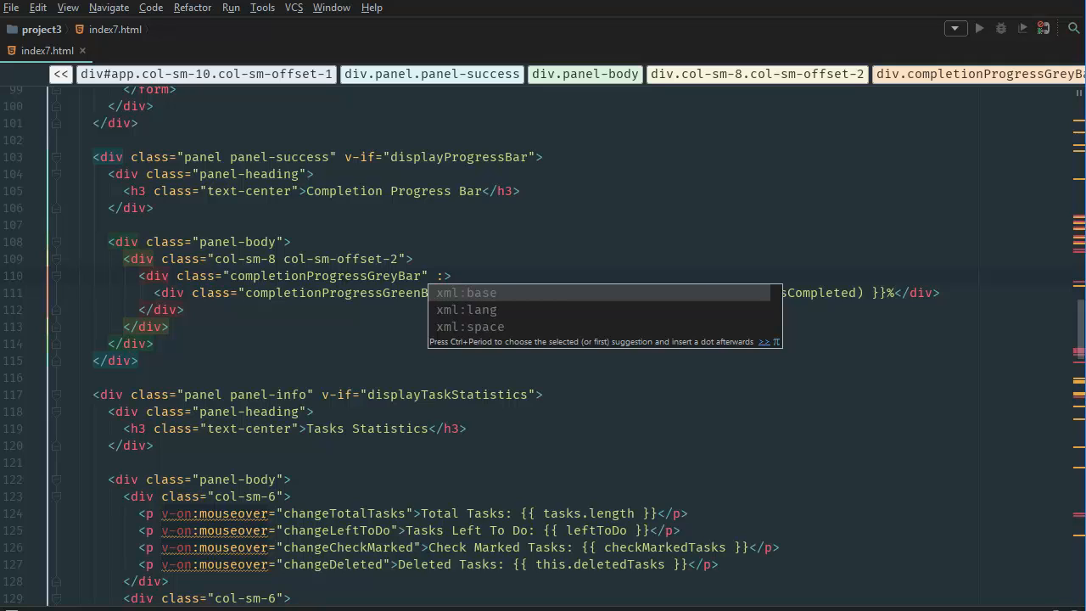
pyautogui.press('BackSpace')
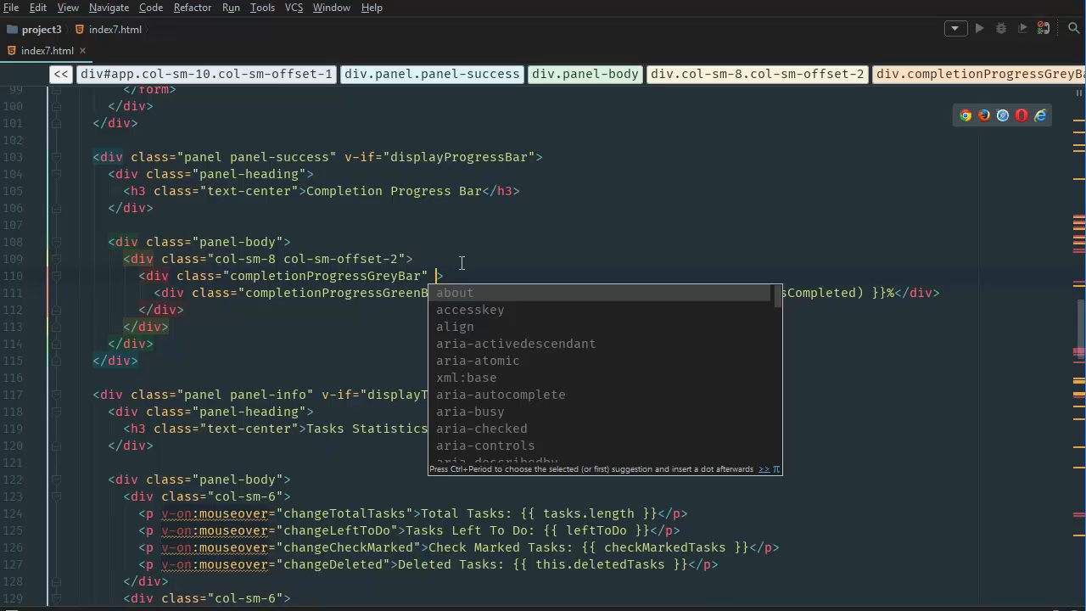
# - Check the .completionProgressGreenBar CSS width rule in the stylesheet
pyautogui.scroll(3)
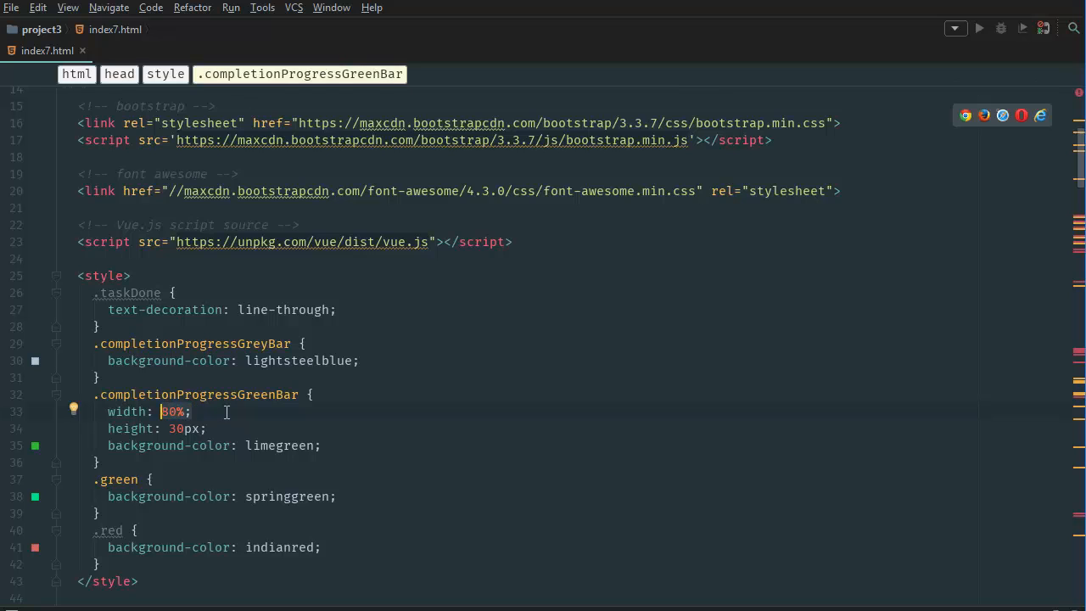
pyautogui.scroll(-3)
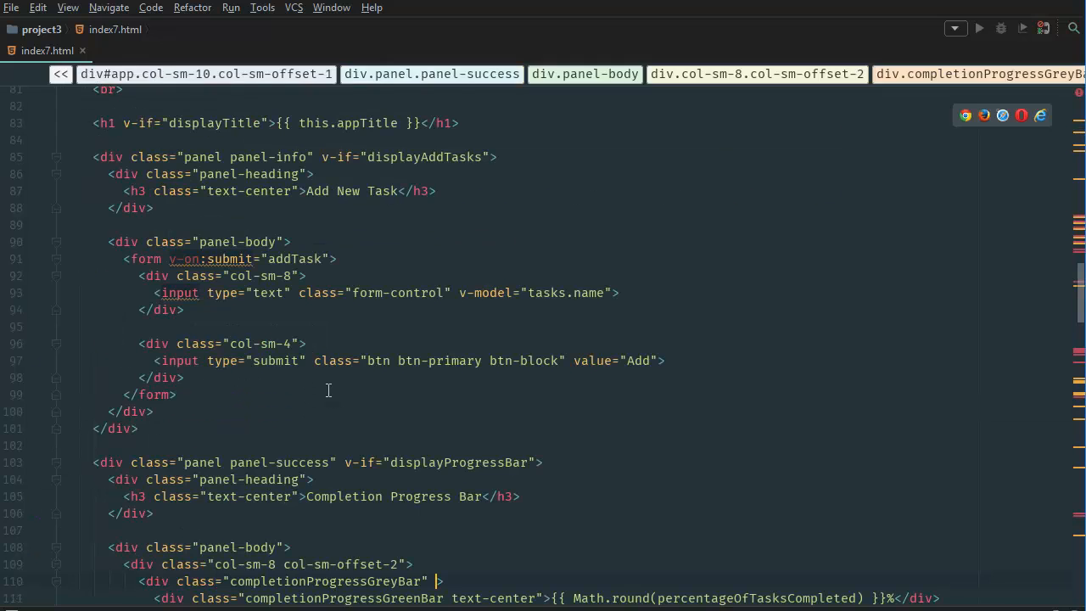
pyautogui.scroll(-3)
pyautogui.write(':')
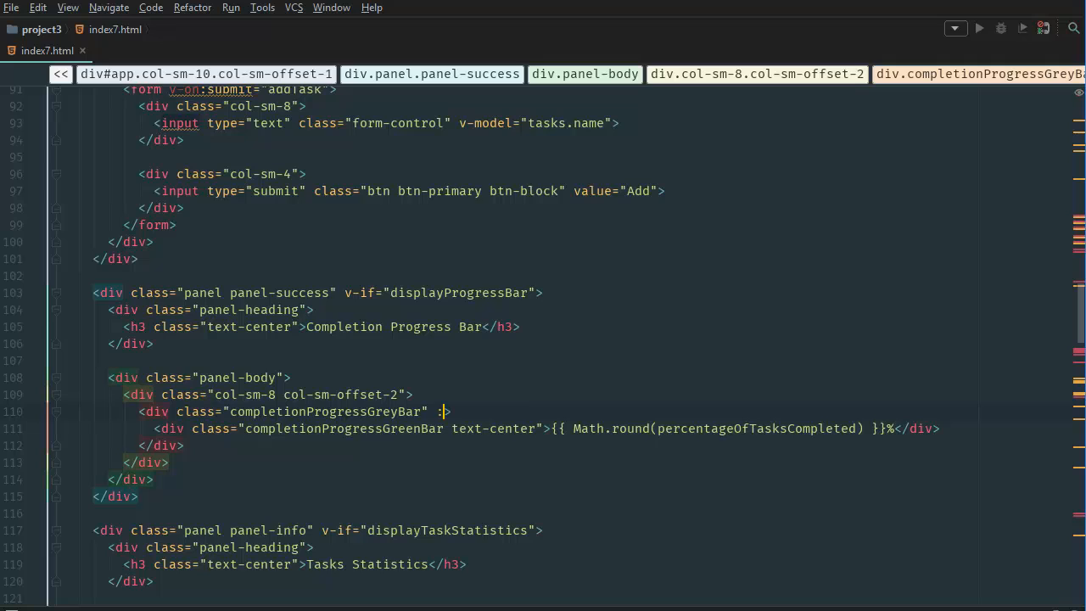
# - Write :style="{ width: percentageOfTasksCompleted + '%' }" on the grey bar div
pyautogui.write('style')
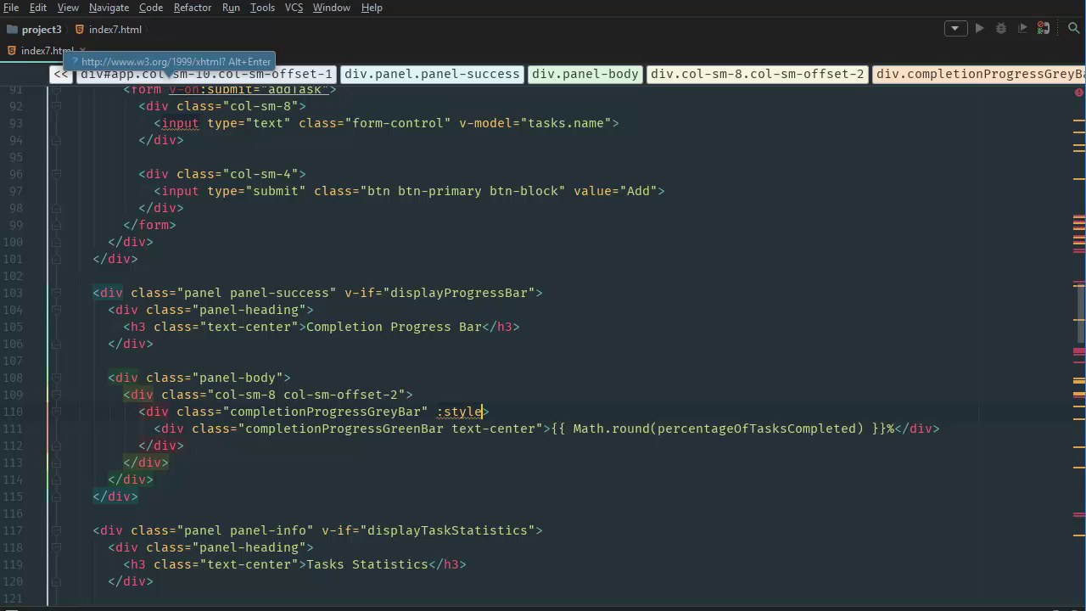
pyautogui.write('="')
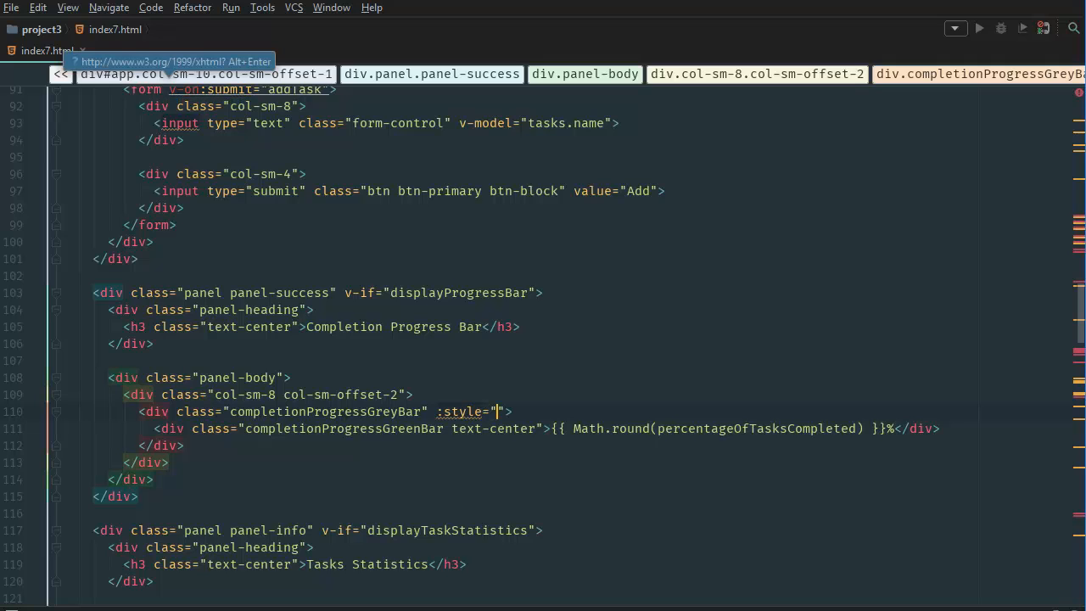
pyautogui.write('{ }')
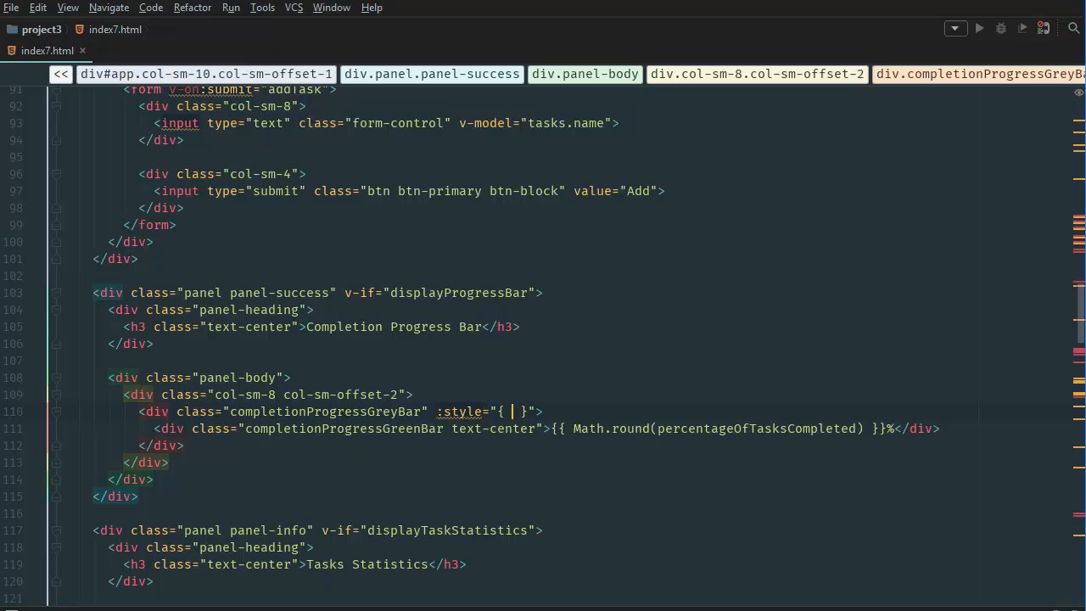
pyautogui.write('width:')
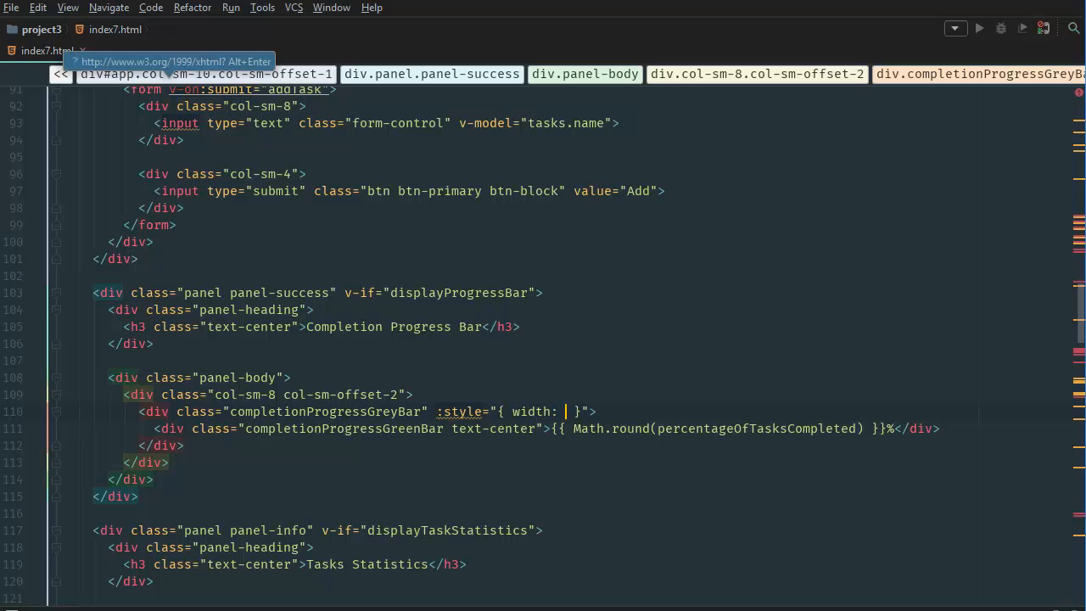
pyautogui.write('percentageOfTasksCompleted')
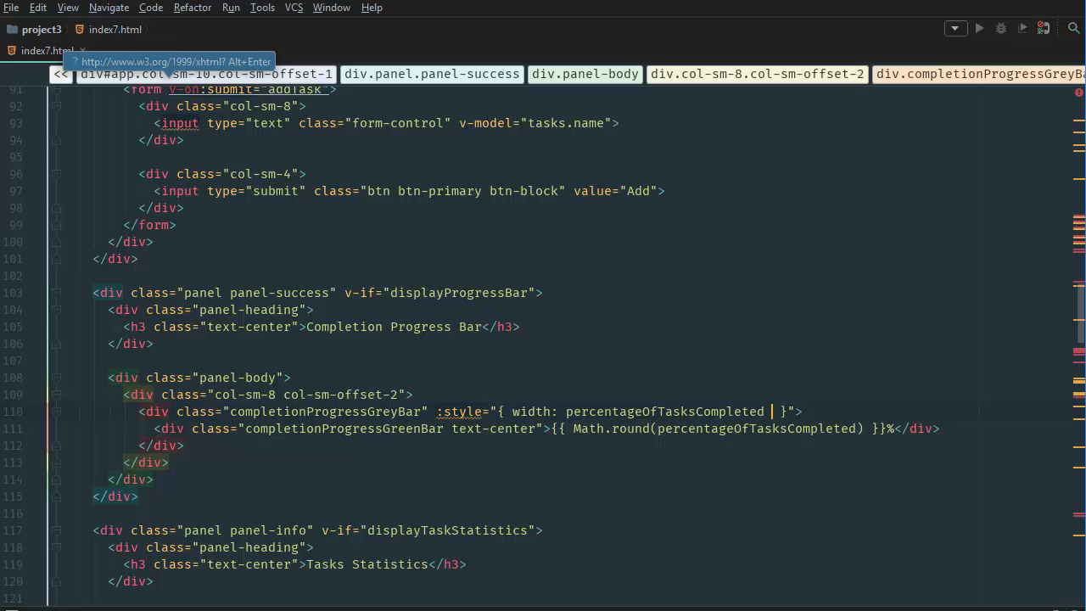
pyautogui.write("+ '$")
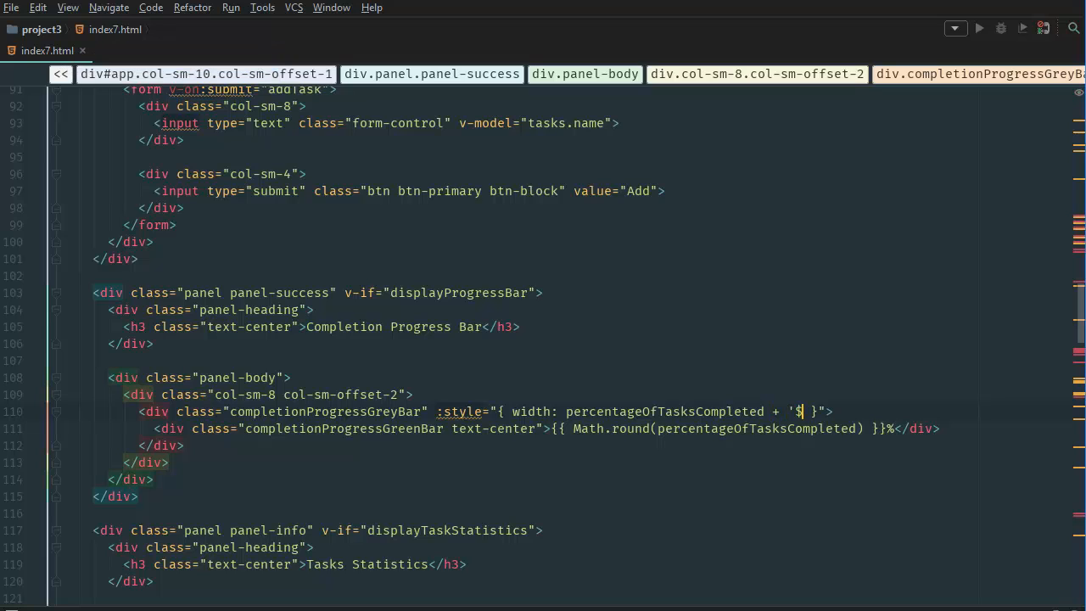
pyautogui.write('%')
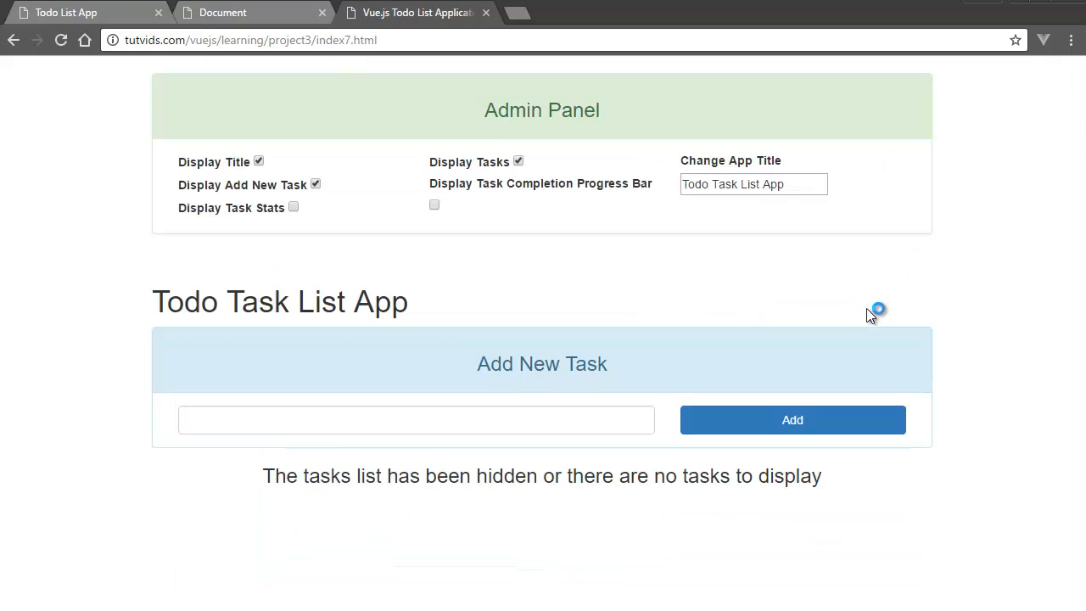
# - Turn on Display Task Stats and Display Task Completion Progress Bar
pyautogui.click(294, 207)
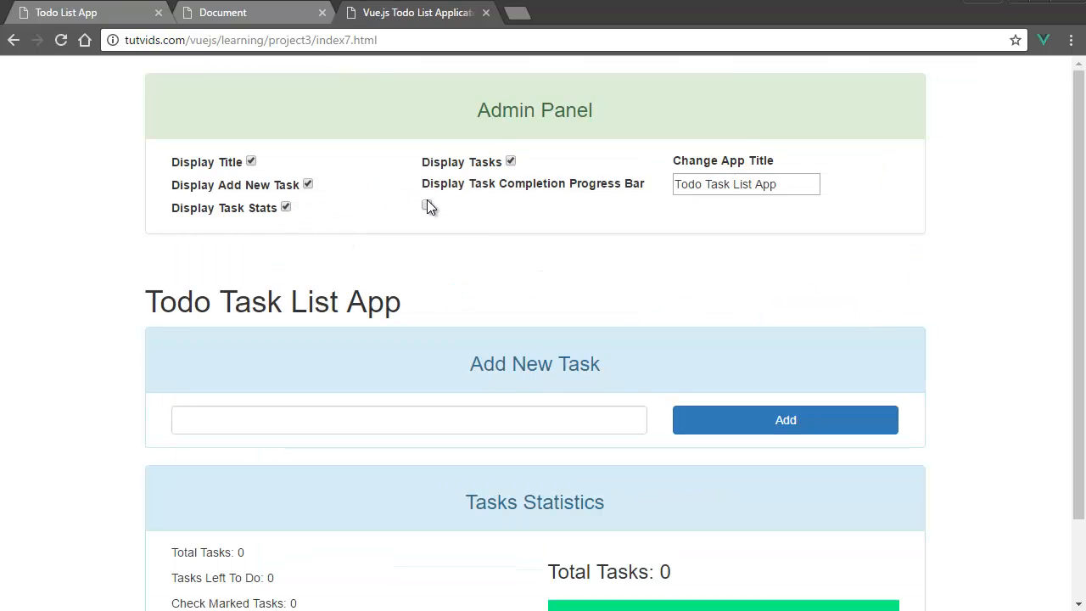
pyautogui.click(427, 204)
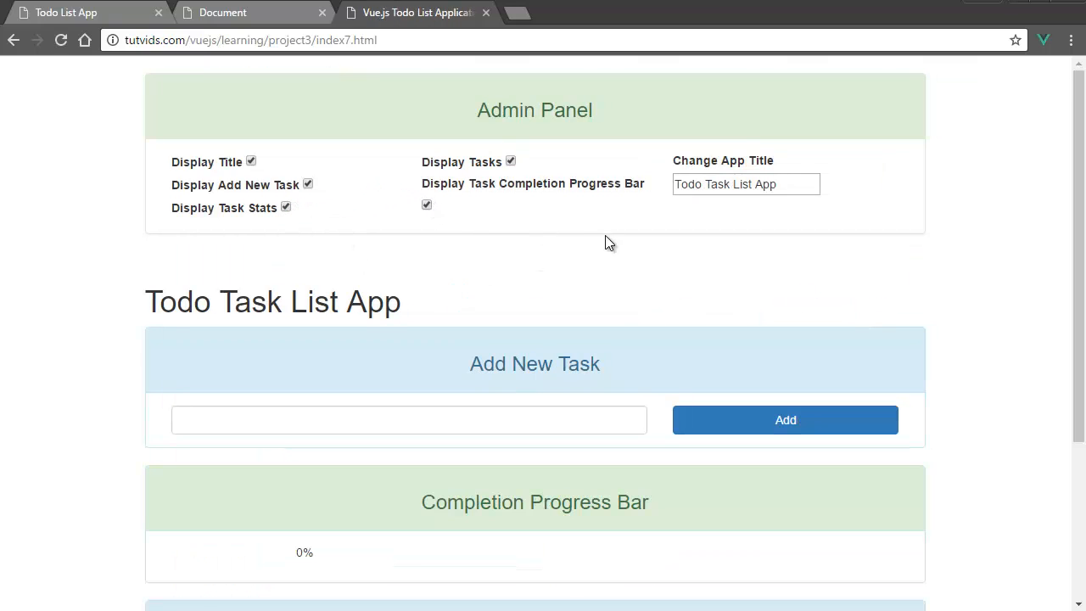
pyautogui.scroll(-3)
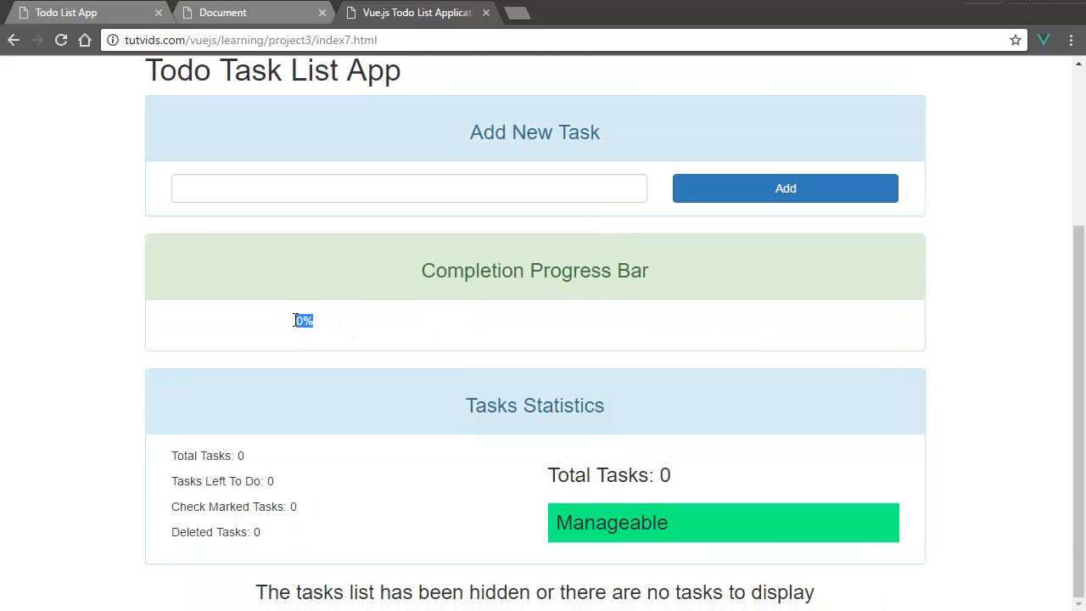
# - Add the task 'healthy food is great for programmers :)' repeatedly to fill the list
pyautogui.click(409, 187)
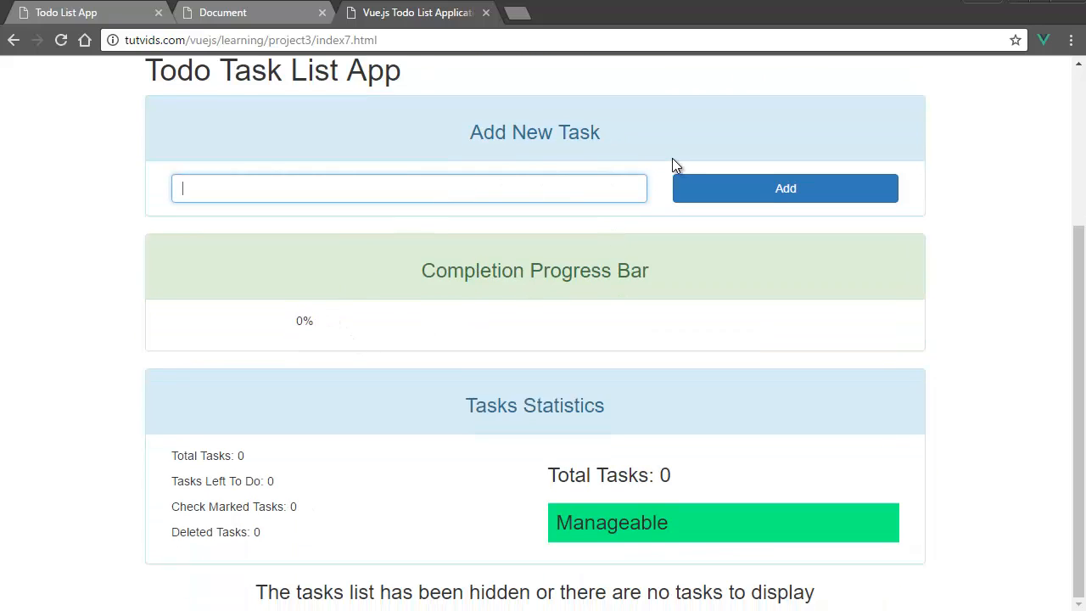
pyautogui.write('health')
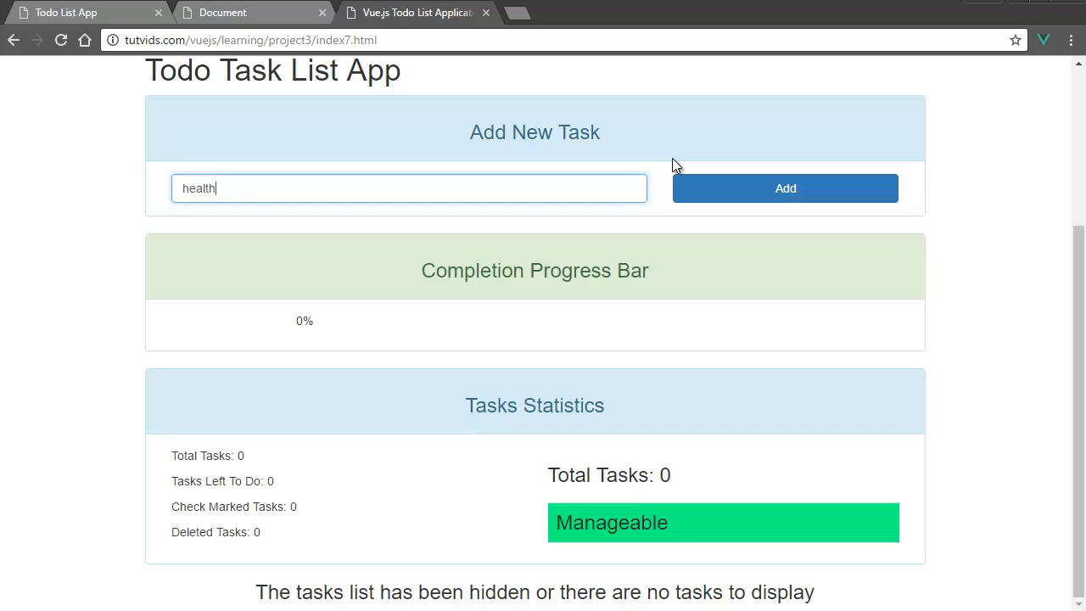
pyautogui.write('y food is great for p')
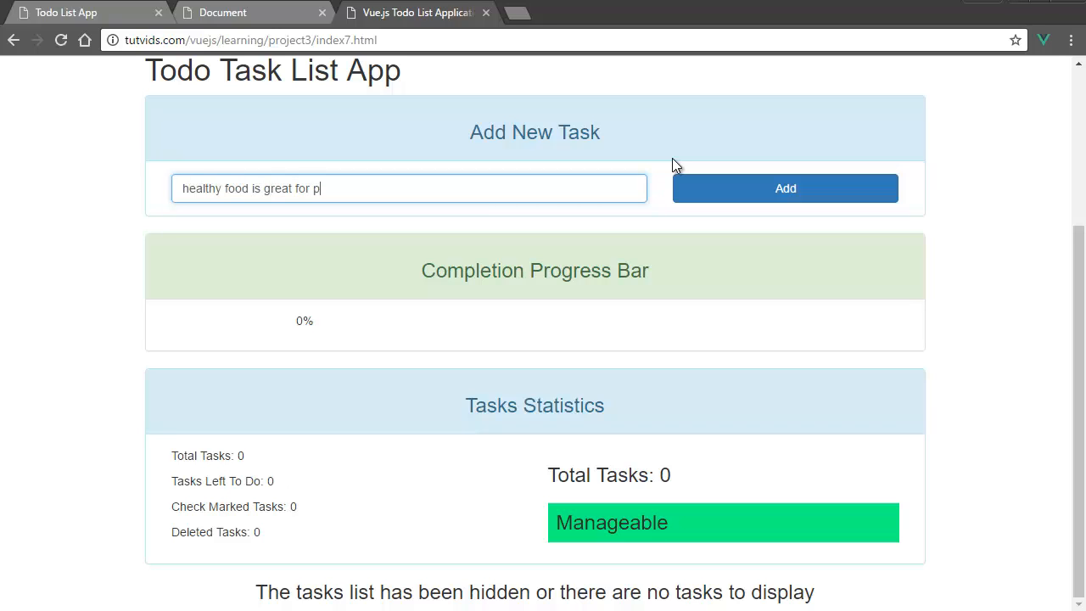
pyautogui.write('rogrammers :)')
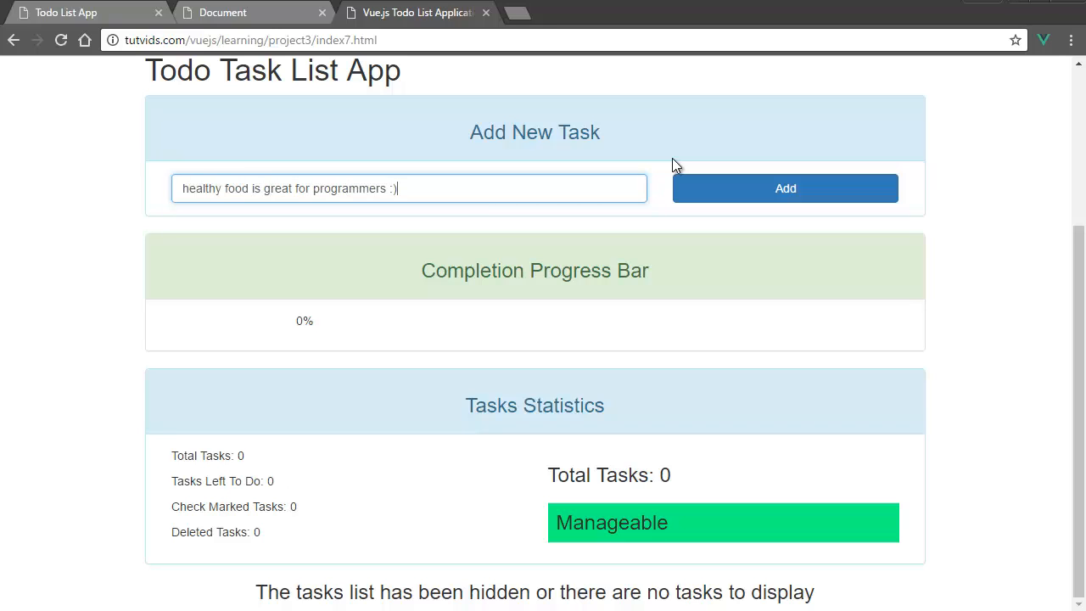
pyautogui.click(784, 188)
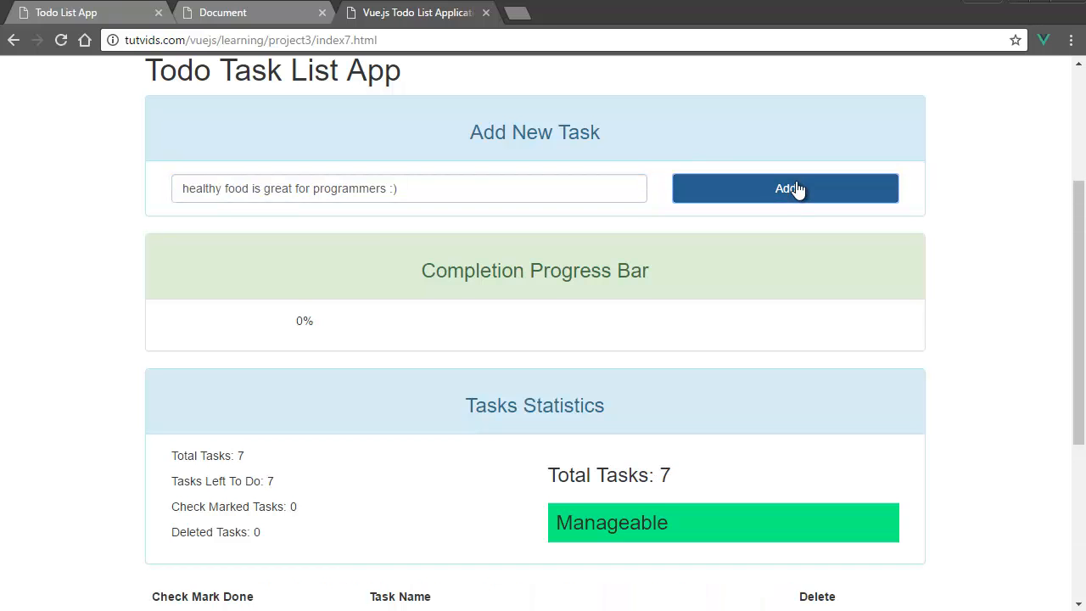
pyautogui.scroll(-3)
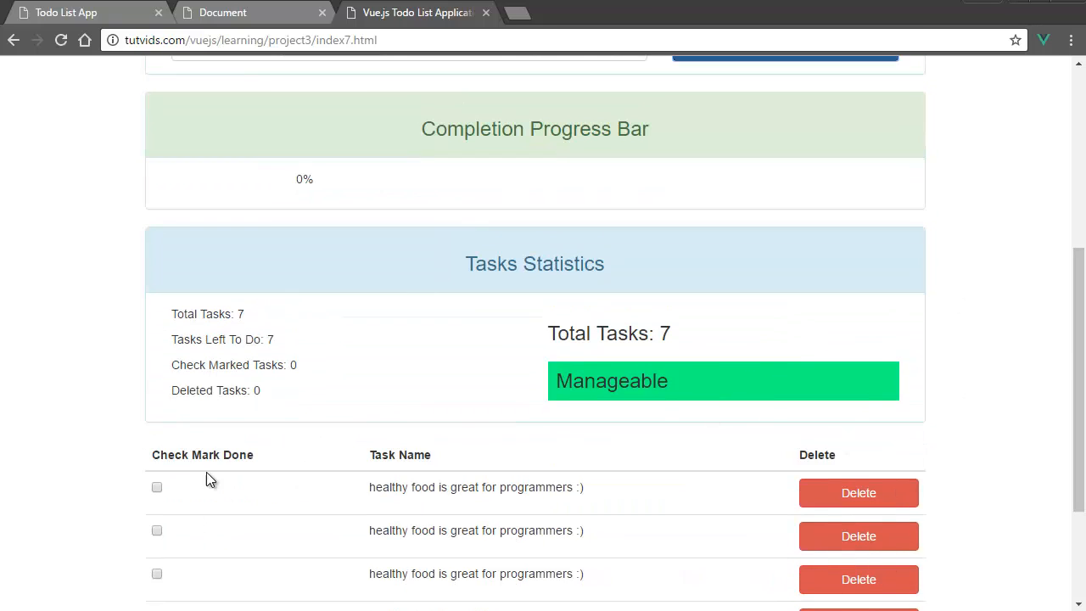
# - Tick tasks done so the progress bar reads 43%
pyautogui.click(156, 486)
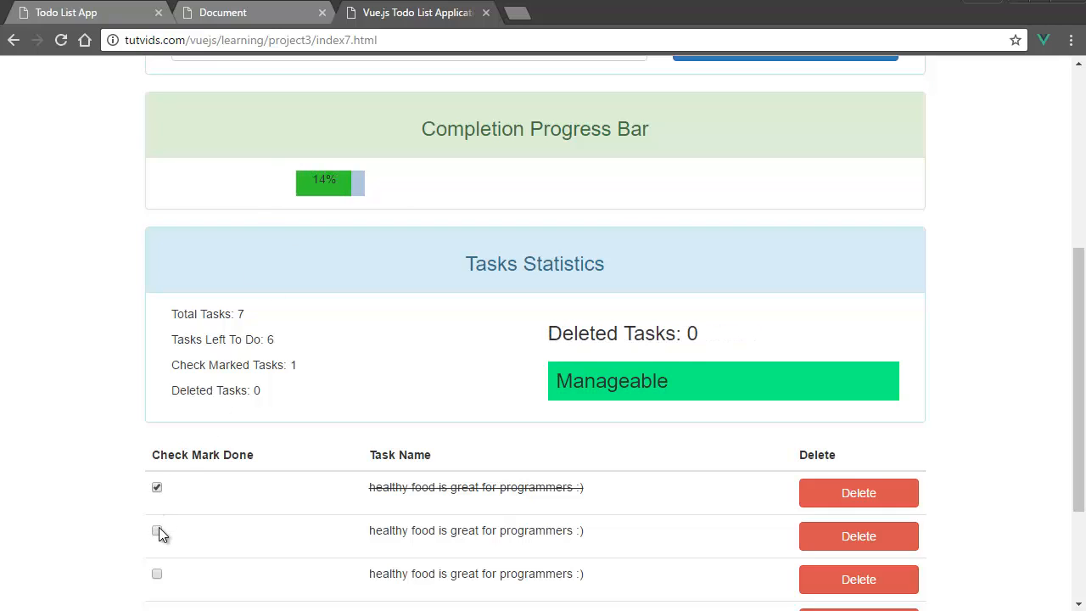
pyautogui.click(156, 529)
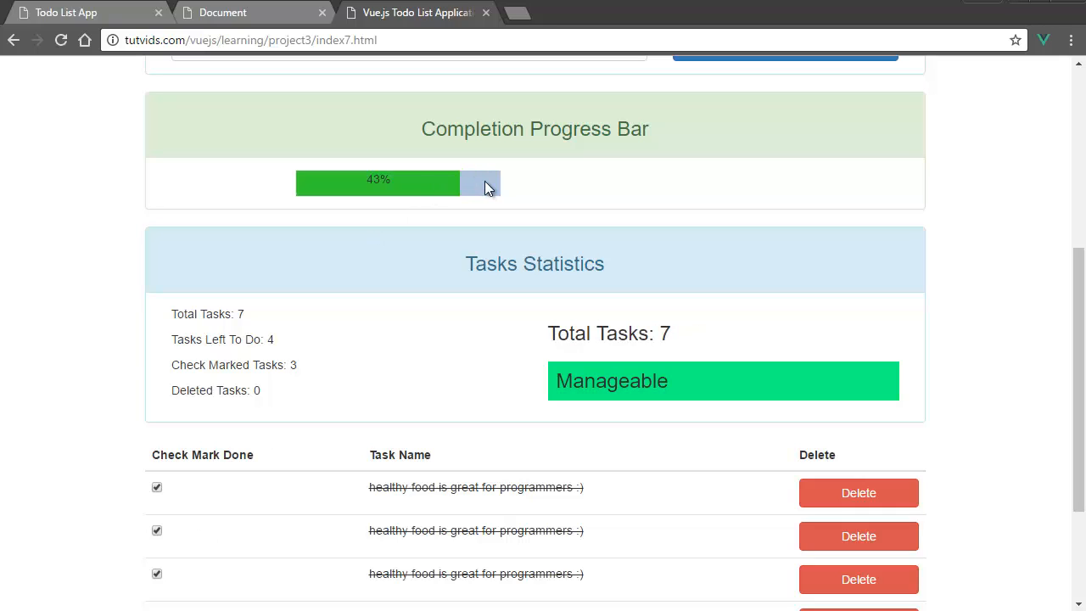
pyautogui.moveTo(485, 190)
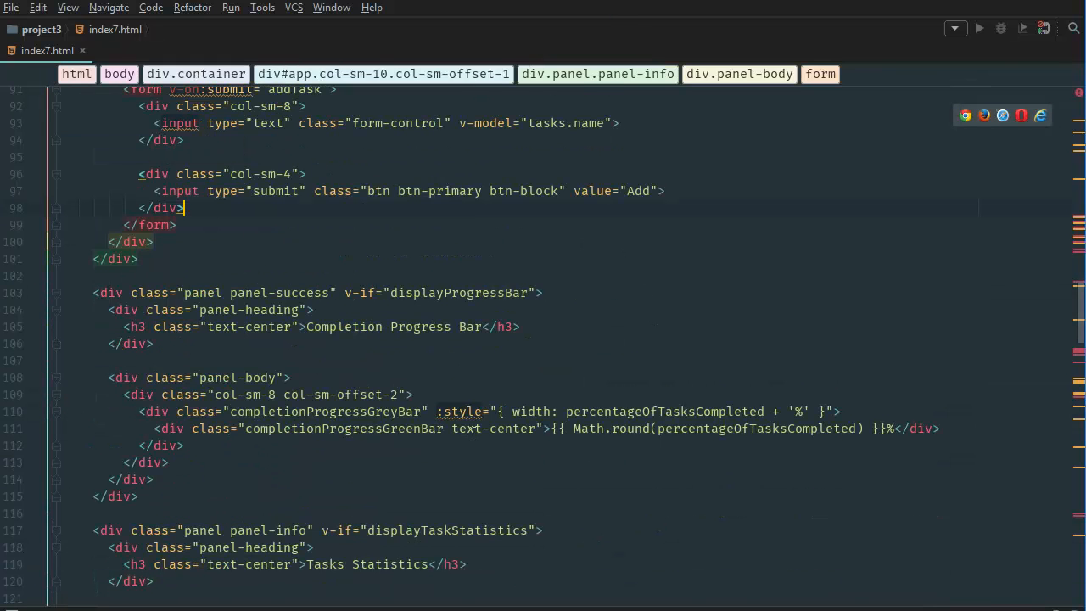
# - Place the cursor in the progress bar markup to move the :style width binding to the green bar div
pyautogui.click(388, 412)
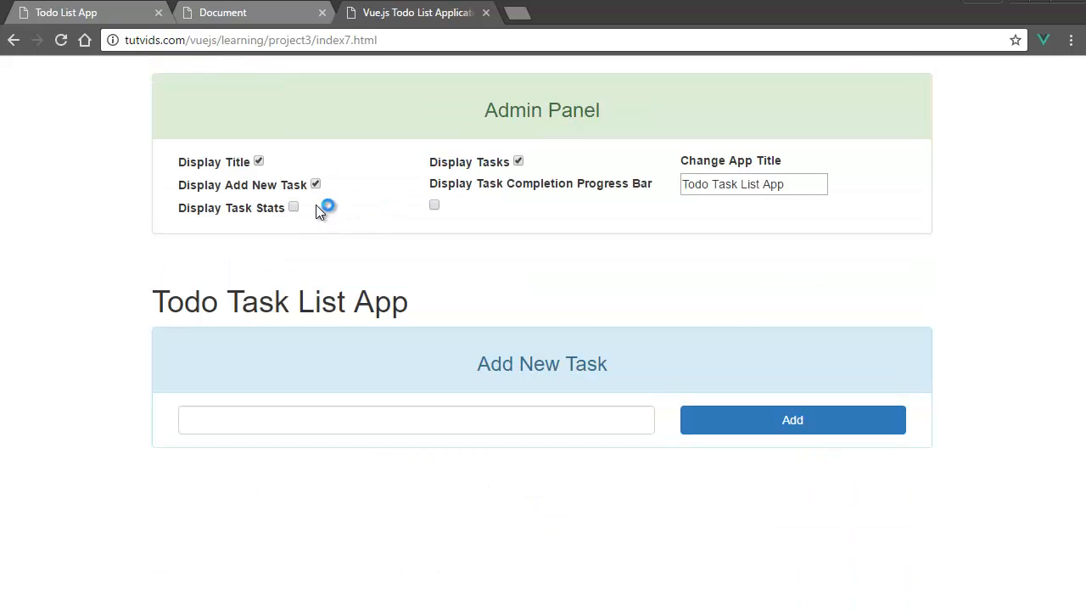
# - Turn on Display Task Stats and bring up the console showing the Vue template warning
pyautogui.click(434, 203)
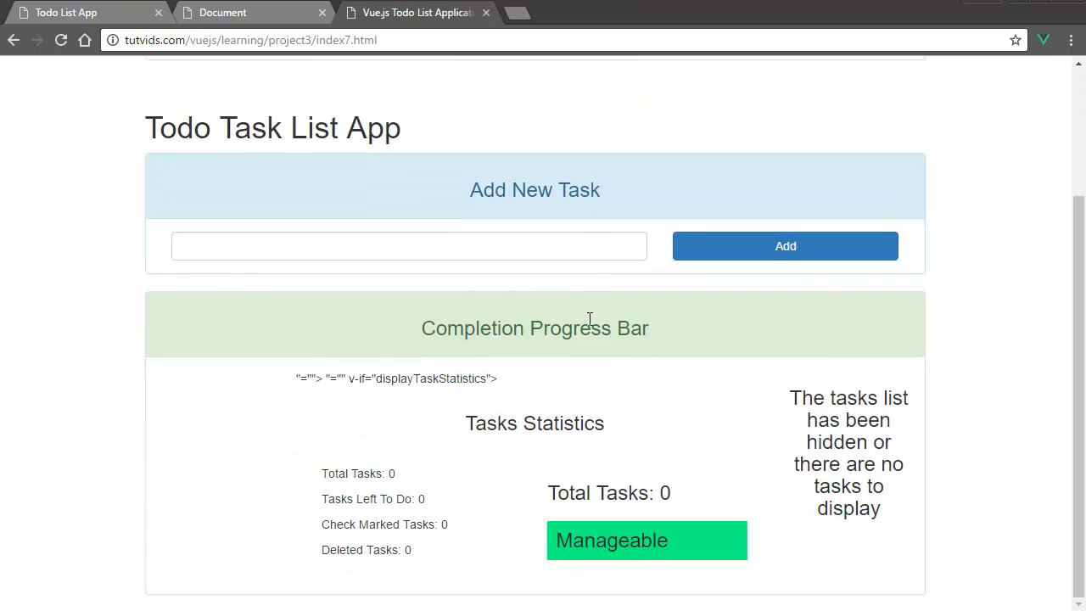
pyautogui.moveTo(573, 360)
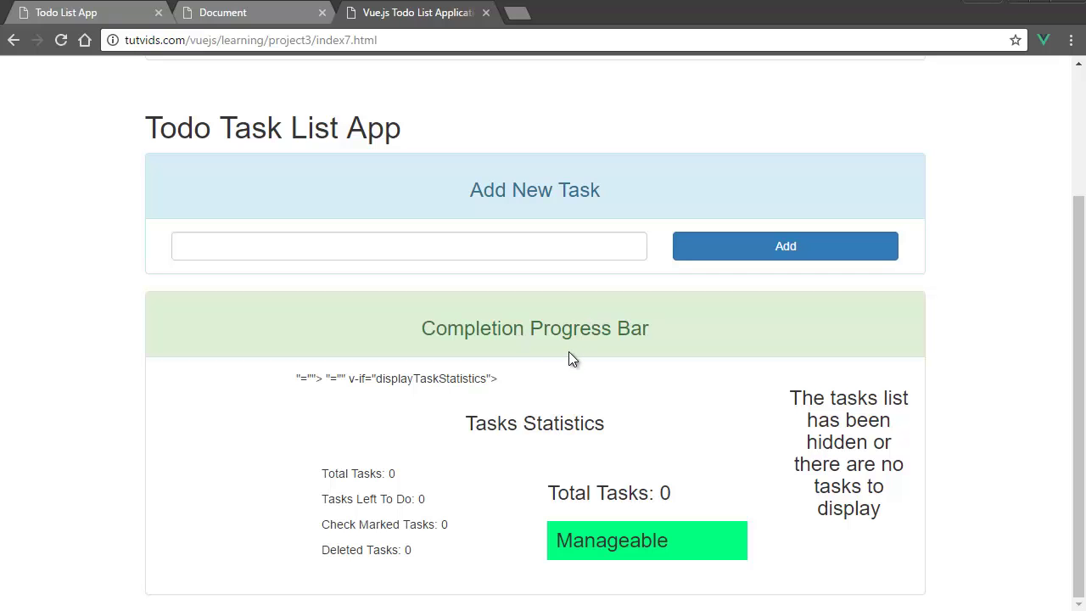
pyautogui.press('F12')
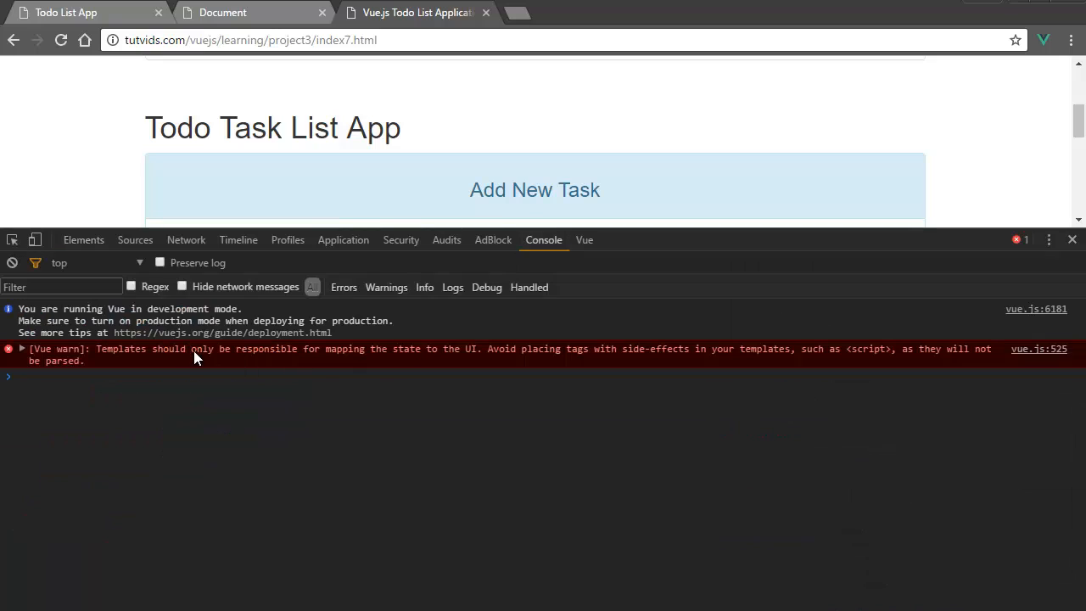
pyautogui.moveTo(1038, 350)
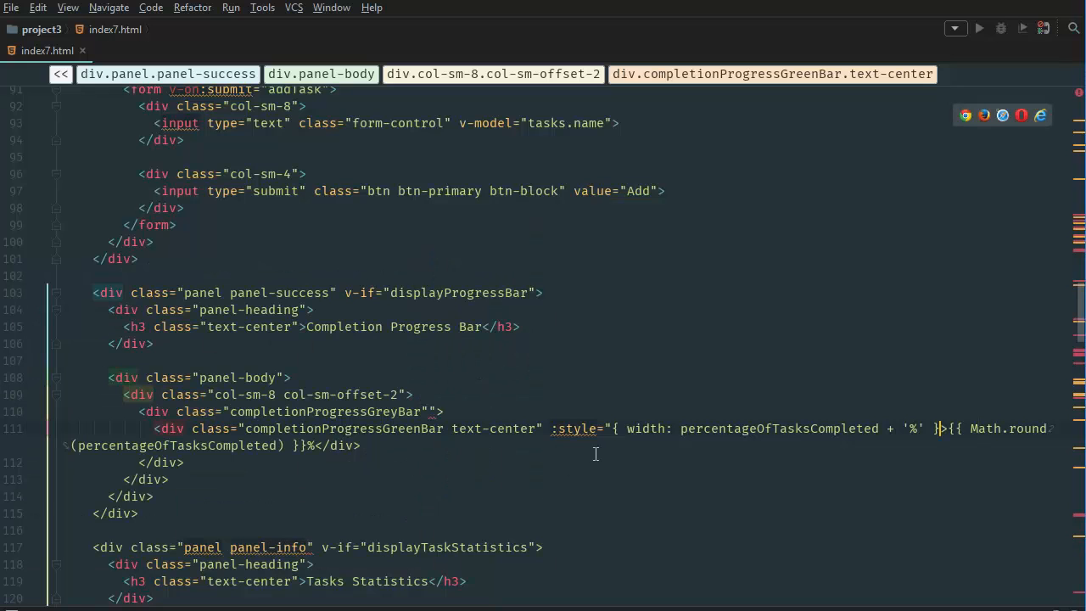
pyautogui.moveTo(624, 445)
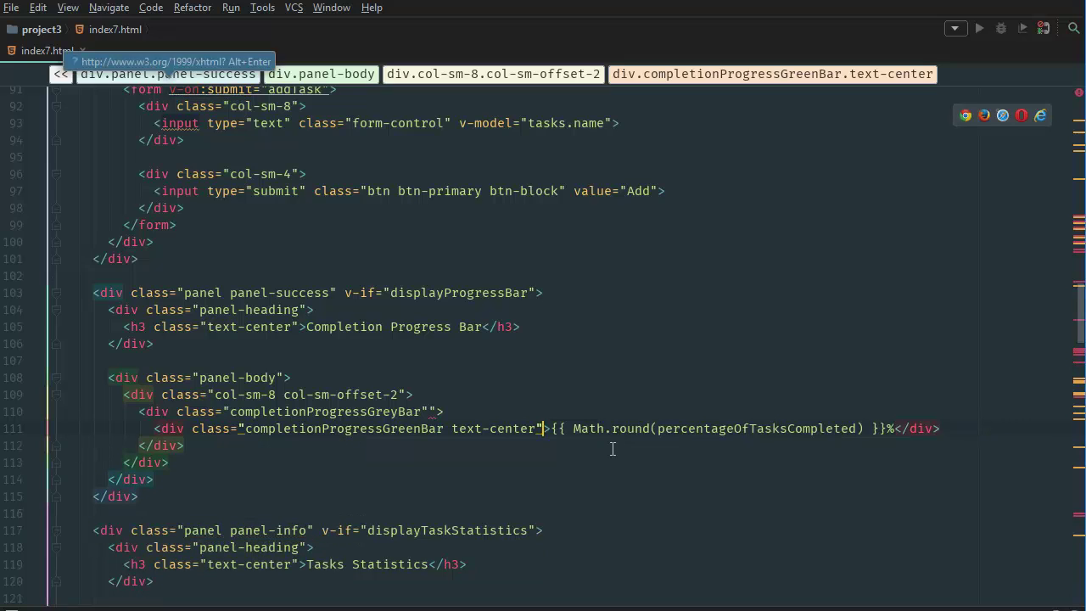
# - Bind the green bar's width with :style="{ width: percentageOfTasksCompleted + '%' }" in index7.html
pyautogui.write(':style="{ width: percentageOfTasksCompleted + \'%\' }"')
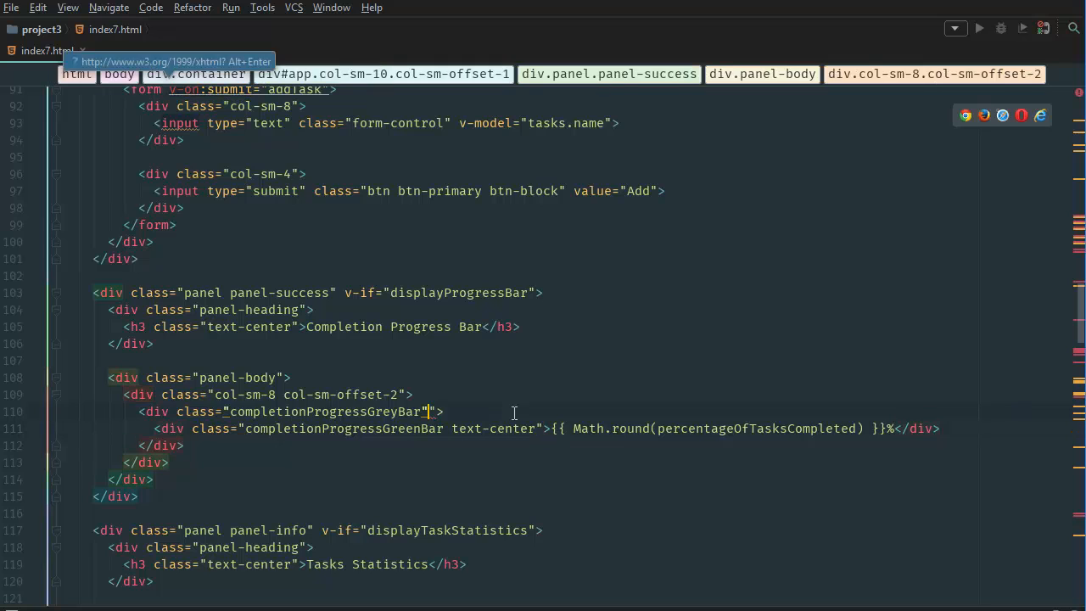
pyautogui.write(':style="{ width: percentageOfTasksCompleted + \'%\' }"')
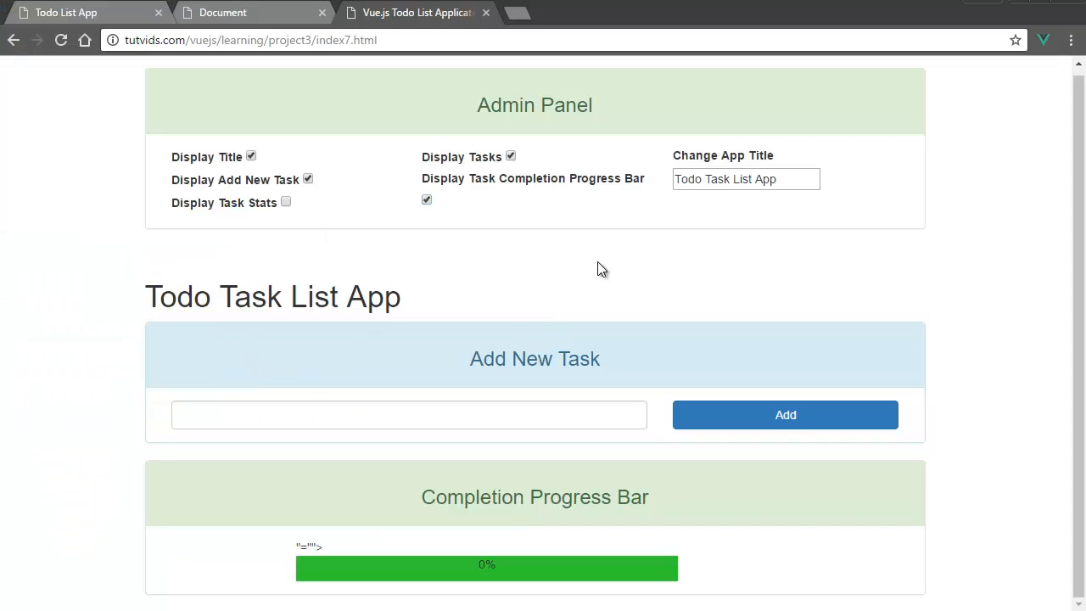
# - Show the progress bar again and enter a new 'programming is wonderful' task
pyautogui.click(428, 203)
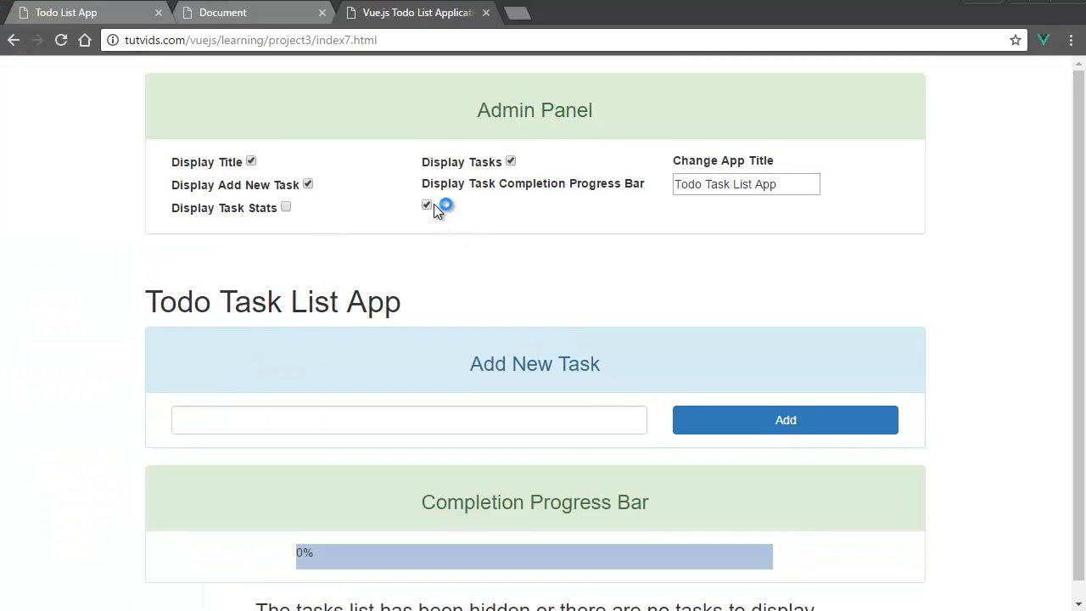
pyautogui.scroll(-3)
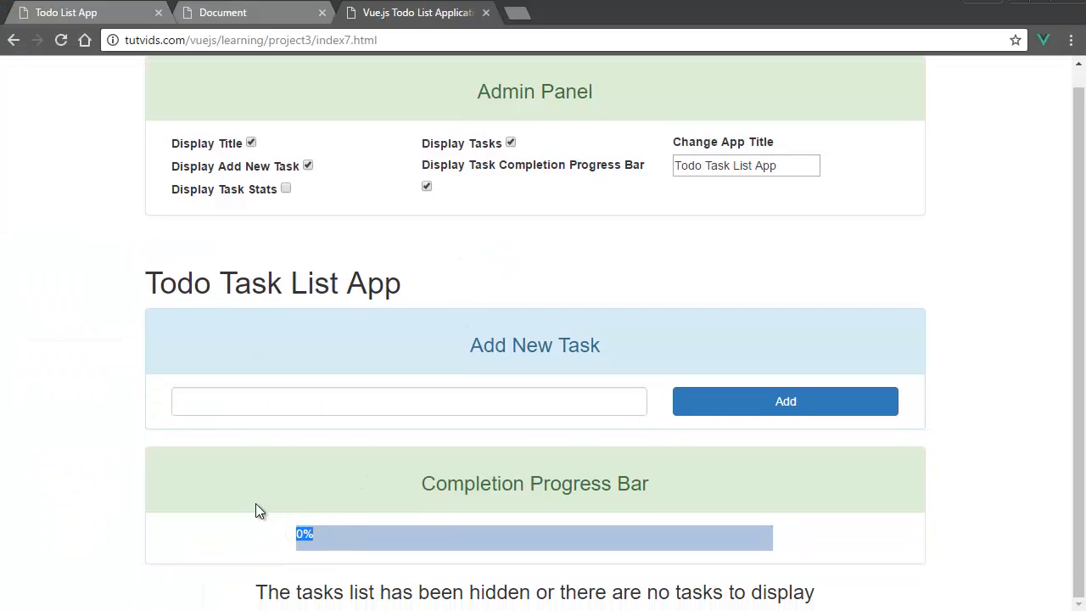
pyautogui.click(407, 400)
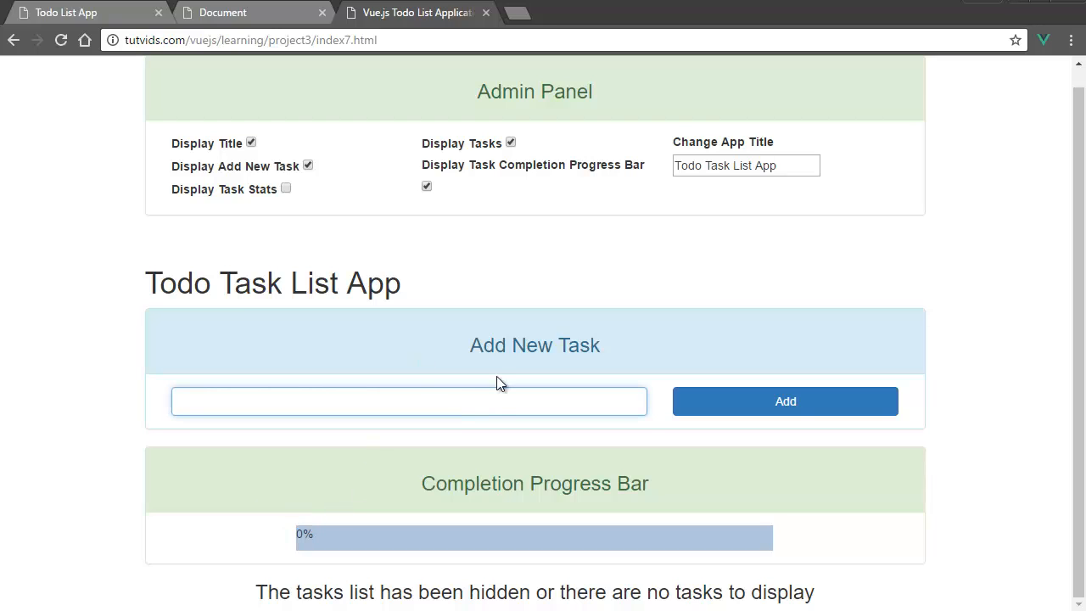
pyautogui.write('programming is wonderfu')
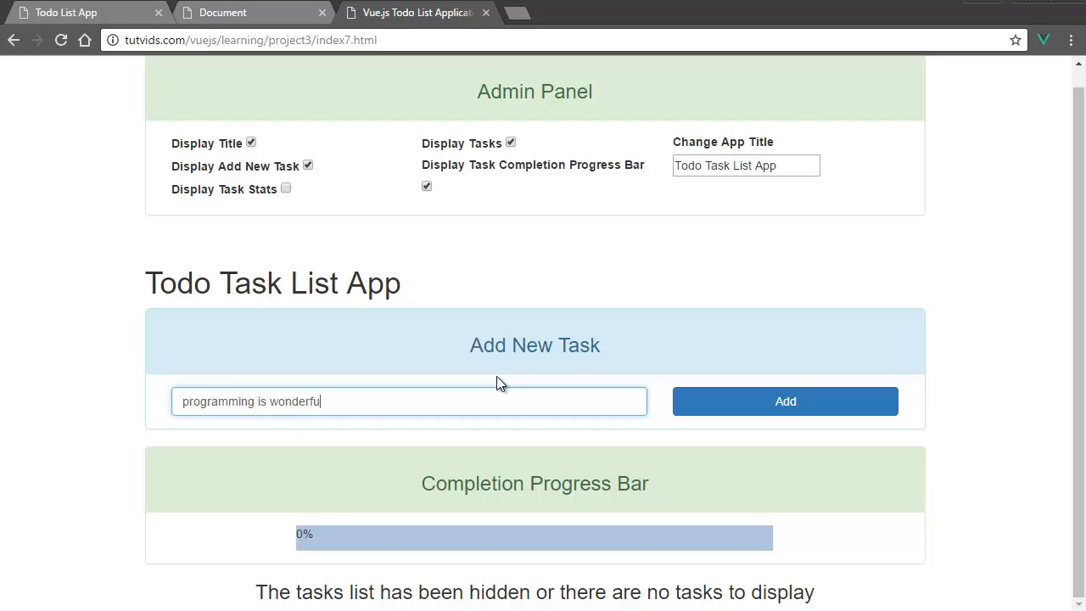
pyautogui.write('and you are a great person! :)')
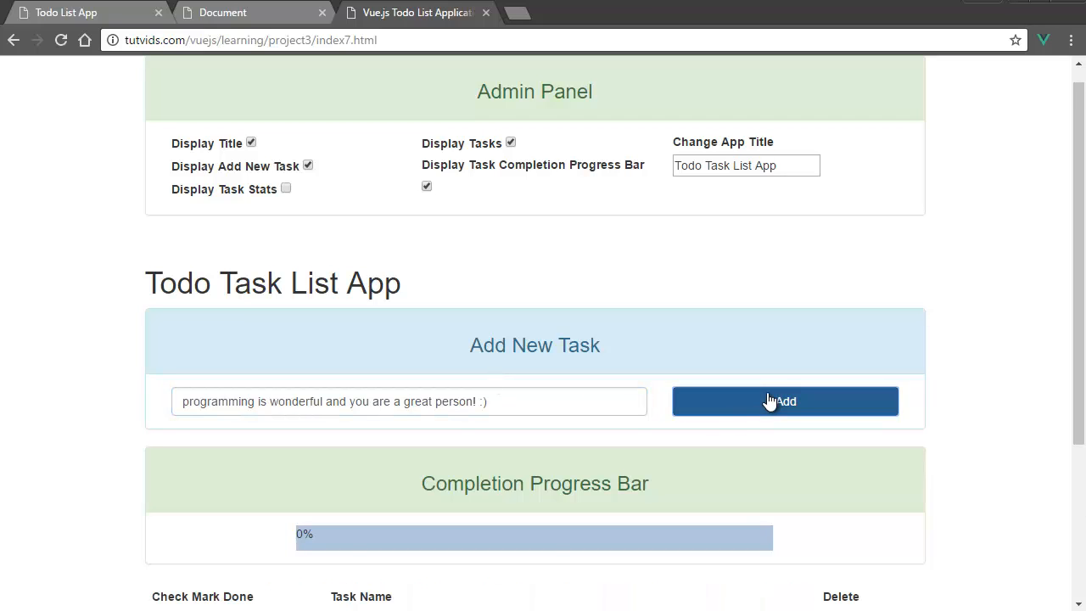
# - Check off every task so the green progress bar fills to 100%
pyautogui.scroll(-3)
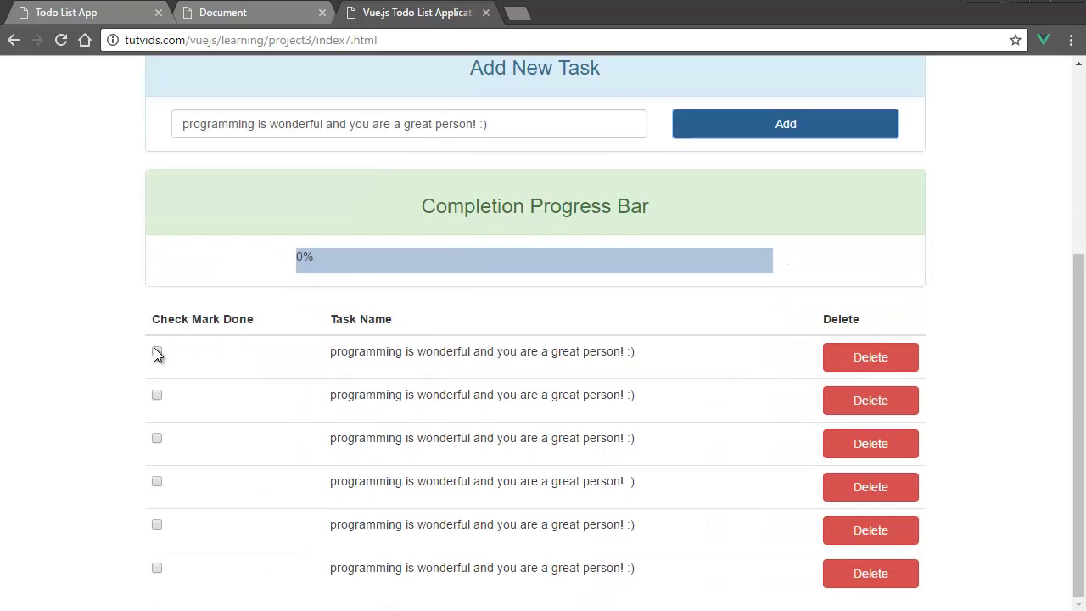
pyautogui.click(156, 394)
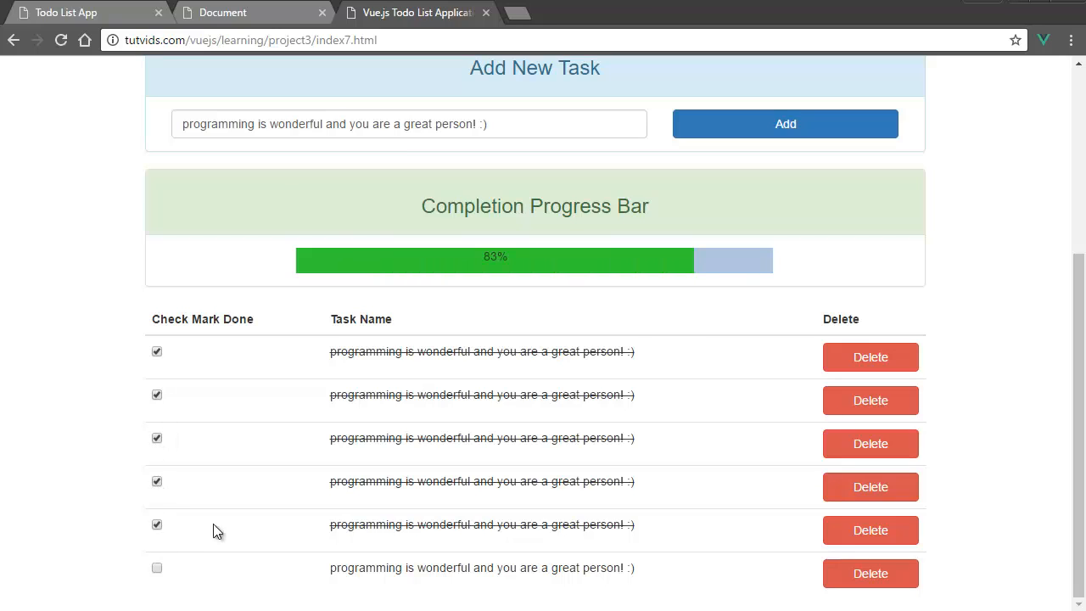
pyautogui.click(156, 567)
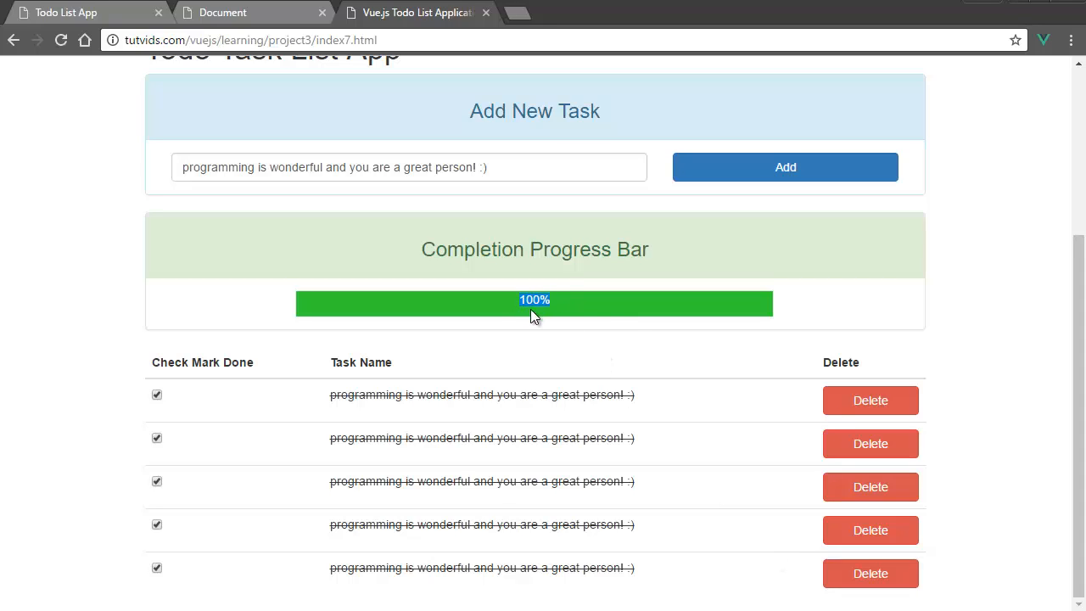
pyautogui.moveTo(631, 329)
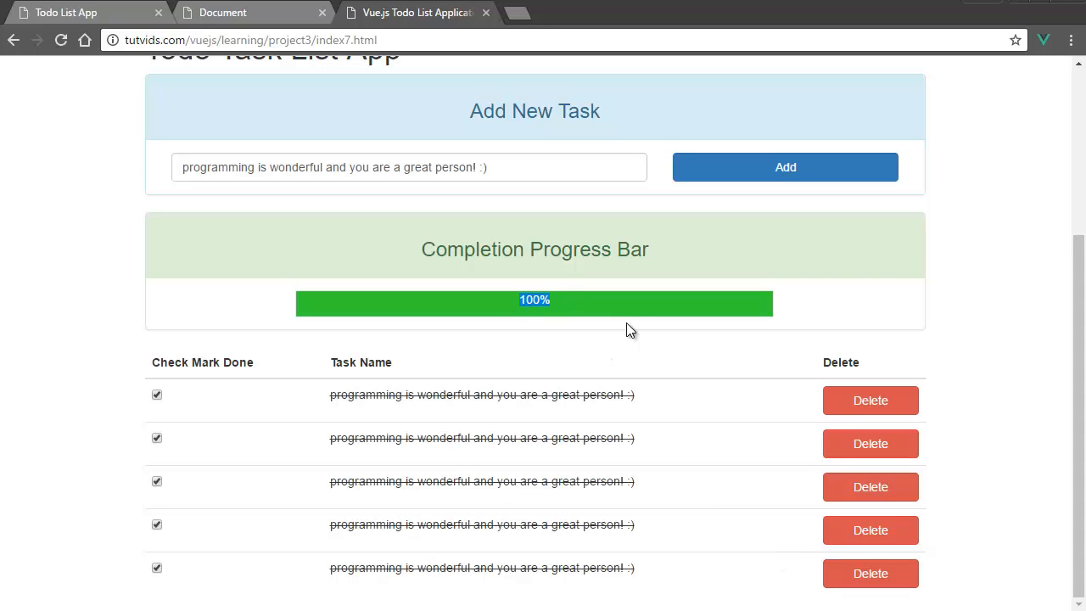